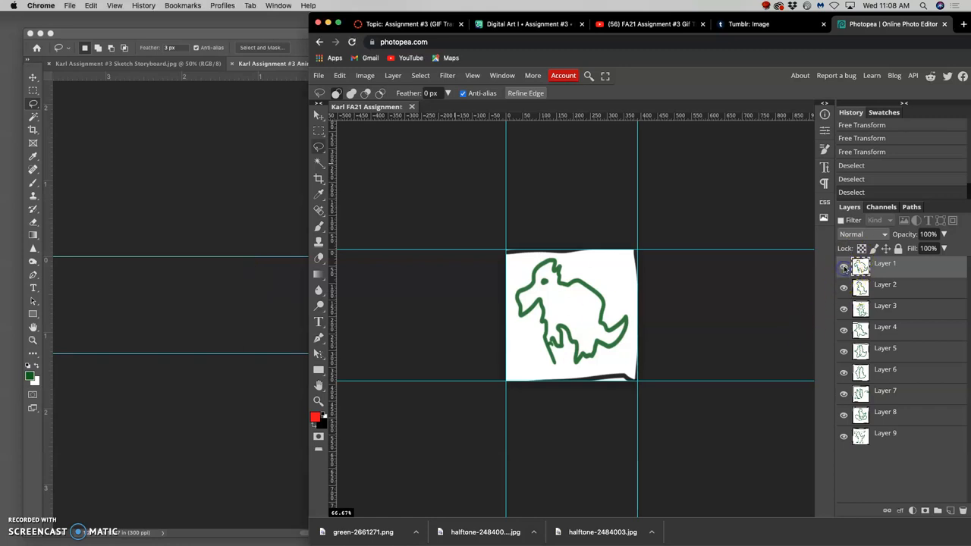
Bring the Photoshop animatic document with the nine creature layers to the front.
click(843, 327)
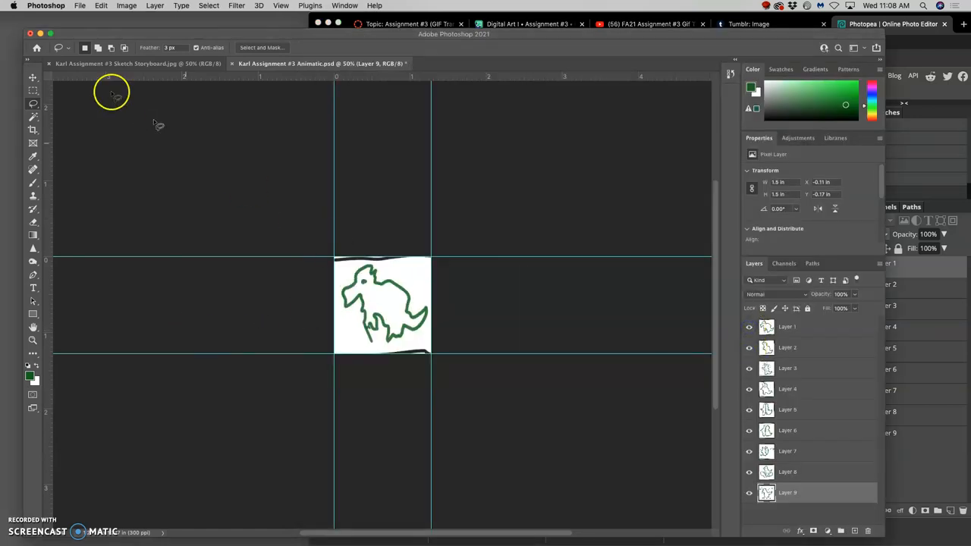
Glance at the assignment folder in Finder, then show the Sketch Storyboard.jpg document.
click(80, 6)
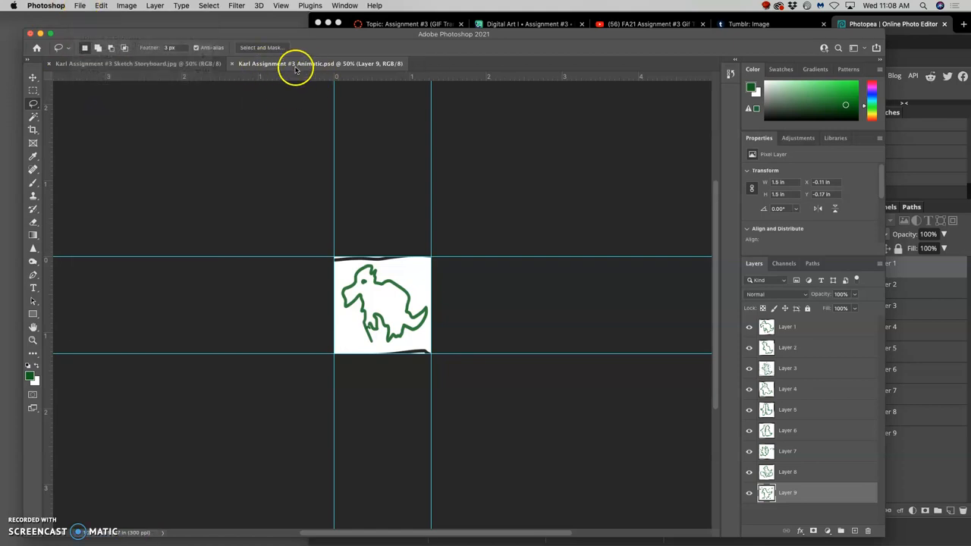
mouse_move(304, 72)
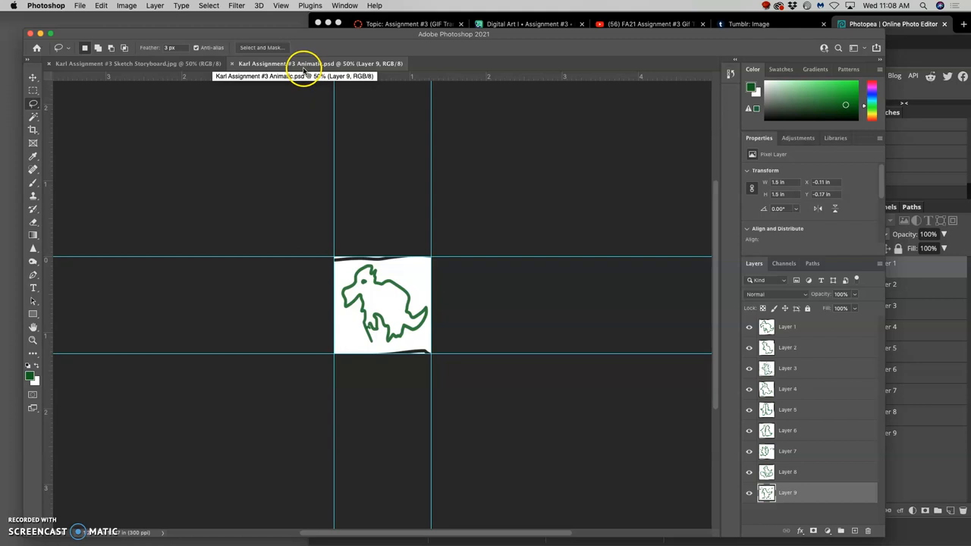
mouse_move(941, 183)
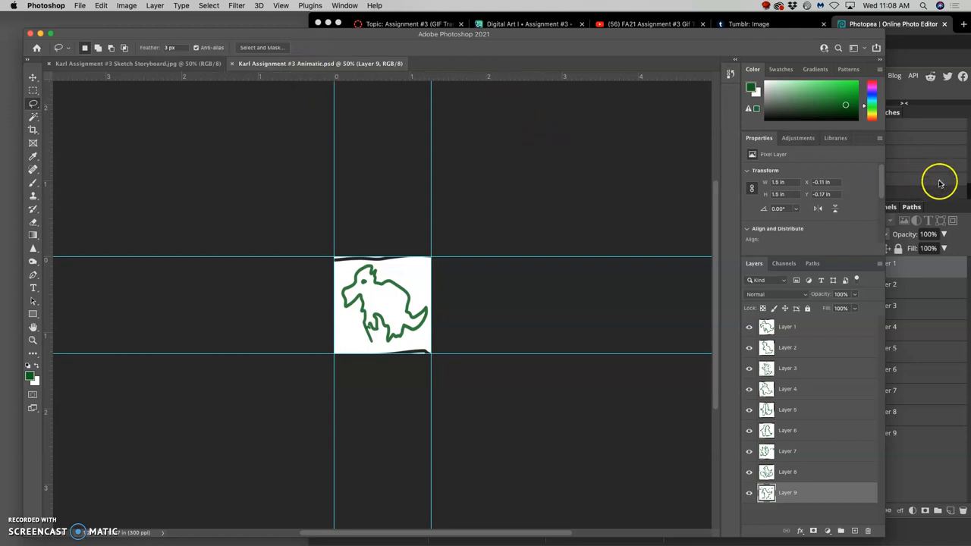
mouse_move(937, 188)
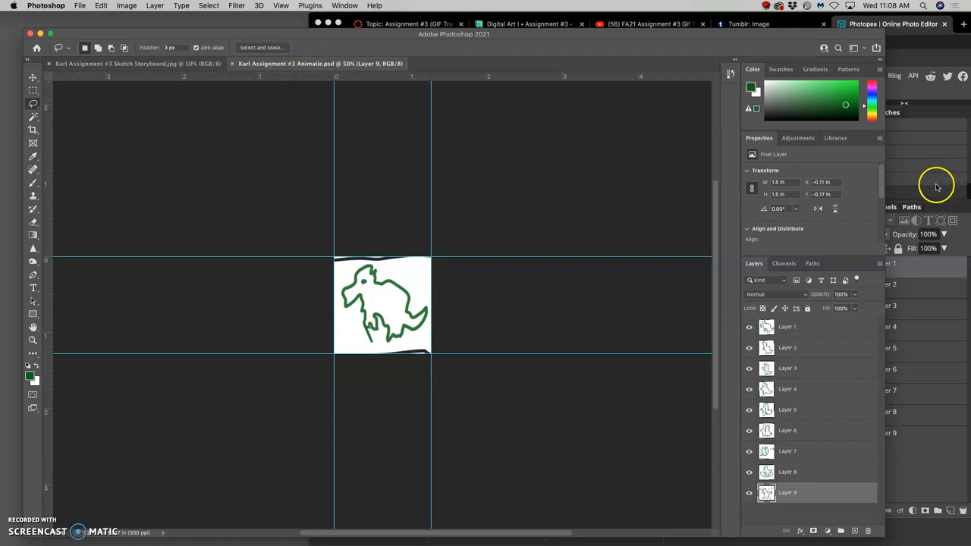
mouse_move(937, 186)
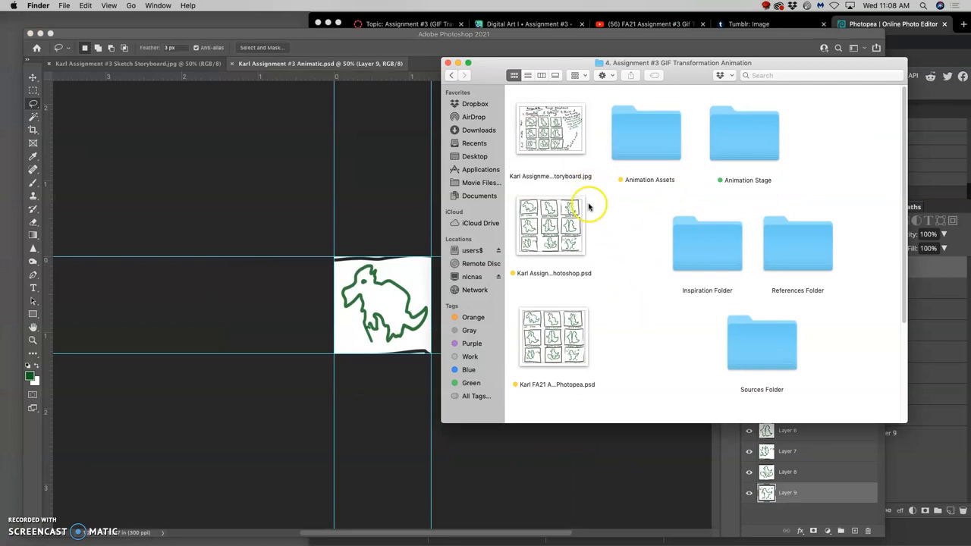
click(550, 226)
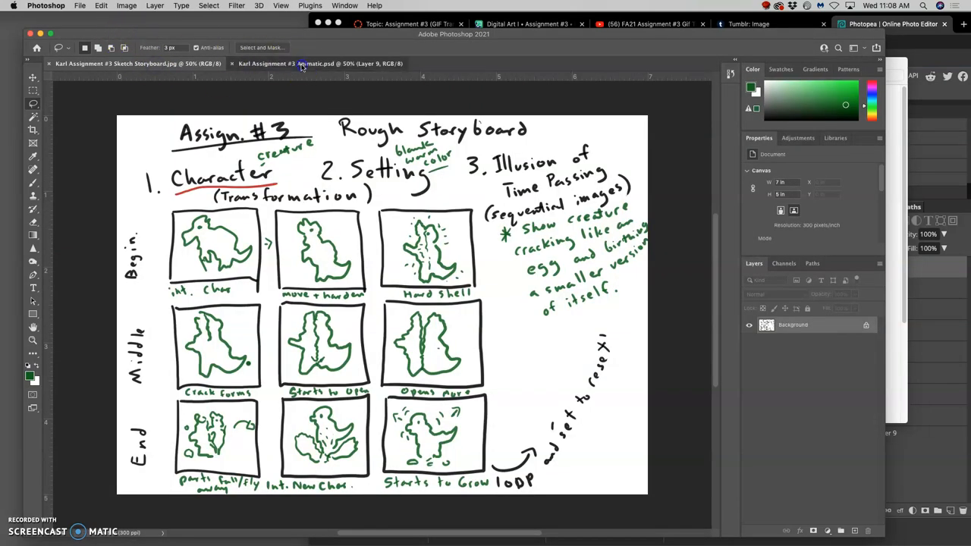
Save the animatic as Animatic-Photoshop.psd, replacing the existing file, then switch to Chrome.
click(79, 6)
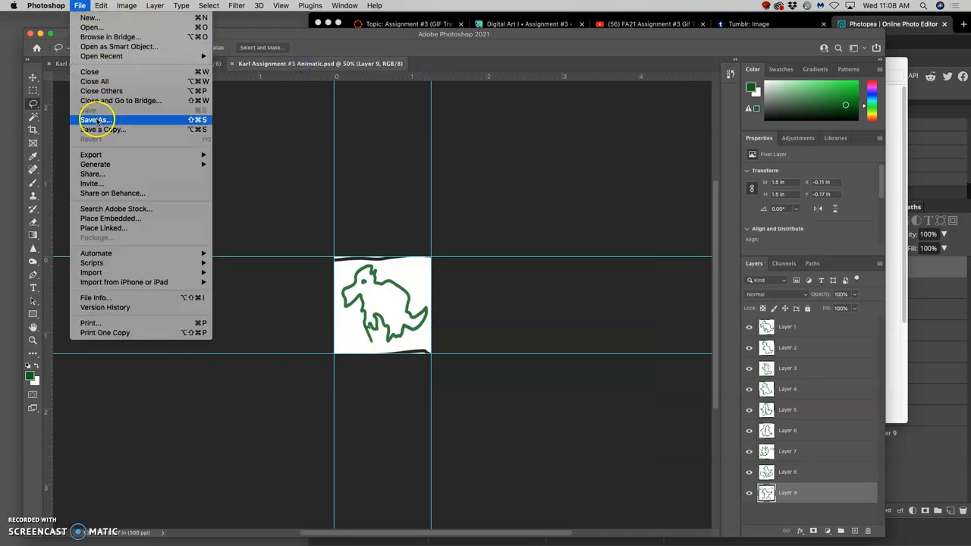
click(95, 120)
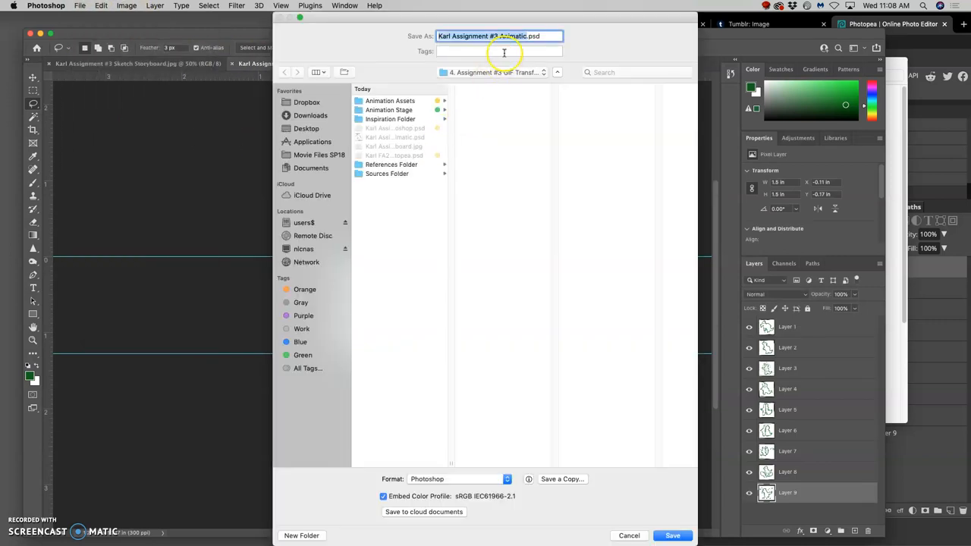
click(529, 36)
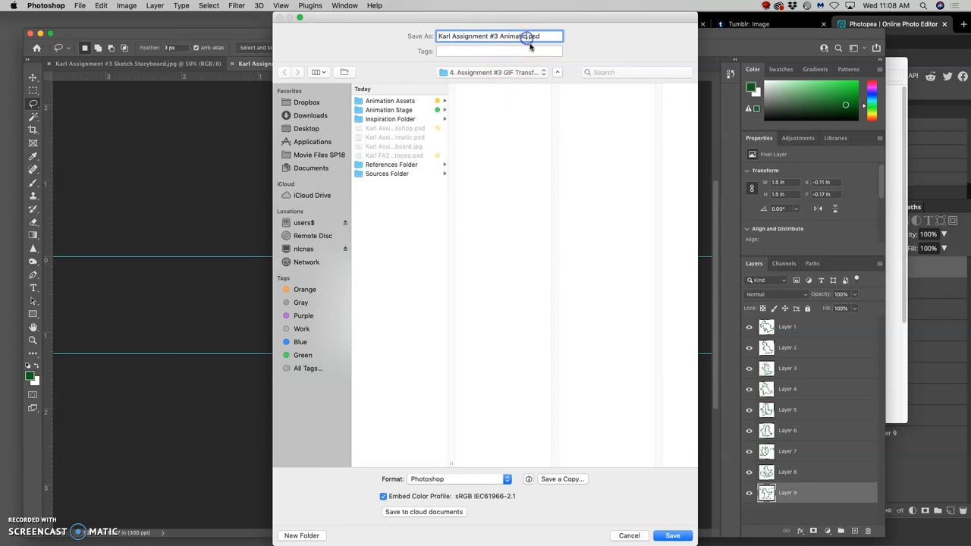
text(Animatic-Photoshop)
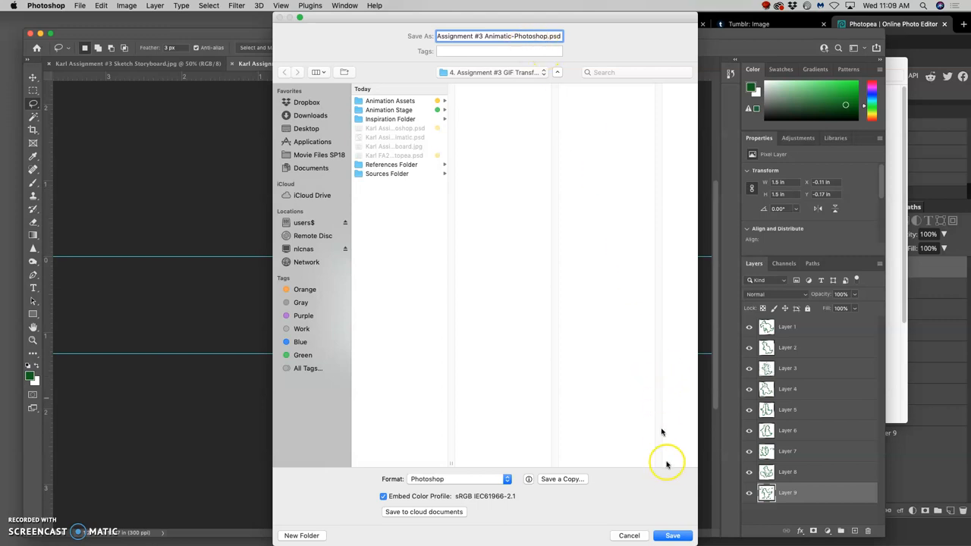
click(672, 536)
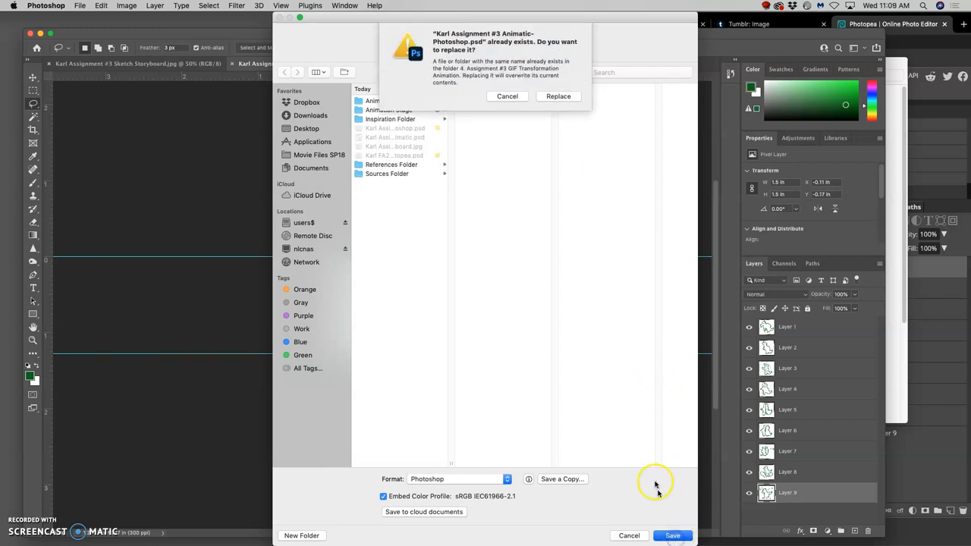
click(558, 96)
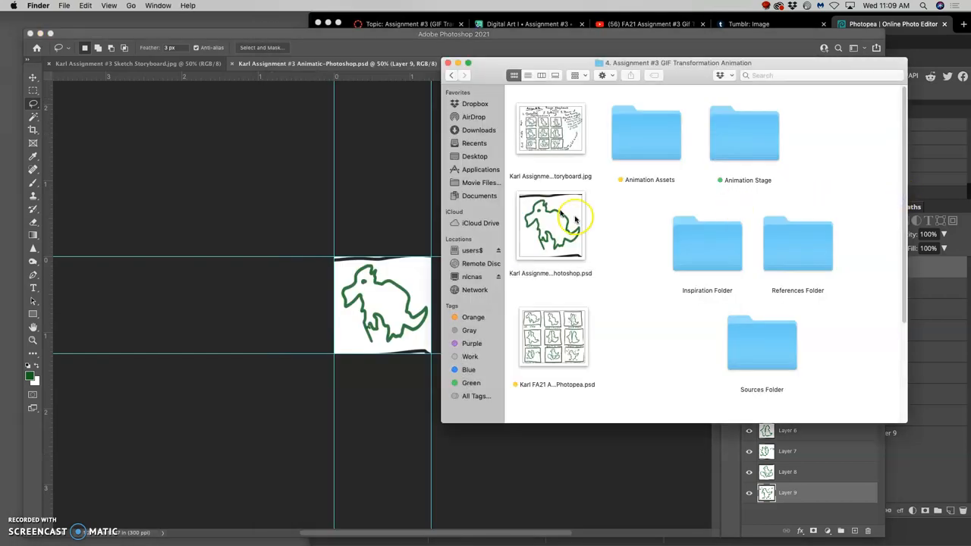
right_click(551, 226)
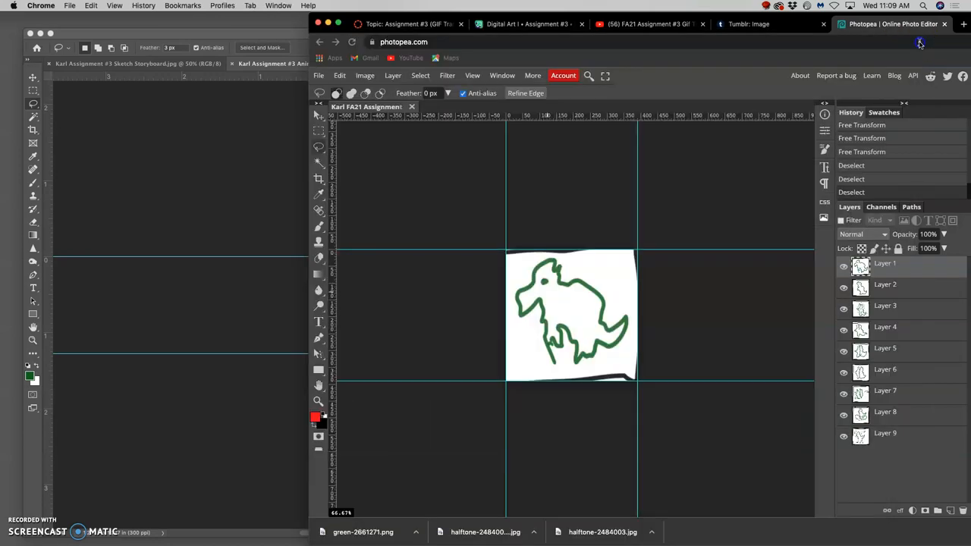
Save Photopea's document as PSD into the Assignment #3 GIF Transformation Animation folder.
click(319, 75)
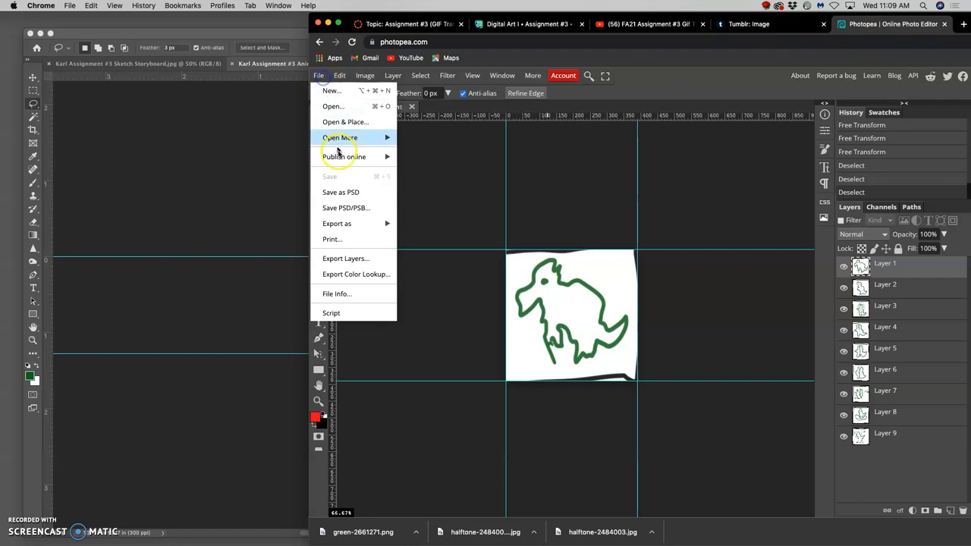
click(340, 192)
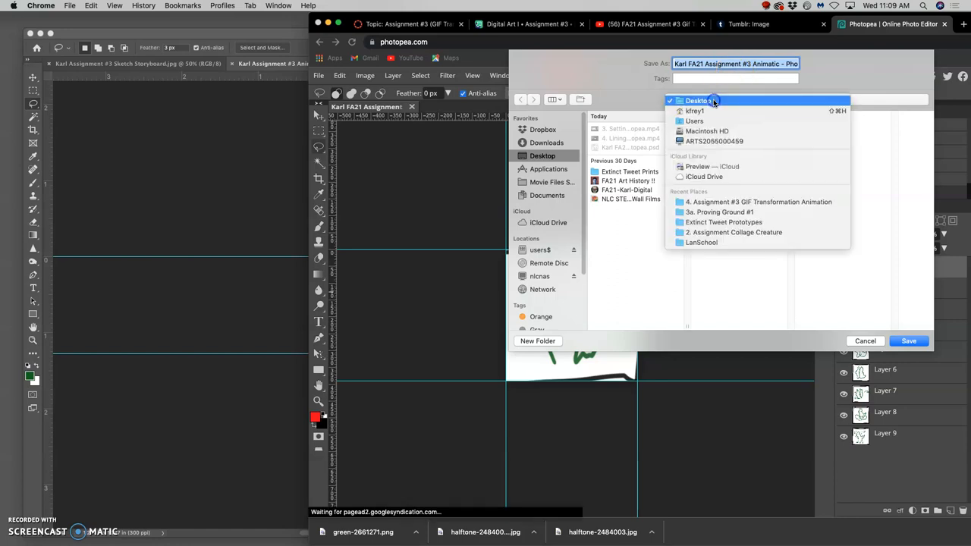
click(758, 202)
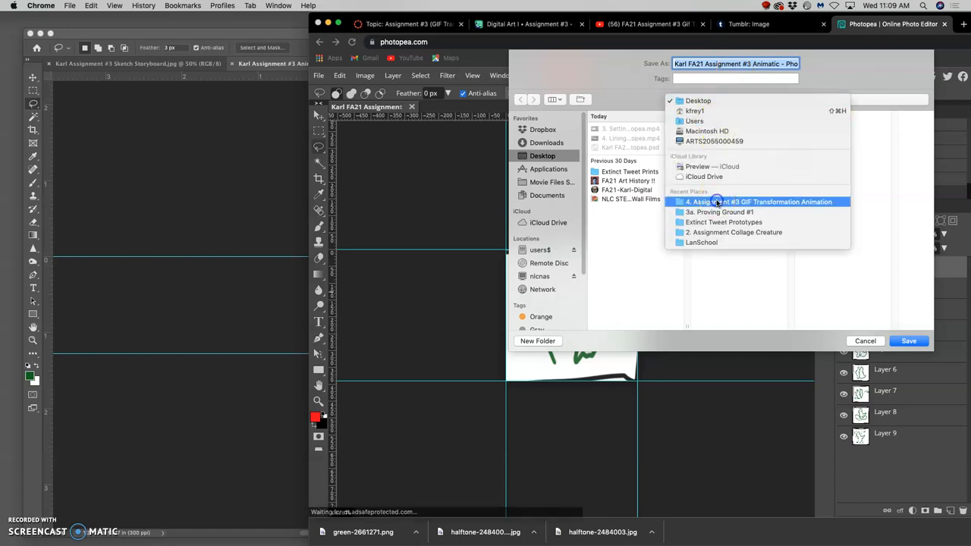
click(759, 201)
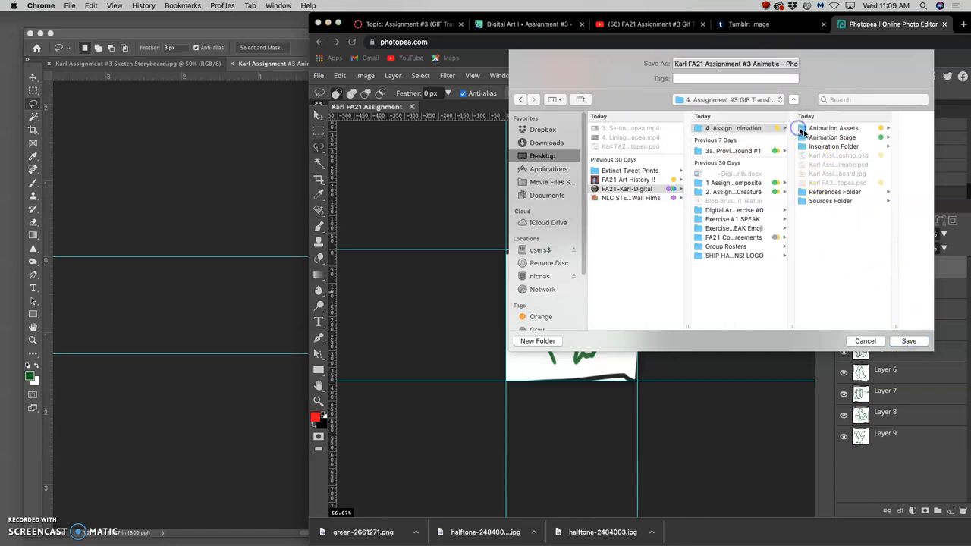
click(908, 340)
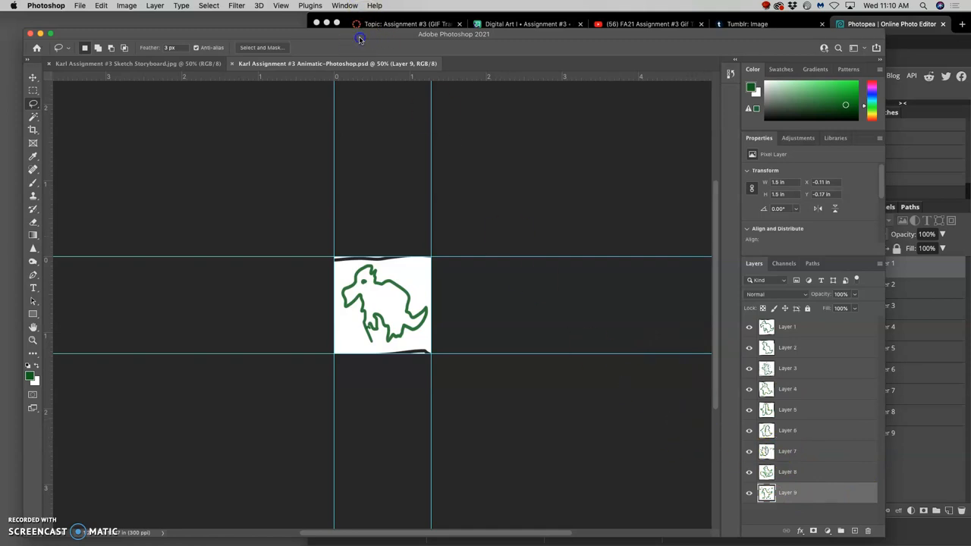
Show the Timeline panel from the Window menu.
click(344, 5)
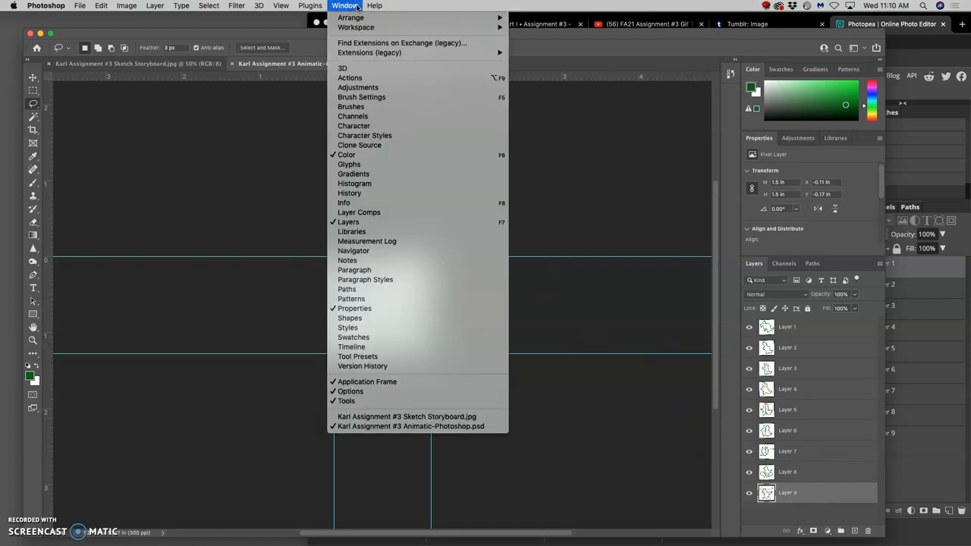
mouse_move(351, 347)
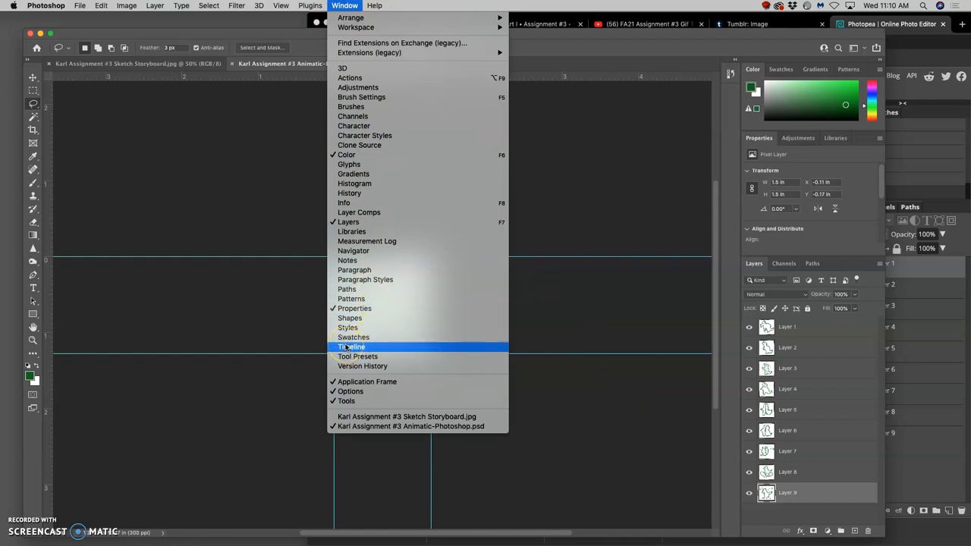
mouse_move(343, 202)
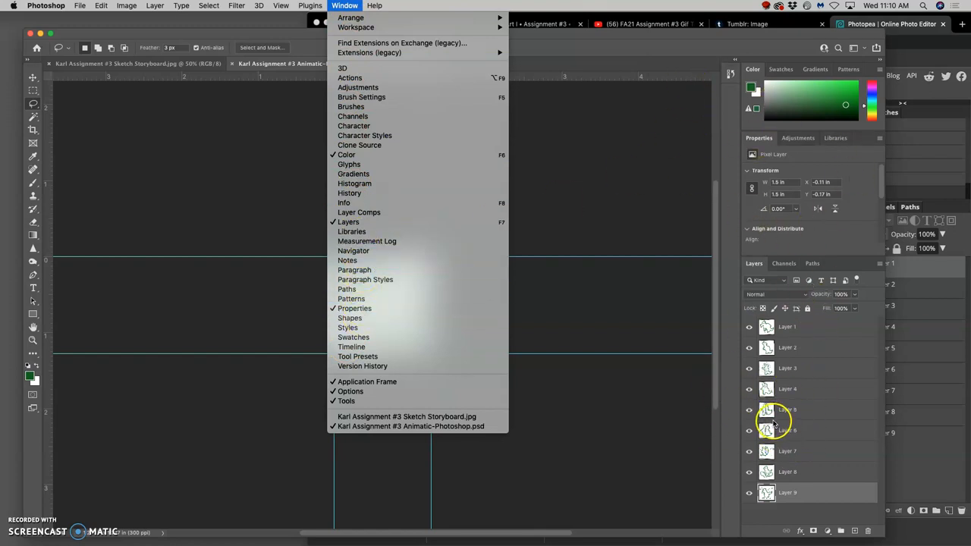
mouse_move(354, 309)
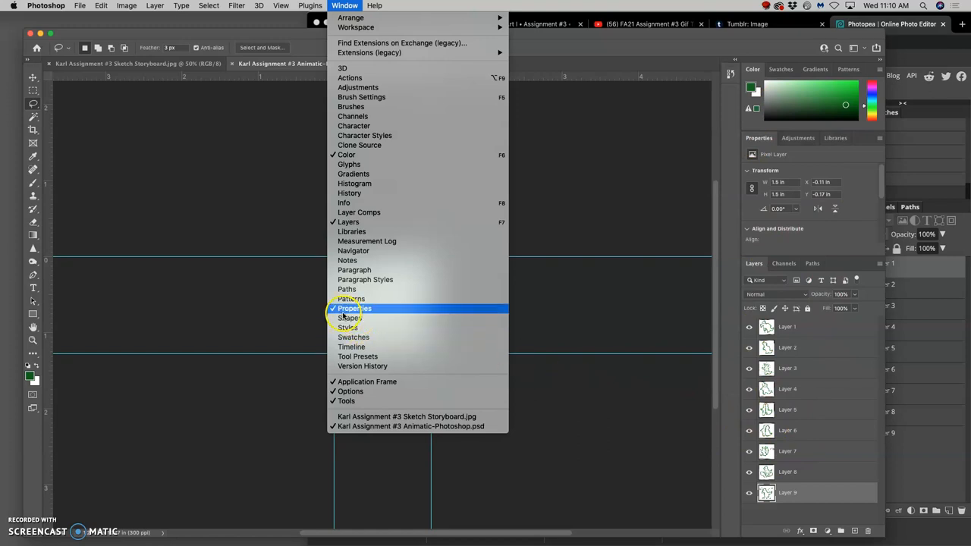
mouse_move(355, 28)
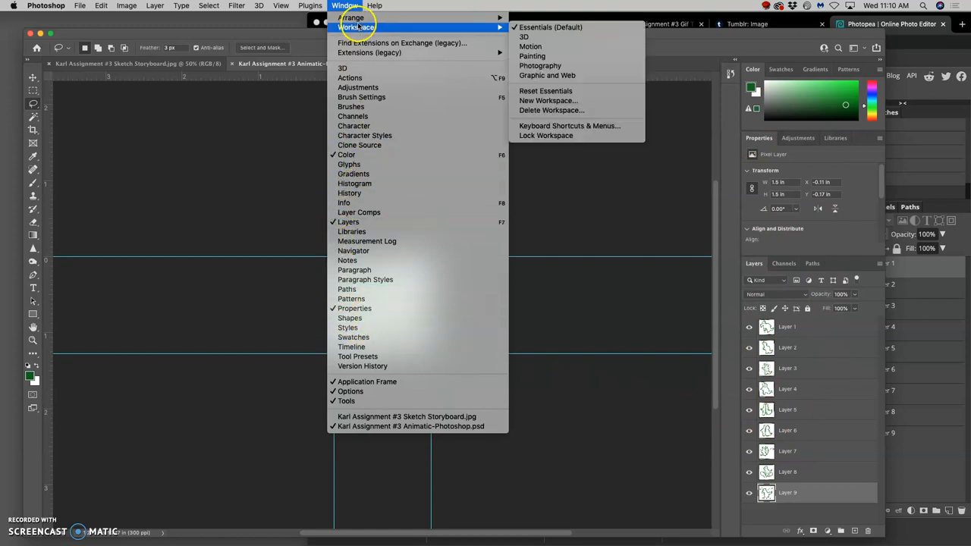
mouse_move(366, 135)
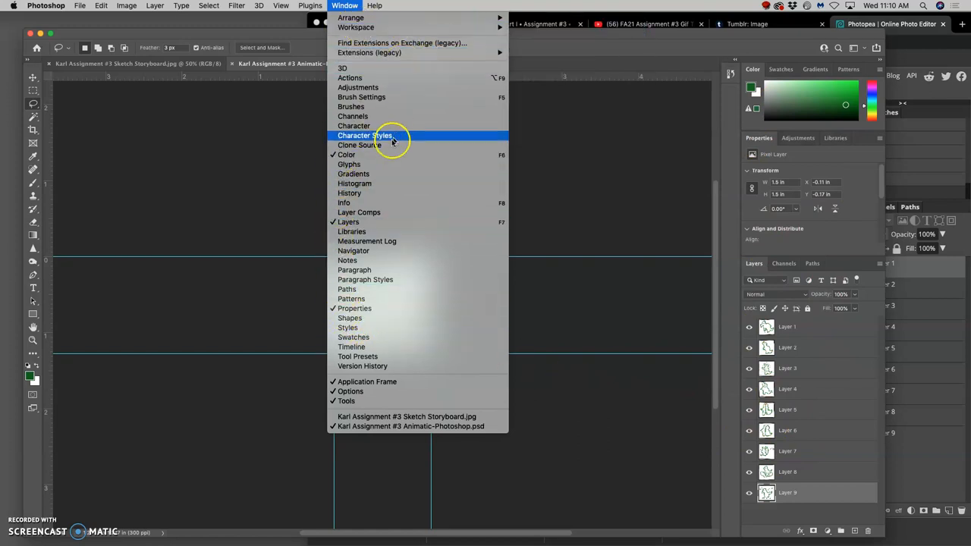
mouse_move(363, 221)
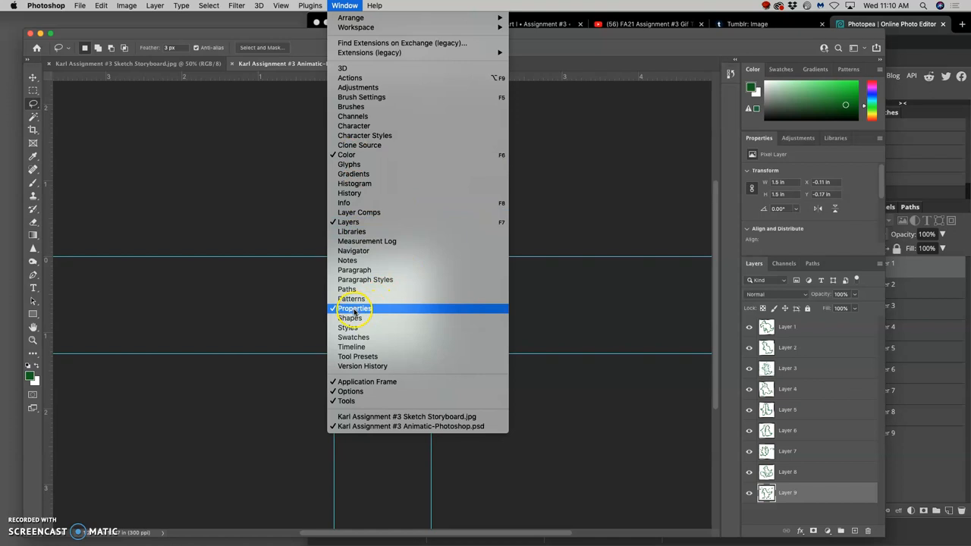
mouse_move(348, 221)
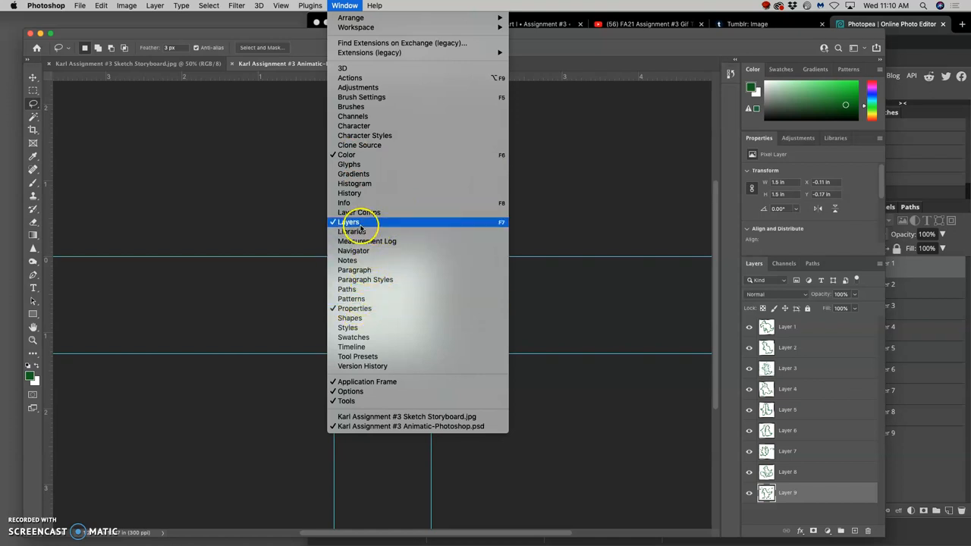
mouse_move(365, 155)
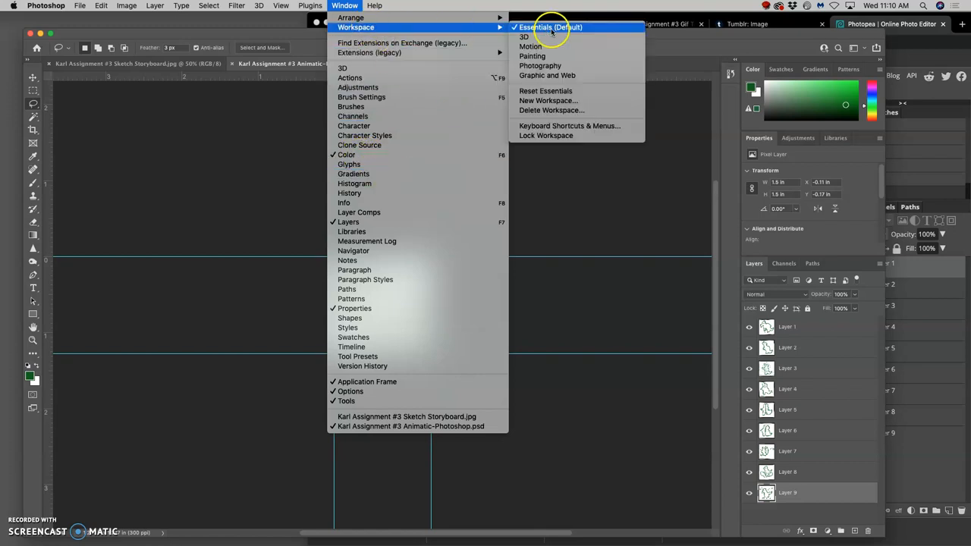
mouse_move(413, 202)
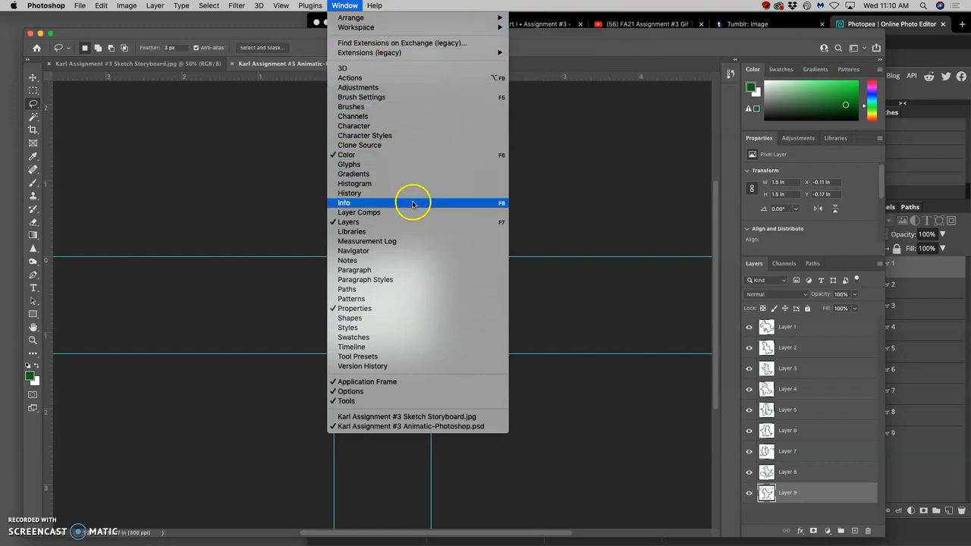
mouse_move(353, 347)
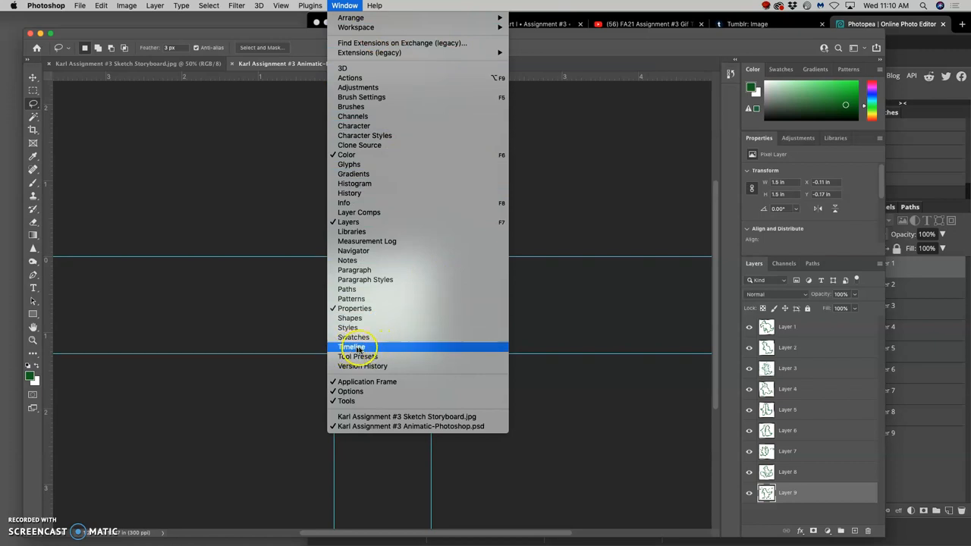
click(351, 347)
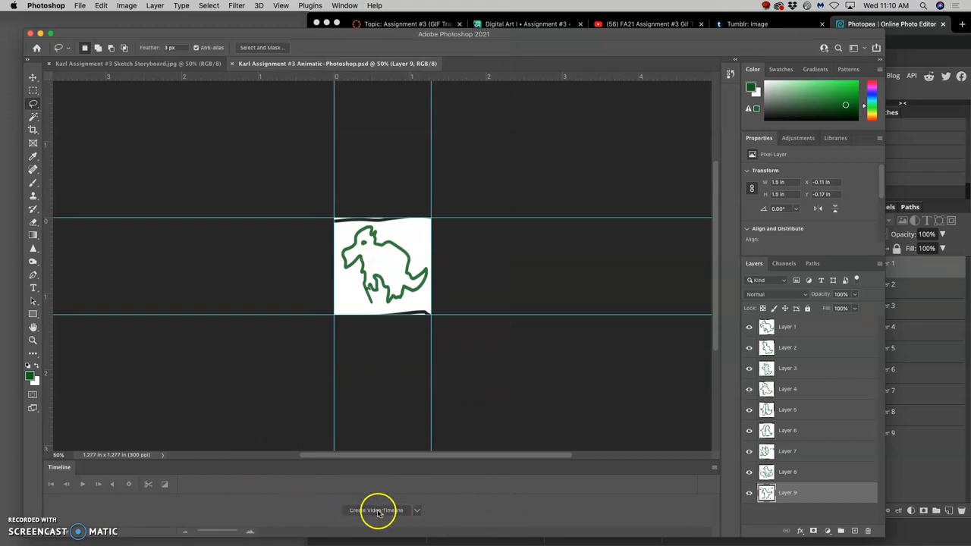
mouse_move(393, 510)
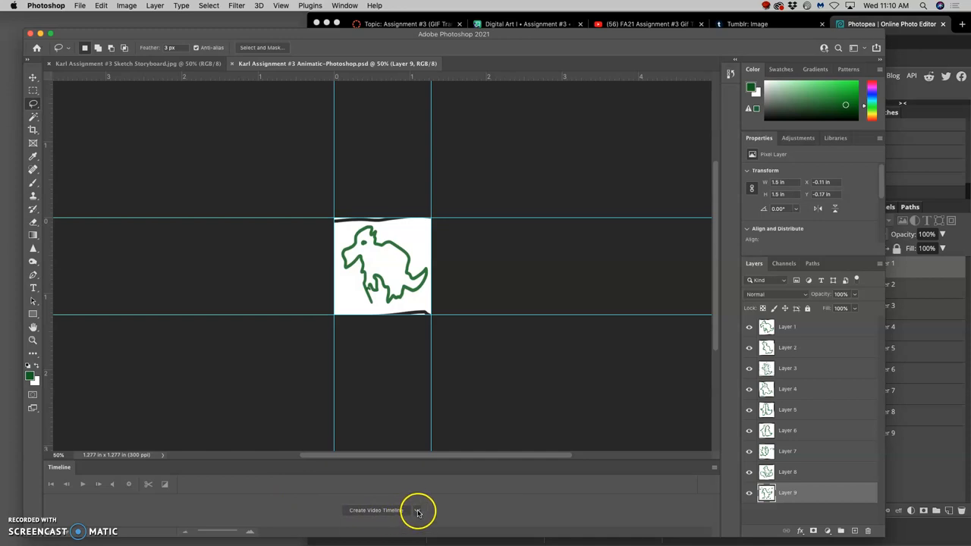
Choose Create Frame Animation from the Timeline panel's dropdown.
click(417, 510)
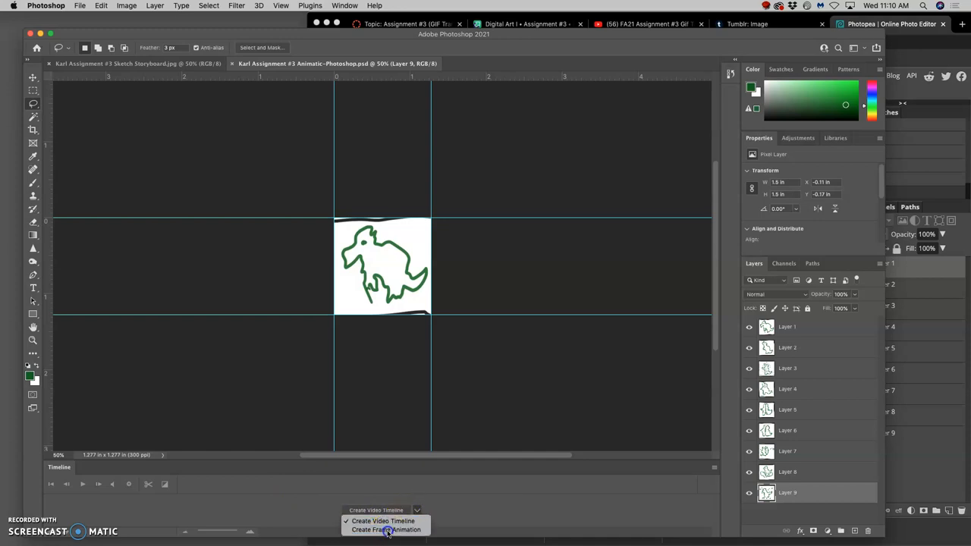
click(387, 529)
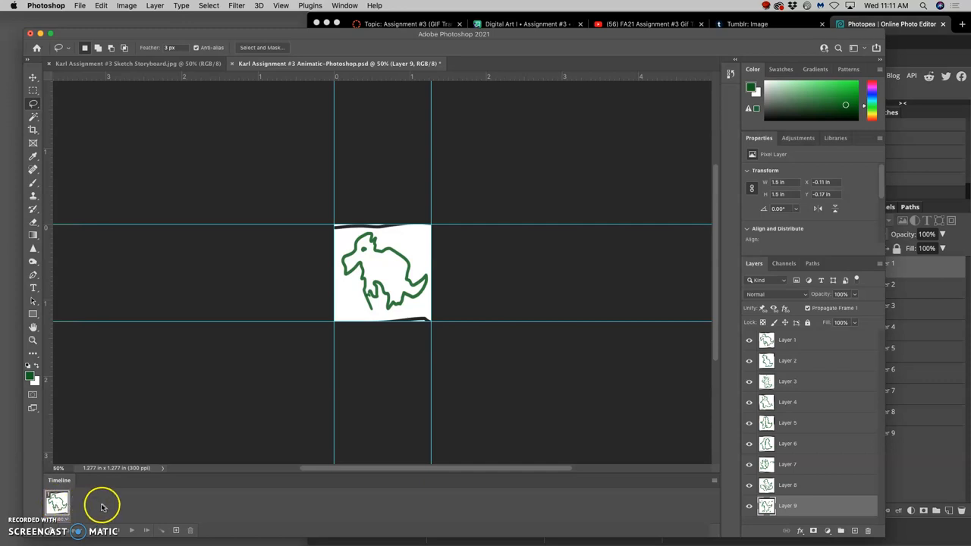
mouse_move(288, 38)
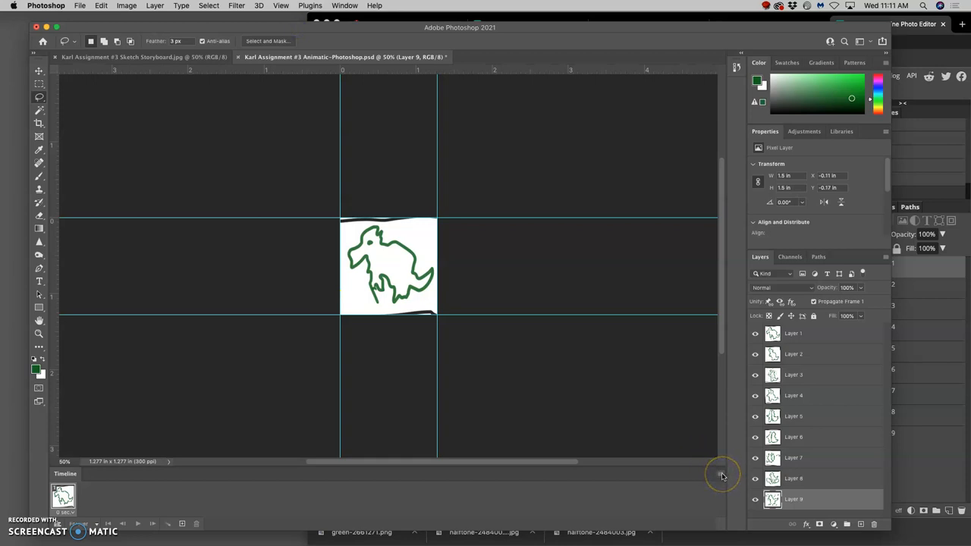
mouse_move(897, 251)
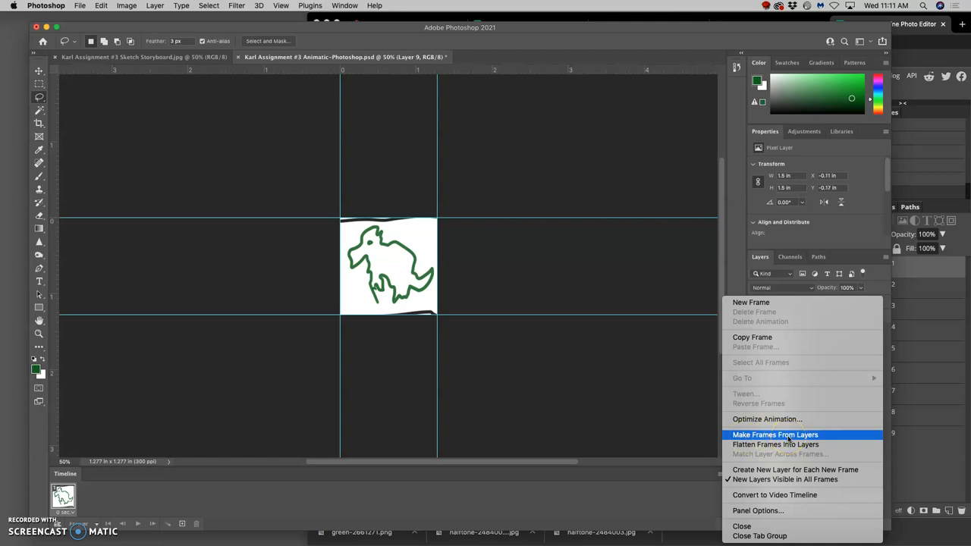
Make Frames From Layers, then preview frames one, two, five and nine.
click(775, 435)
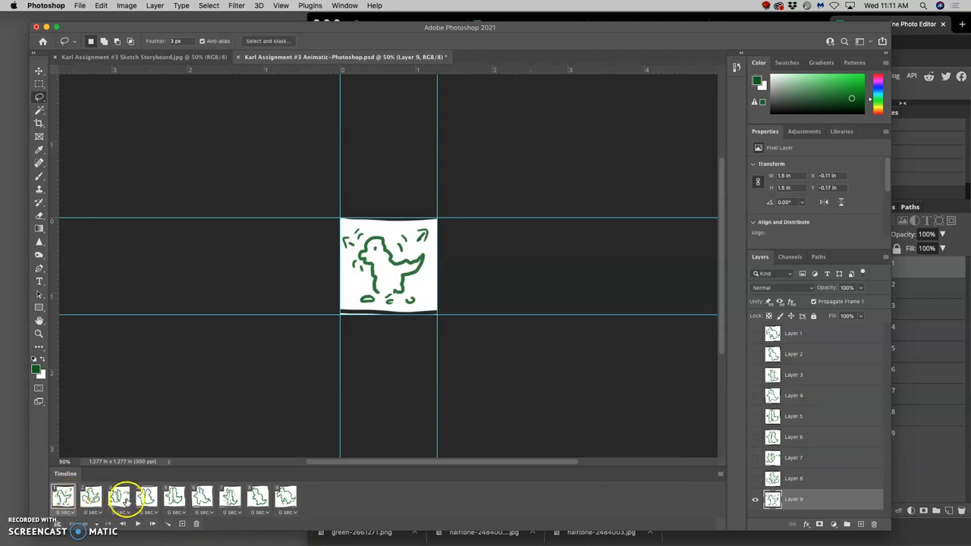
click(62, 497)
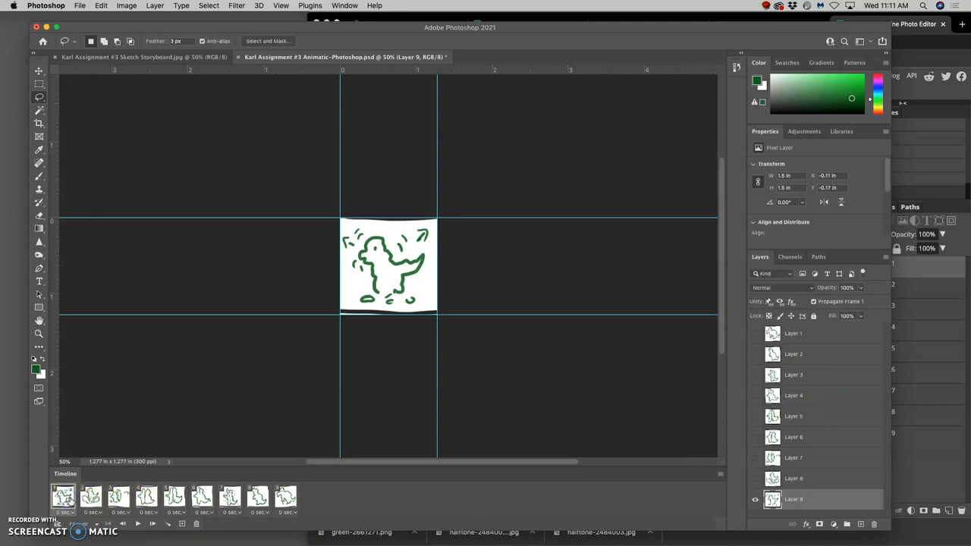
click(90, 497)
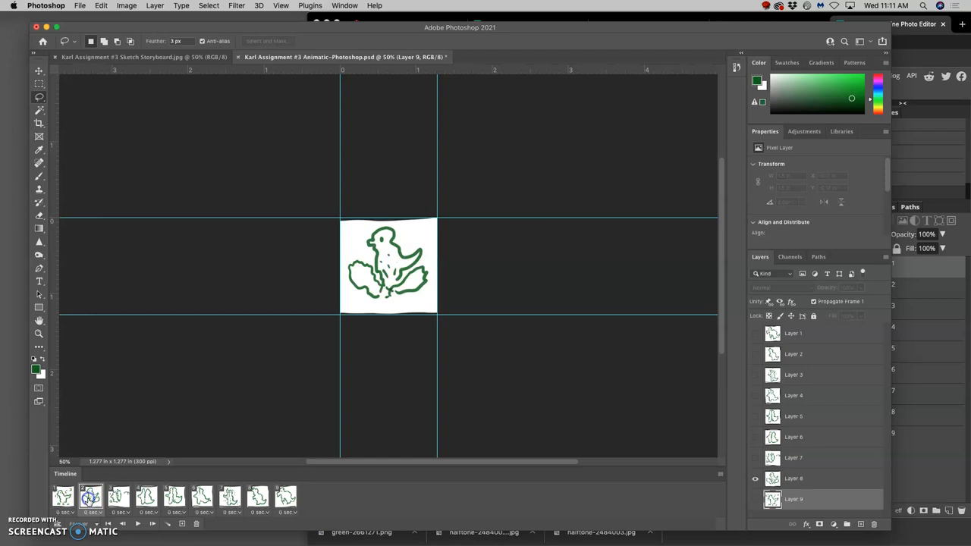
click(173, 497)
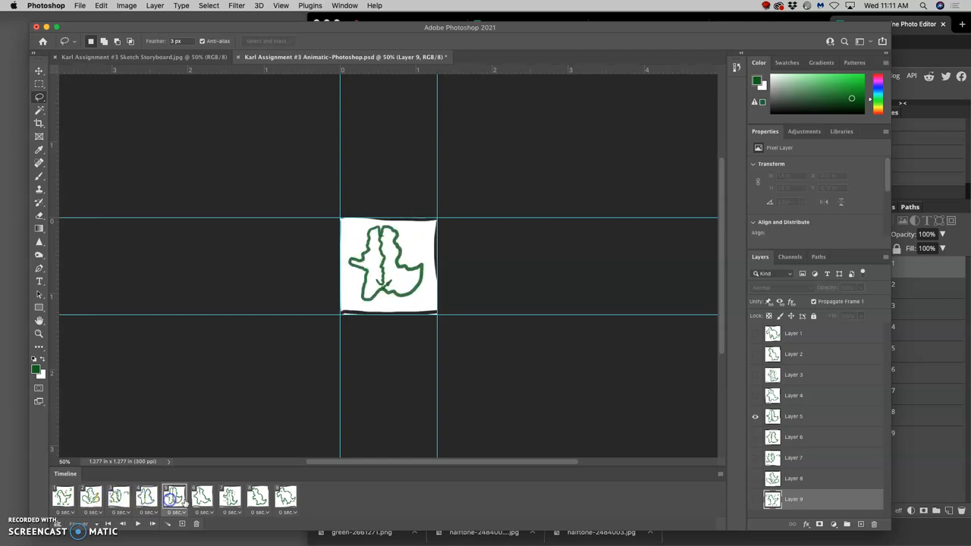
click(286, 497)
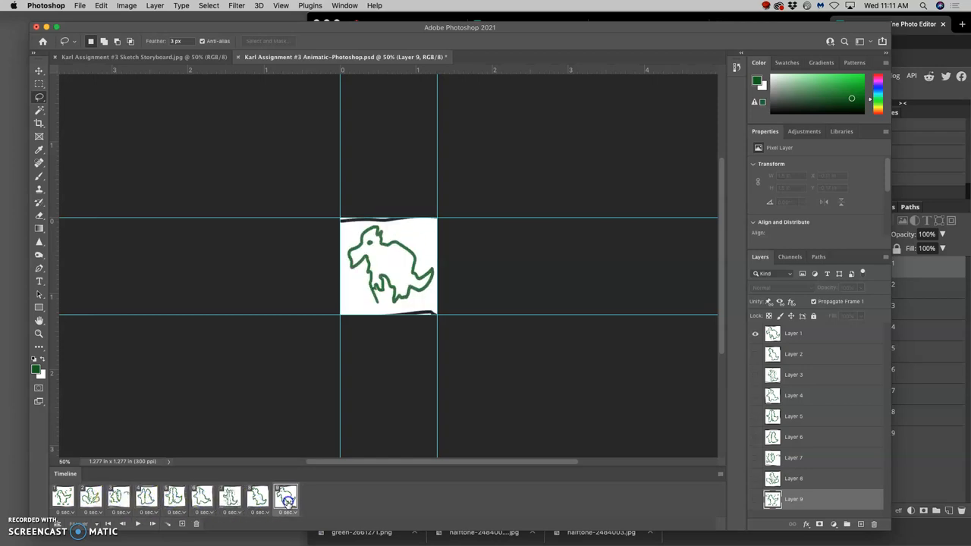
click(287, 498)
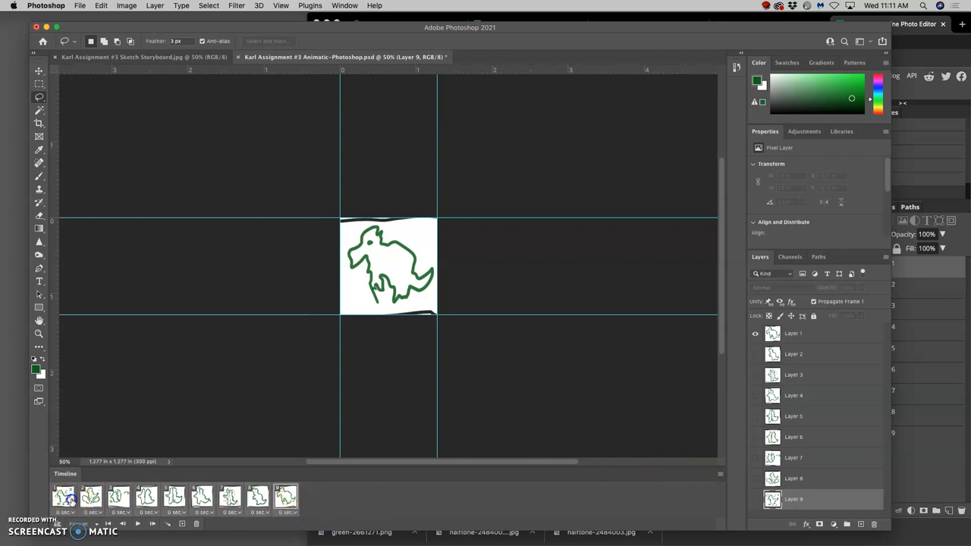
Select all nine frames and reverse them so Layer 1's drawing comes first.
click(285, 499)
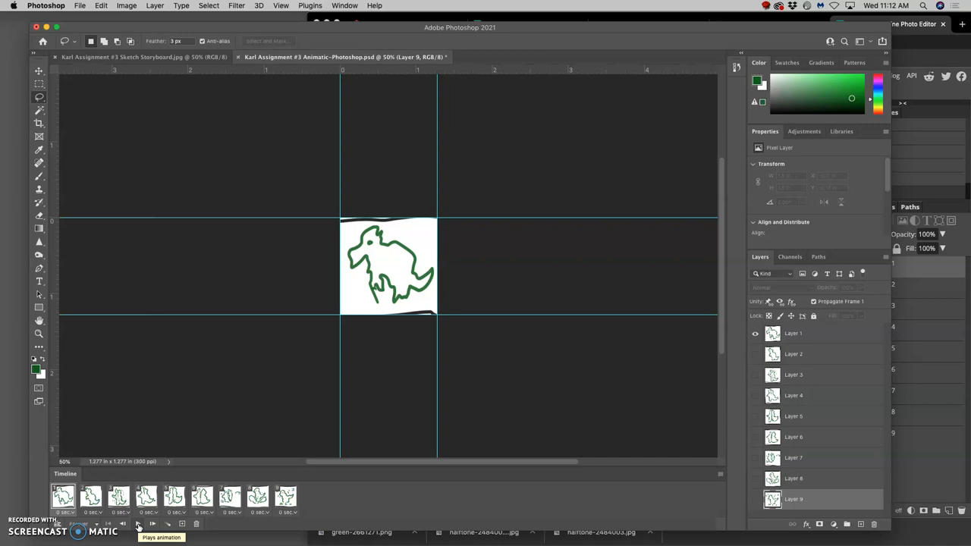
Give all frames a custom 0.3-second delay and play the animation to check timing.
click(138, 524)
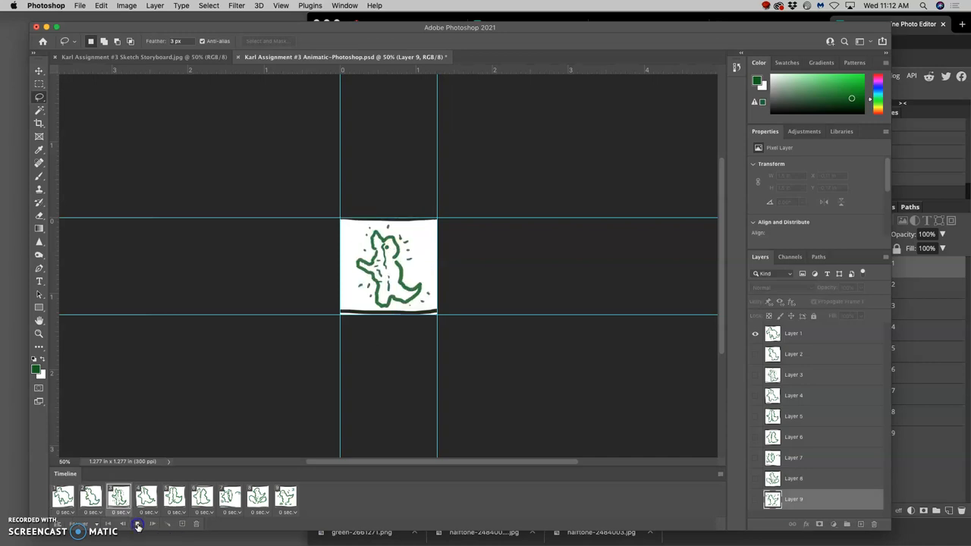
click(139, 524)
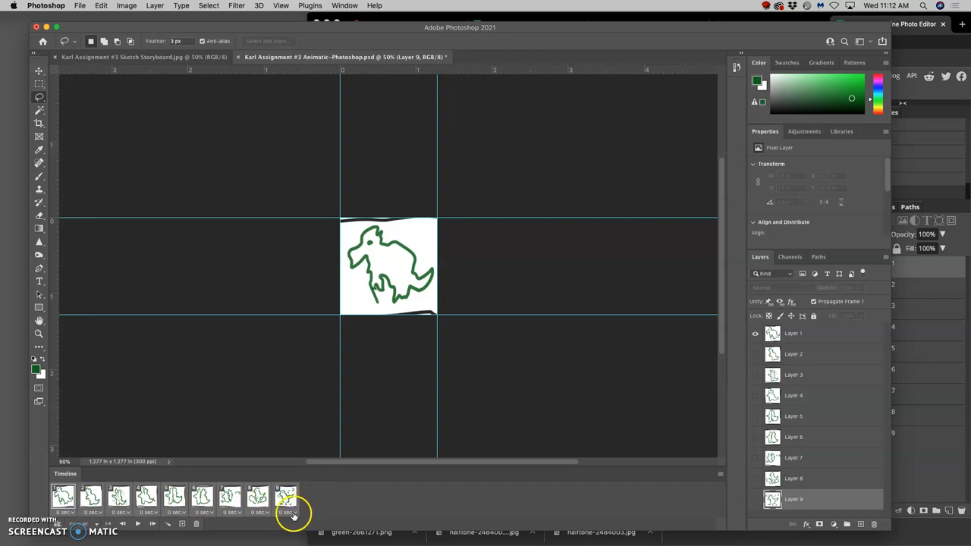
click(291, 512)
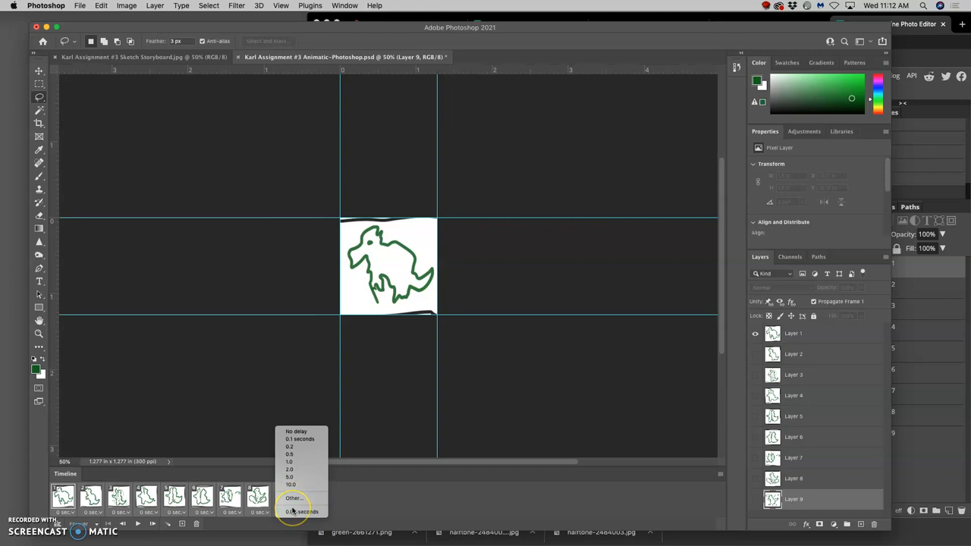
click(293, 499)
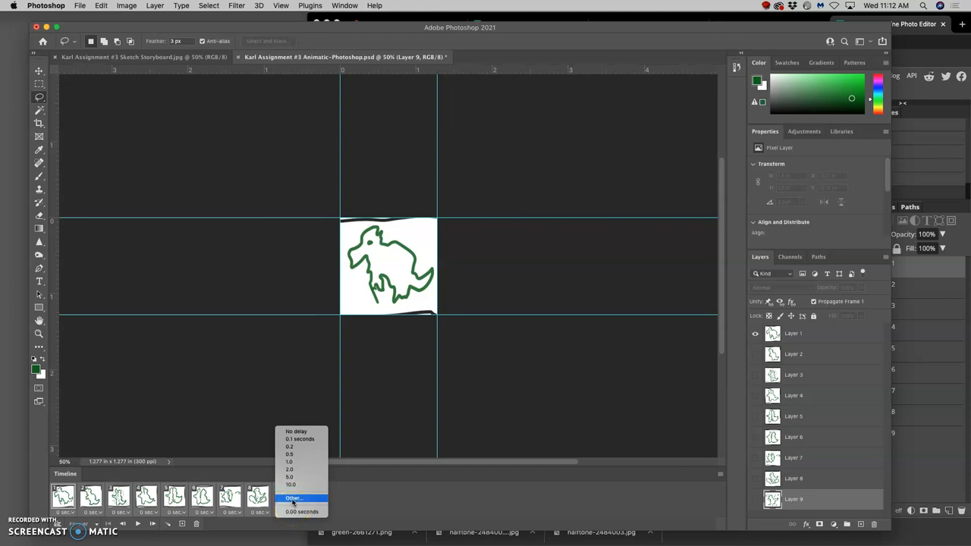
click(293, 499)
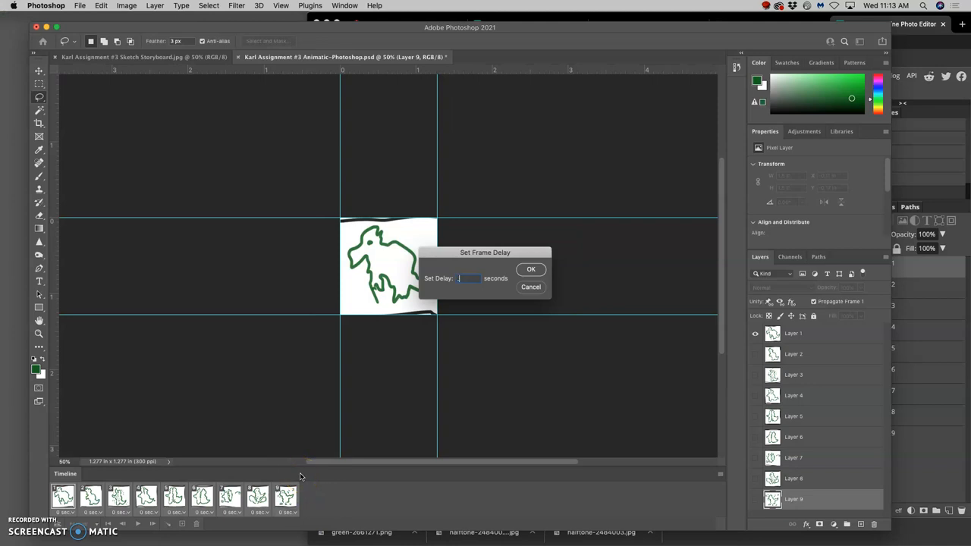
text(3)
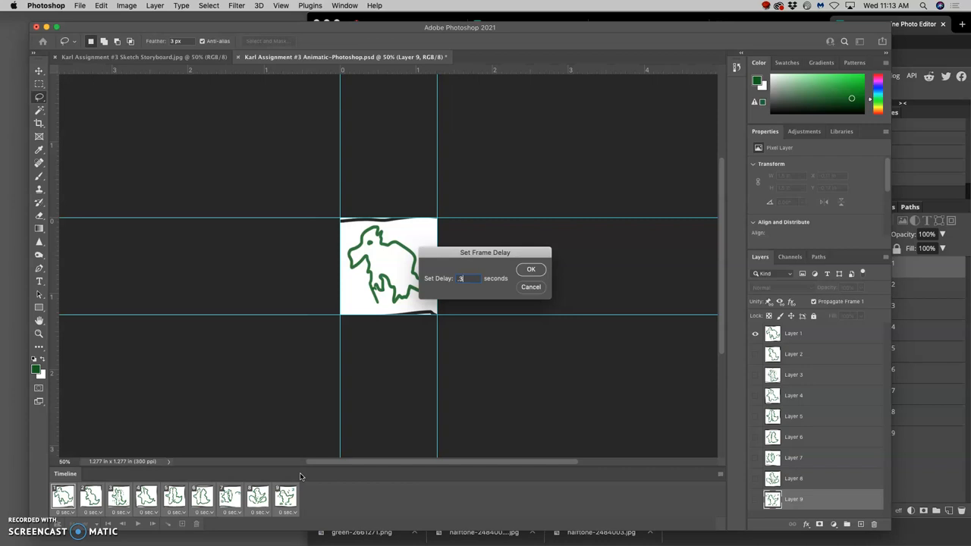
click(532, 269)
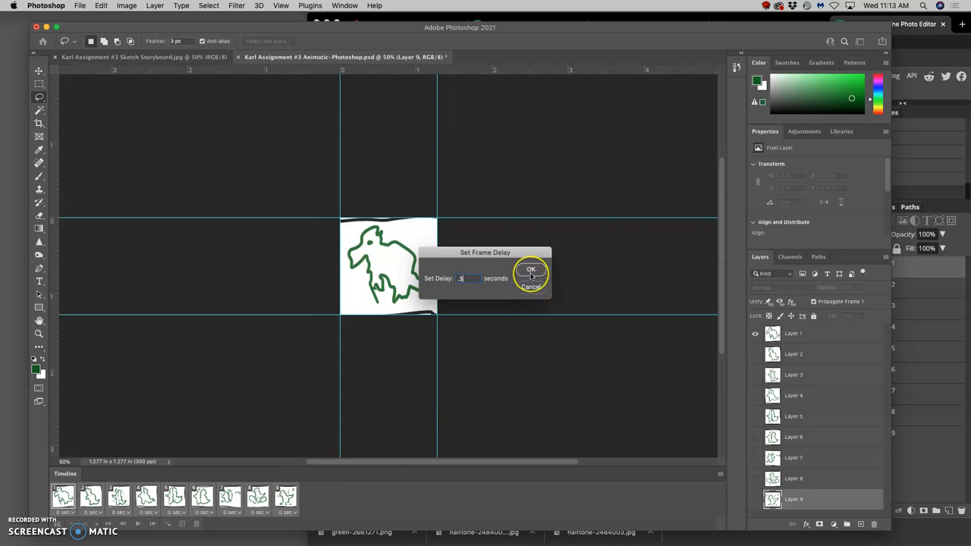
click(531, 271)
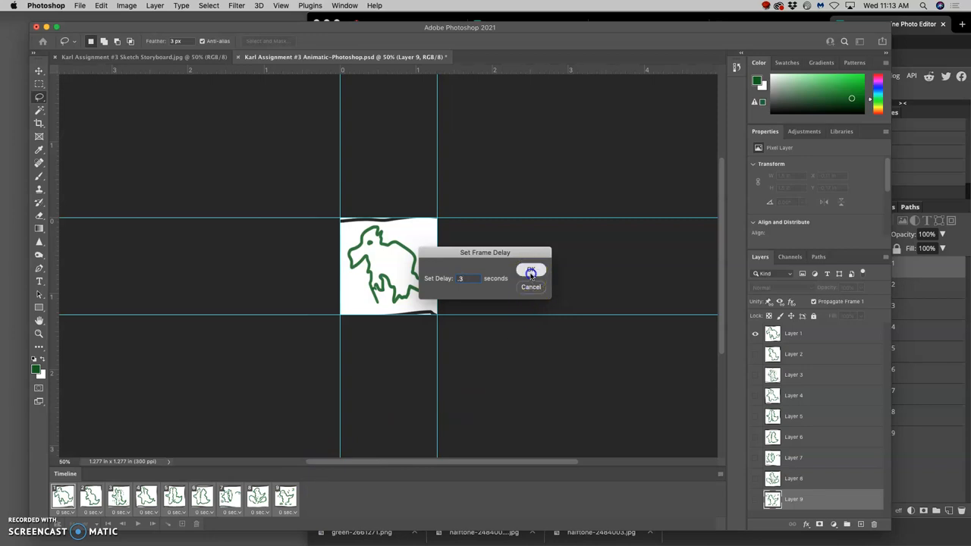
click(531, 271)
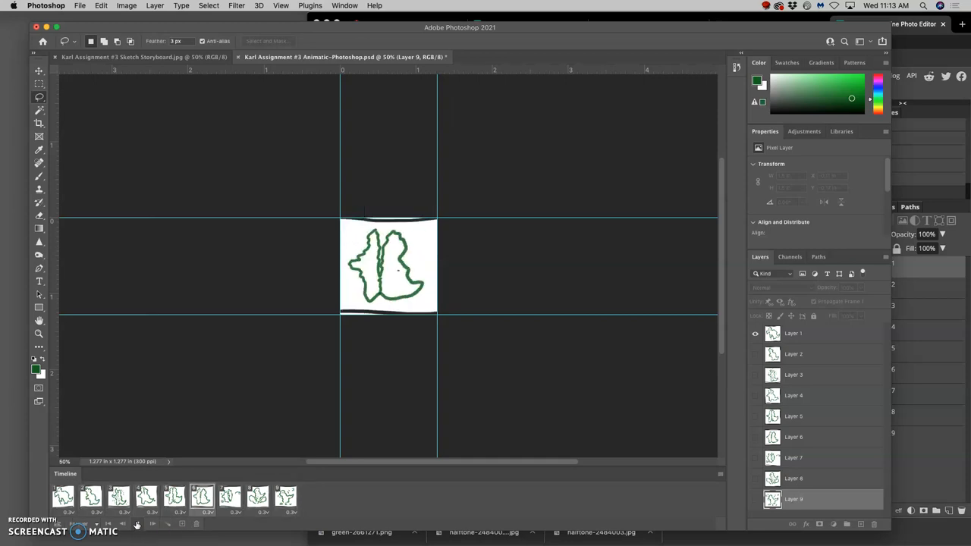
click(118, 497)
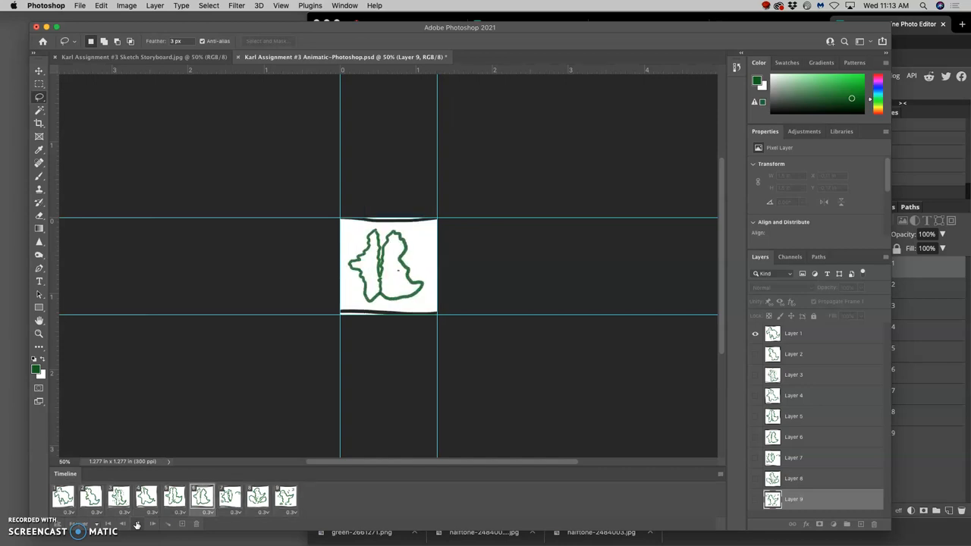
click(118, 497)
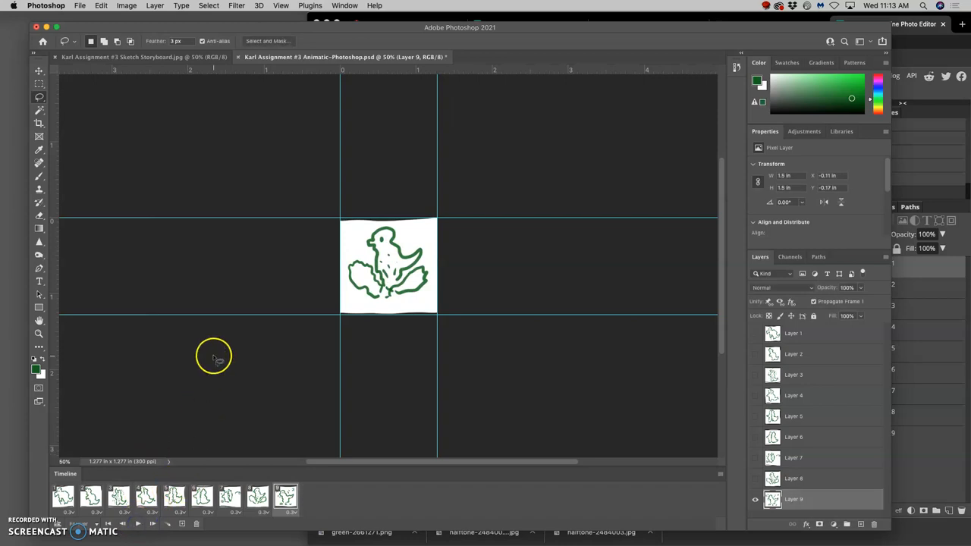
Save the nine-frame animatic PSD with File > Save.
click(80, 6)
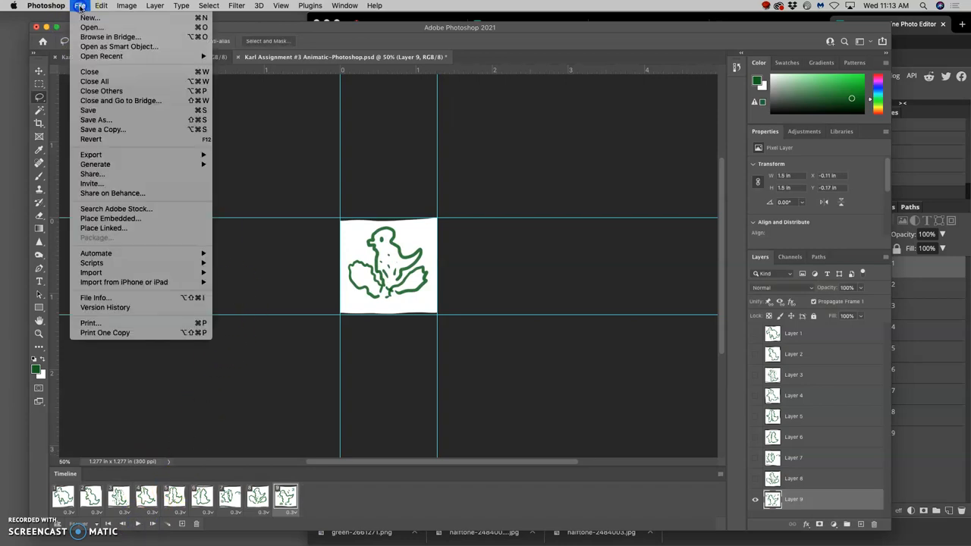
mouse_move(88, 110)
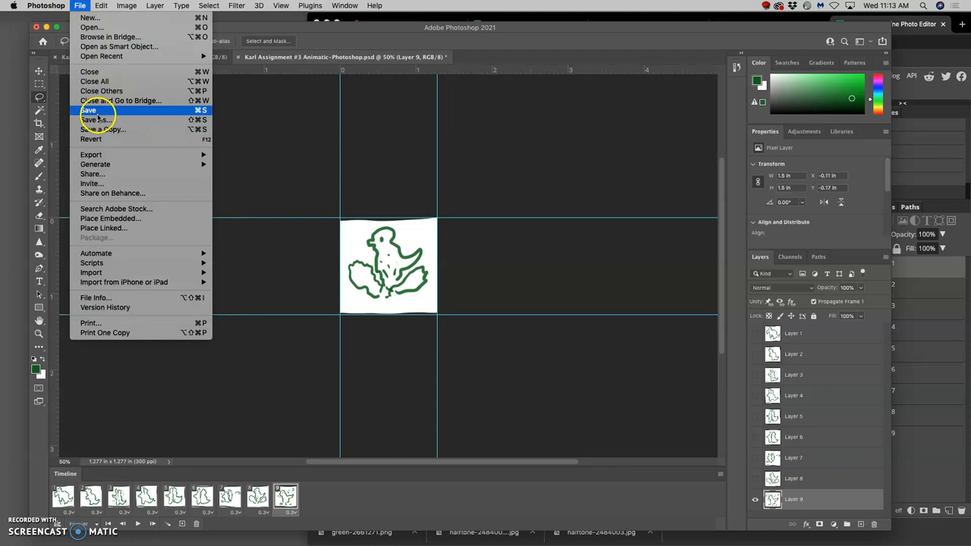
click(89, 110)
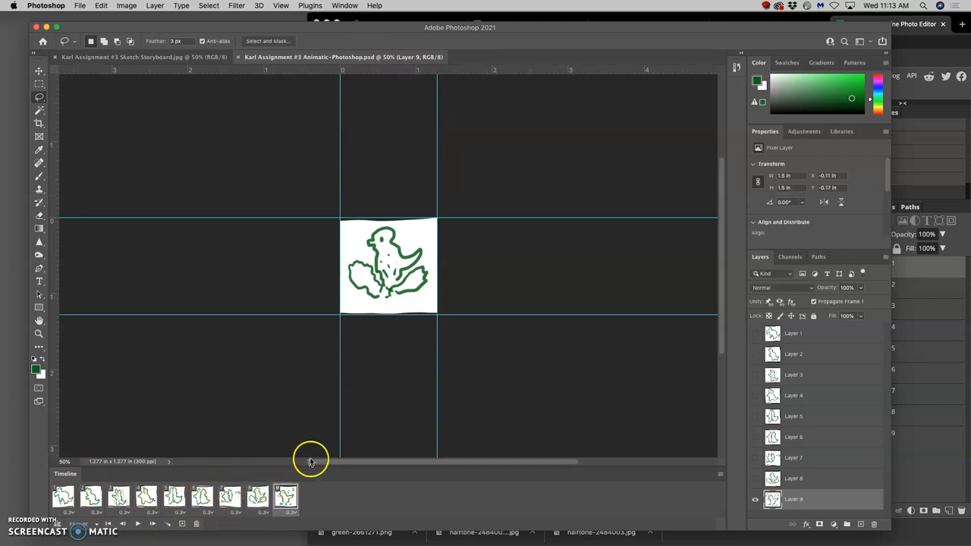
mouse_move(207, 112)
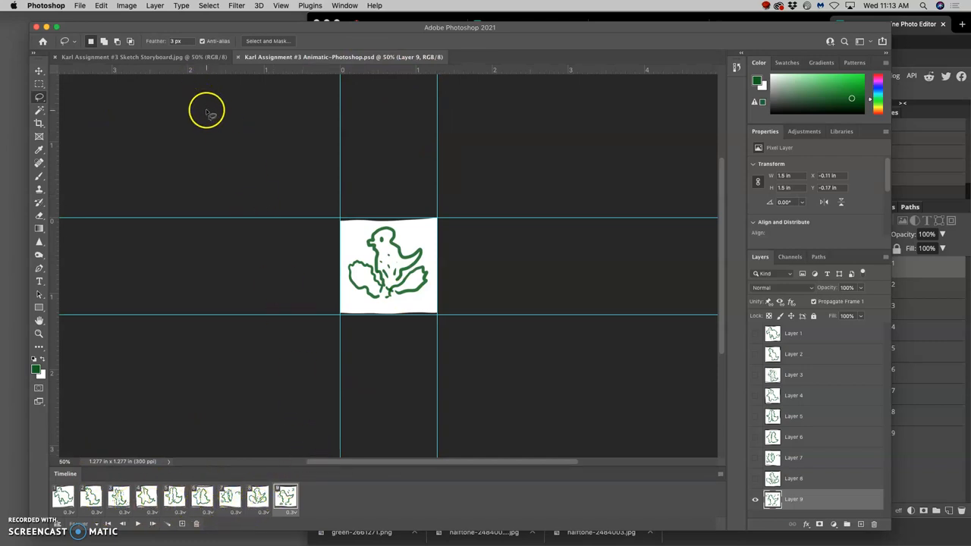
mouse_move(80, 7)
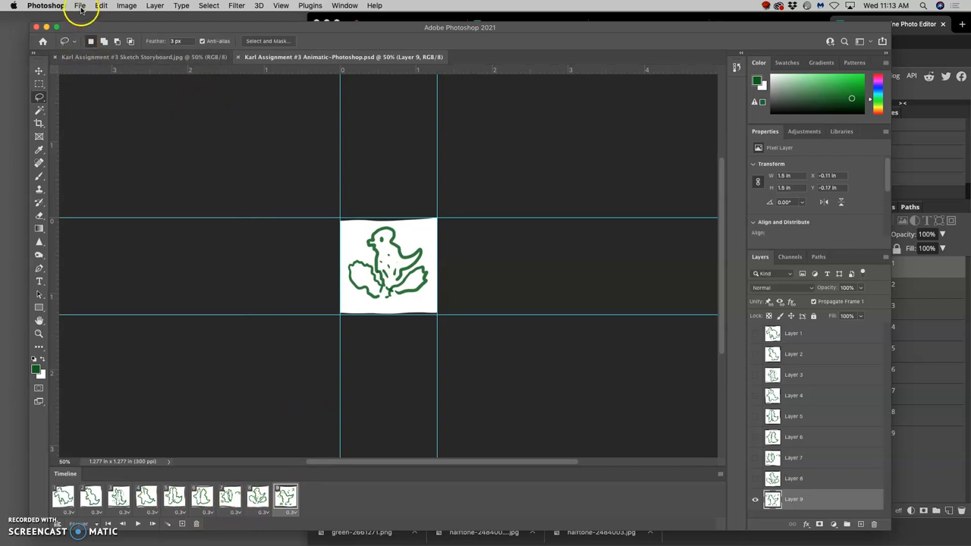
click(79, 5)
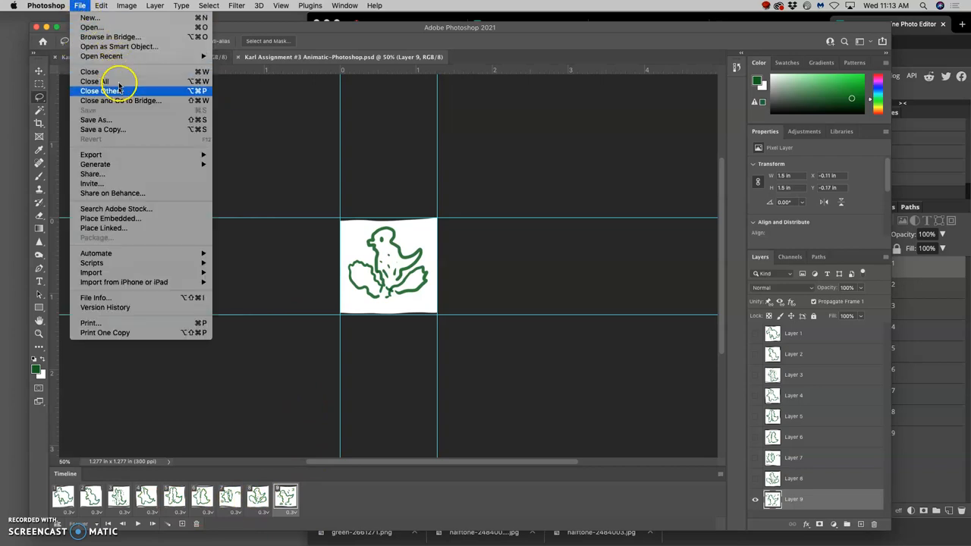
mouse_move(90, 155)
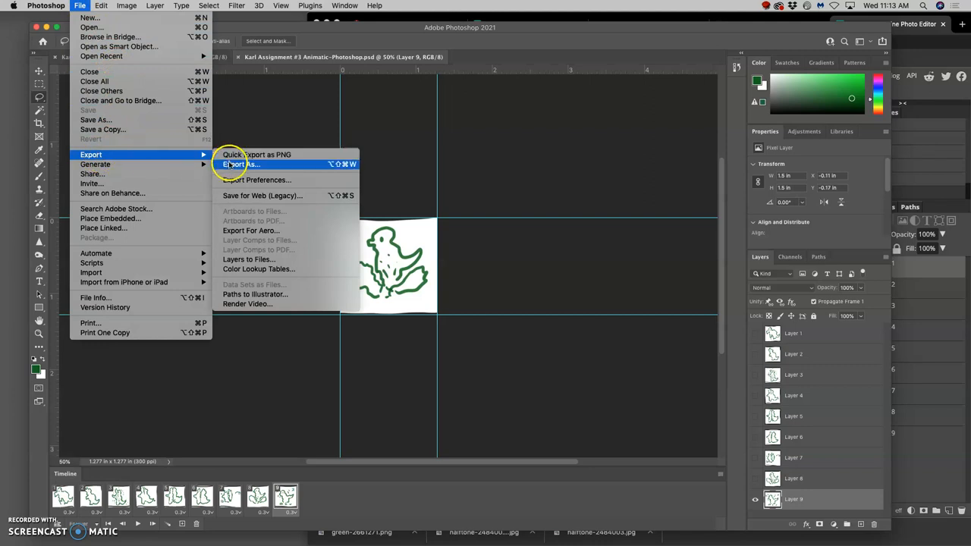
mouse_move(262, 196)
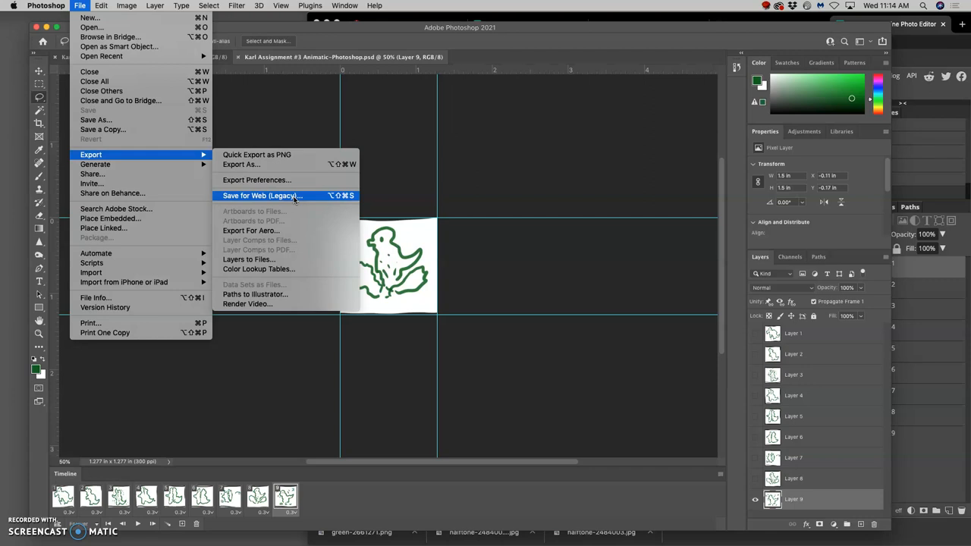
mouse_move(291, 198)
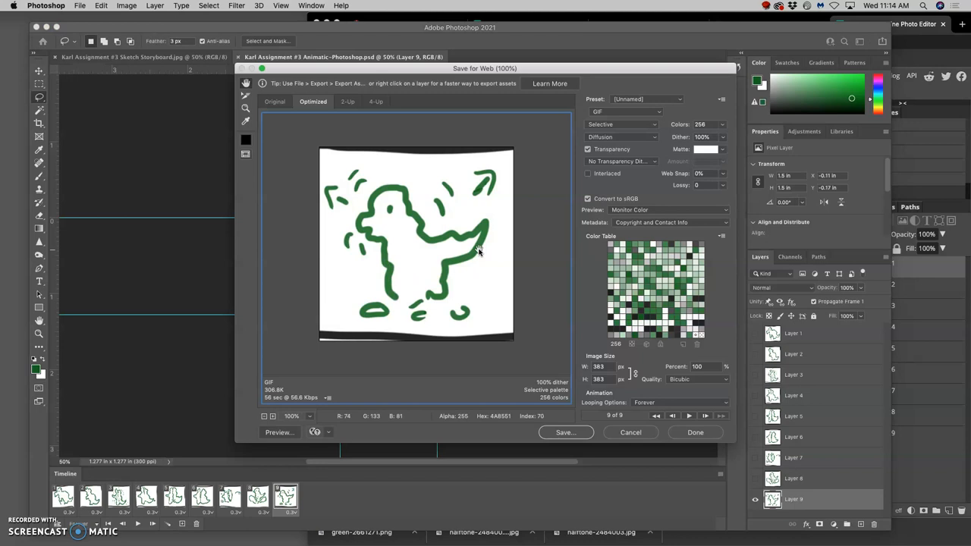
mouse_move(638, 130)
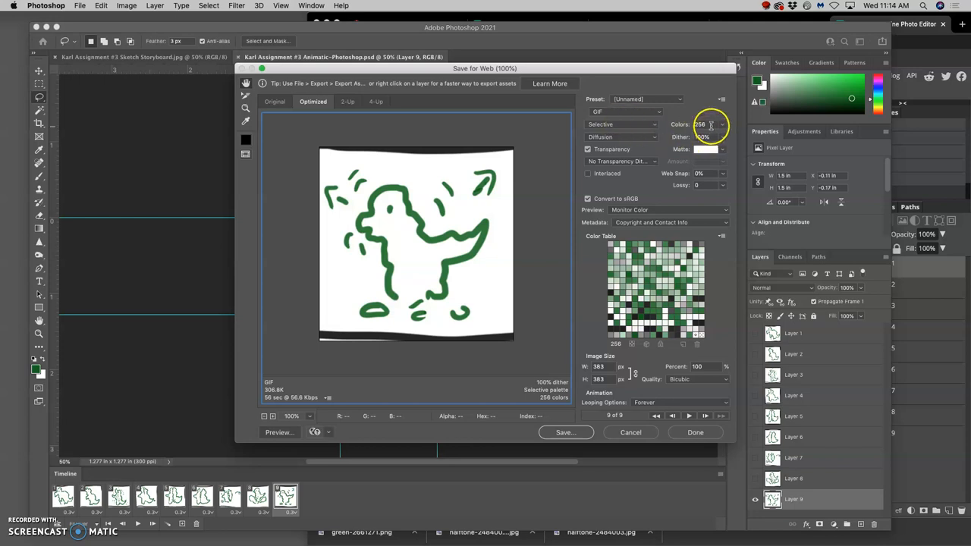
Review the Colors options, play and stop the nine-frame preview, then start saving the GIF.
click(712, 124)
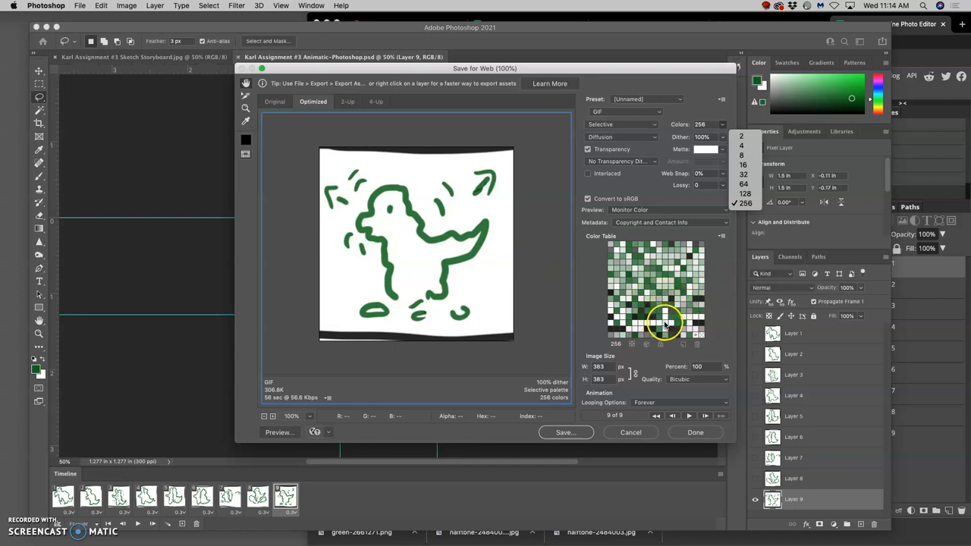
mouse_move(651, 332)
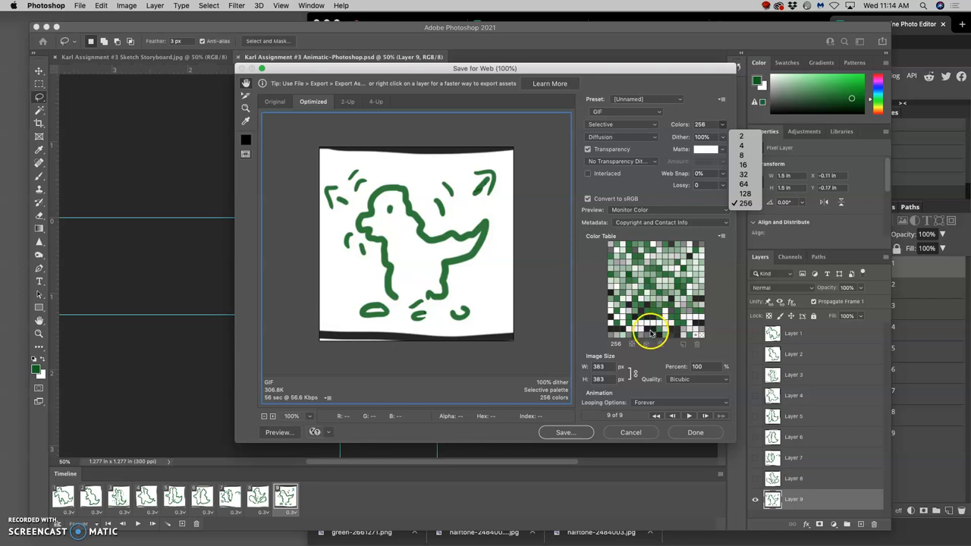
mouse_move(432, 243)
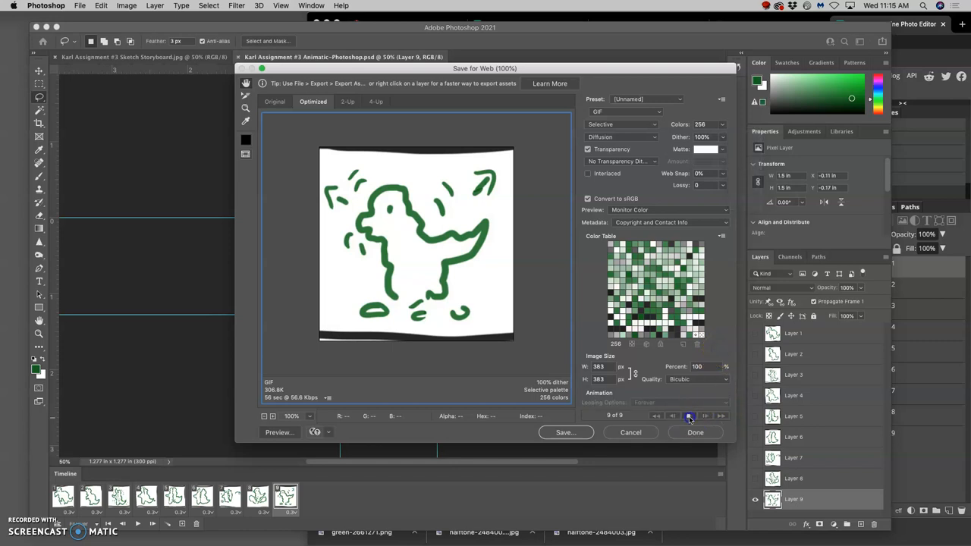
click(689, 416)
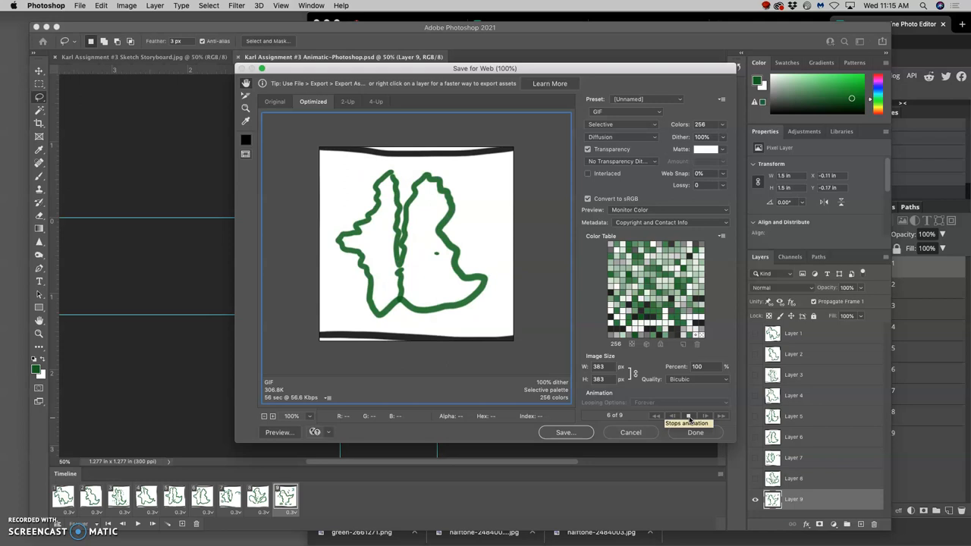
click(689, 416)
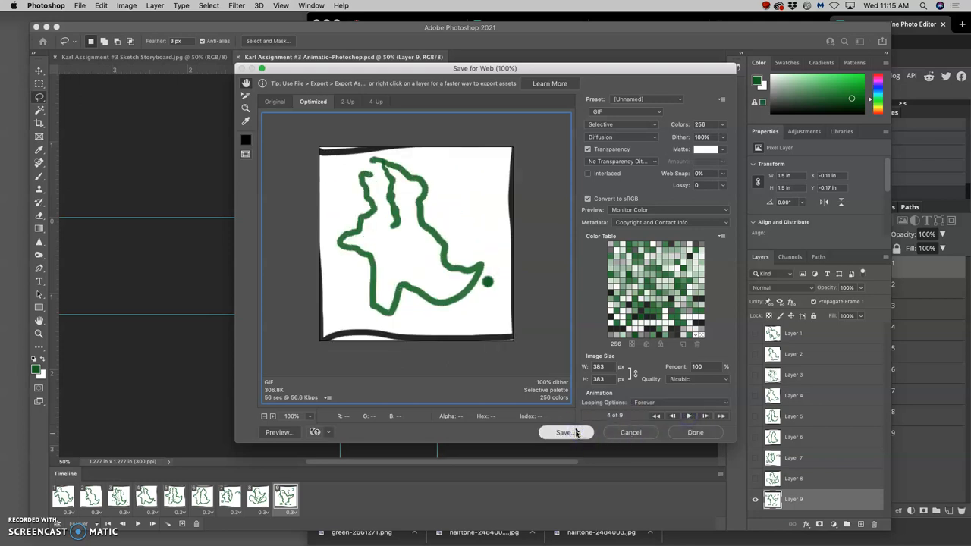
click(565, 433)
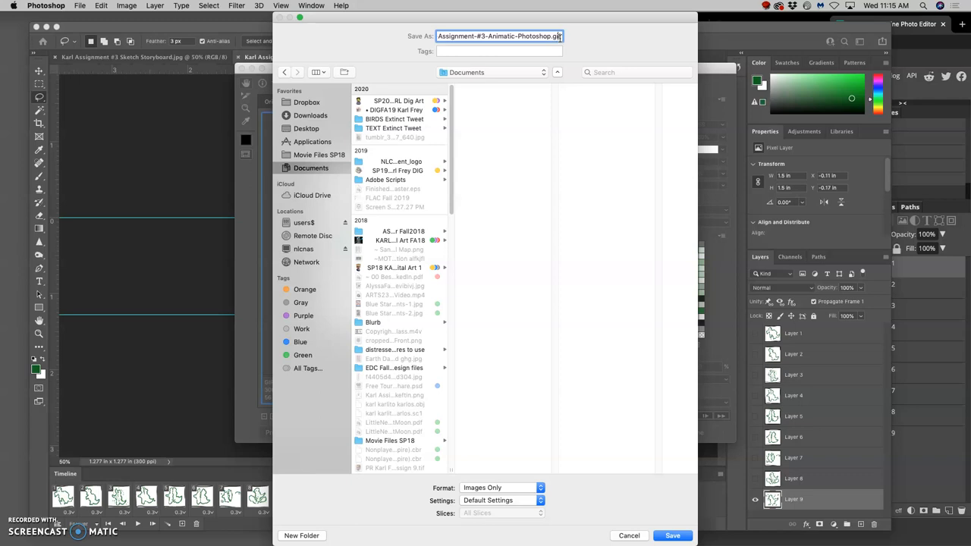
mouse_move(538, 51)
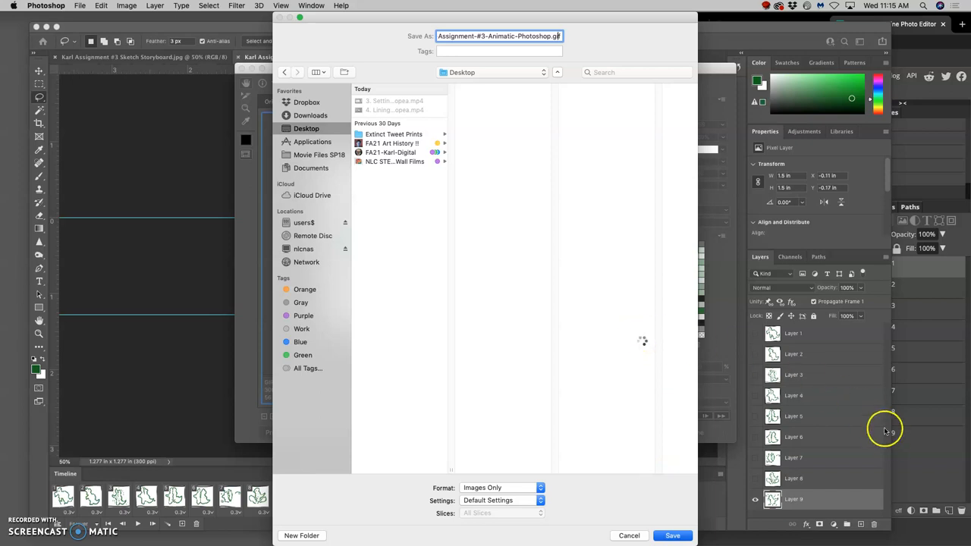
Save Assignment-#3-Animatic-Photoshop.gif to the Desktop instead of Documents.
click(671, 536)
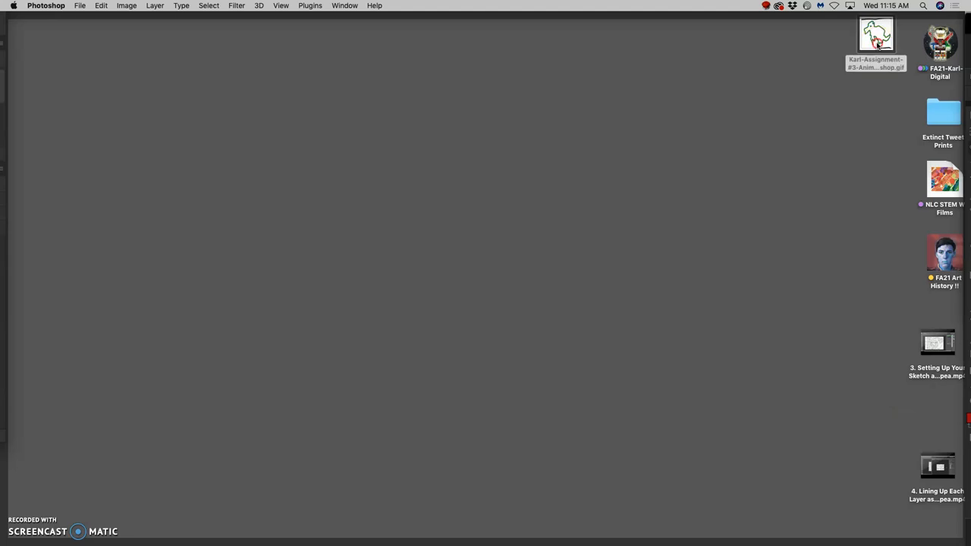
Open the Desktop GIF with another application through Open With.
right_click(876, 35)
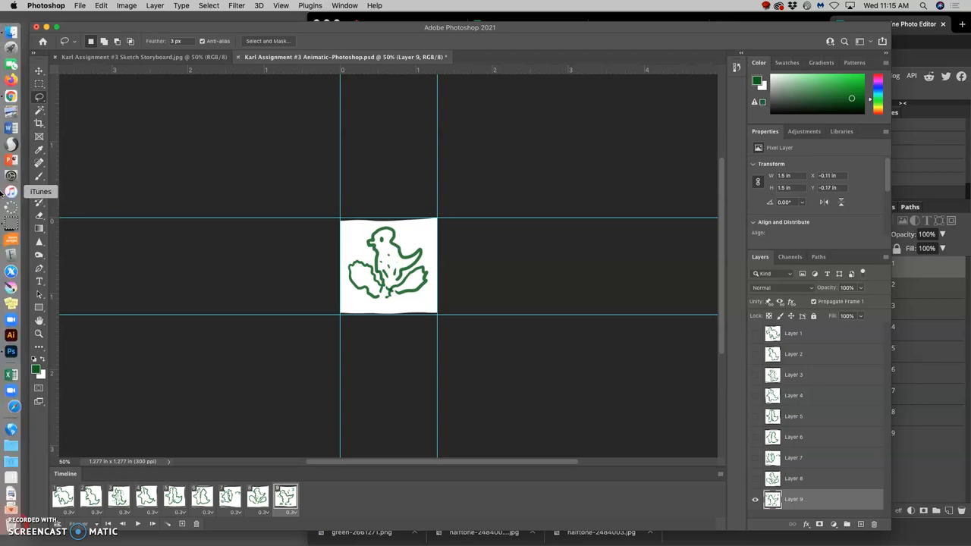
mouse_move(11, 406)
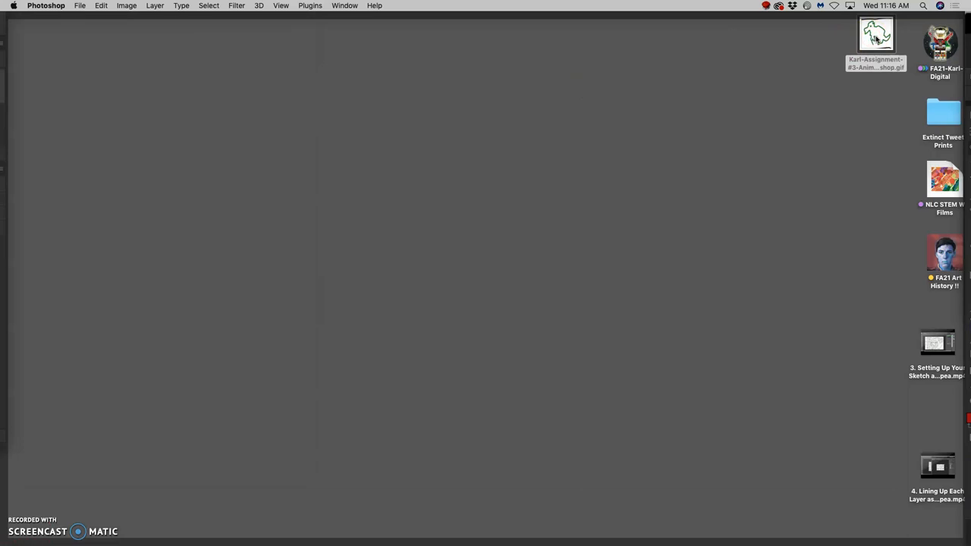
right_click(877, 34)
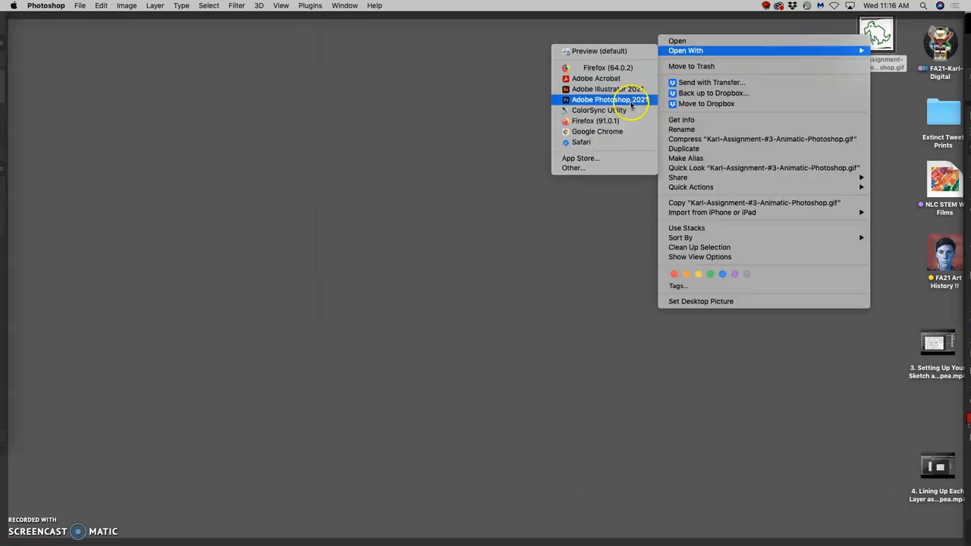
click(610, 99)
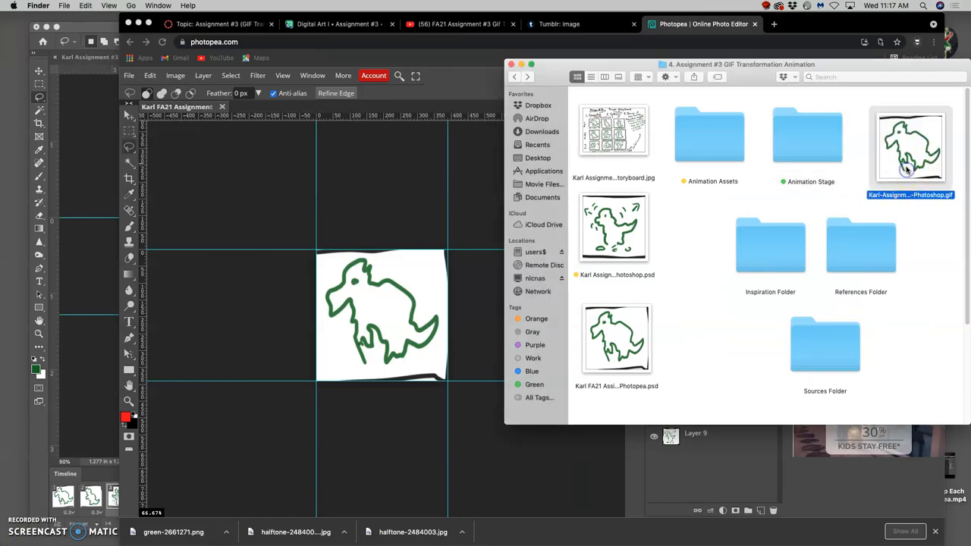
Move the GIF into the 4. Assignment #3 GIF Transformation Animation folder.
drag(911, 148, 698, 228)
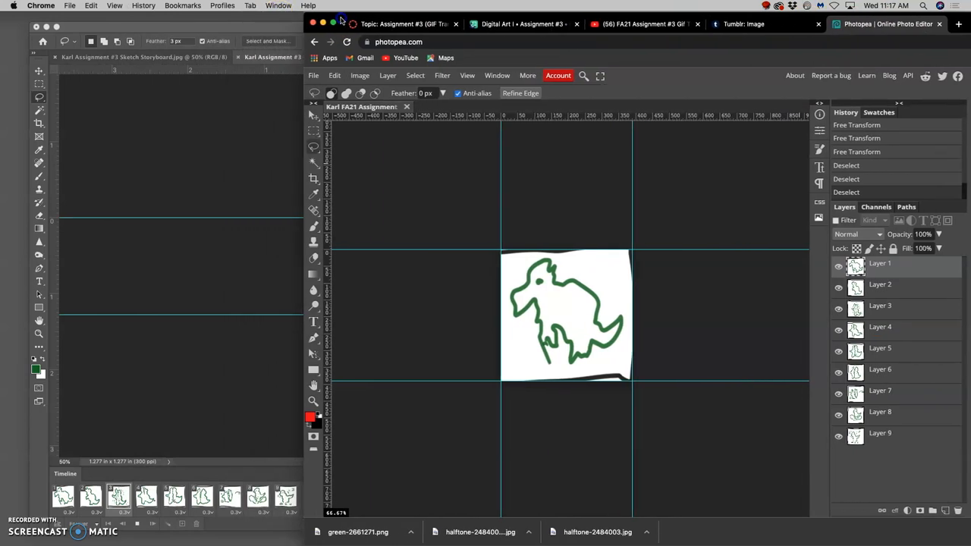
Check Photopea's Window menu, then show the File > Export as formats.
click(497, 75)
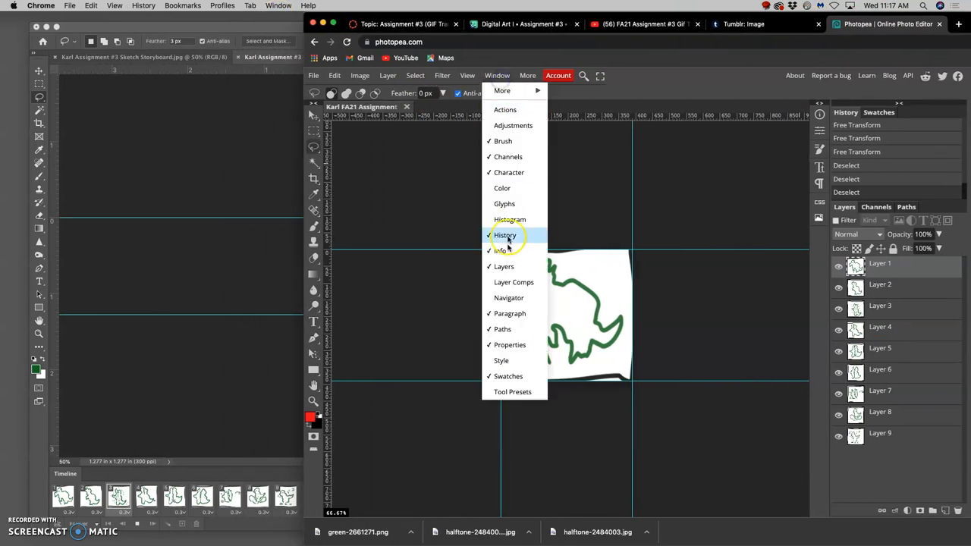
mouse_move(410, 238)
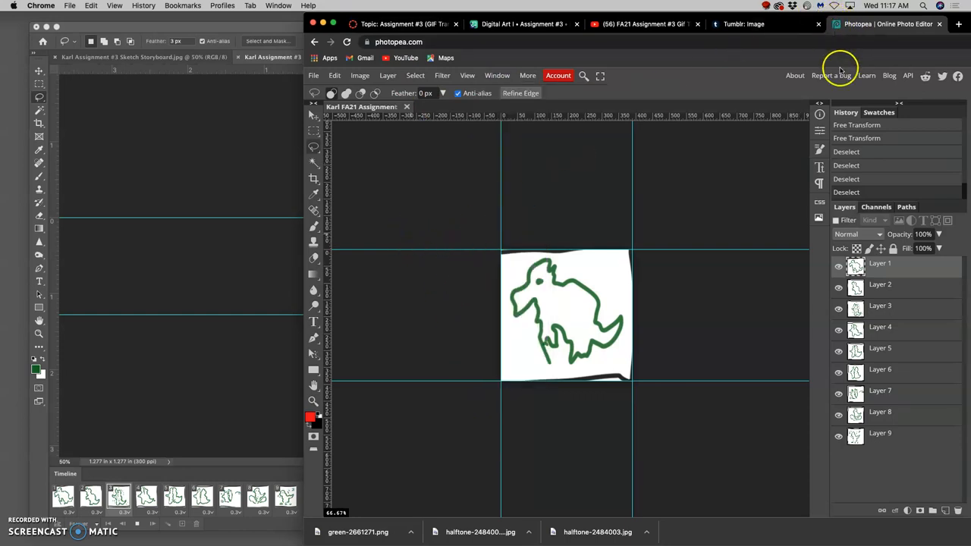
mouse_move(964, 18)
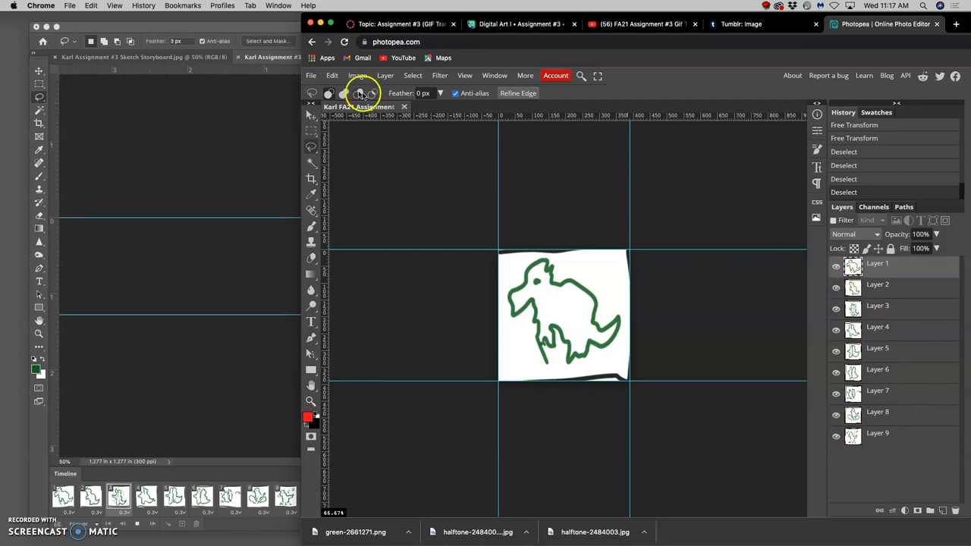
click(311, 75)
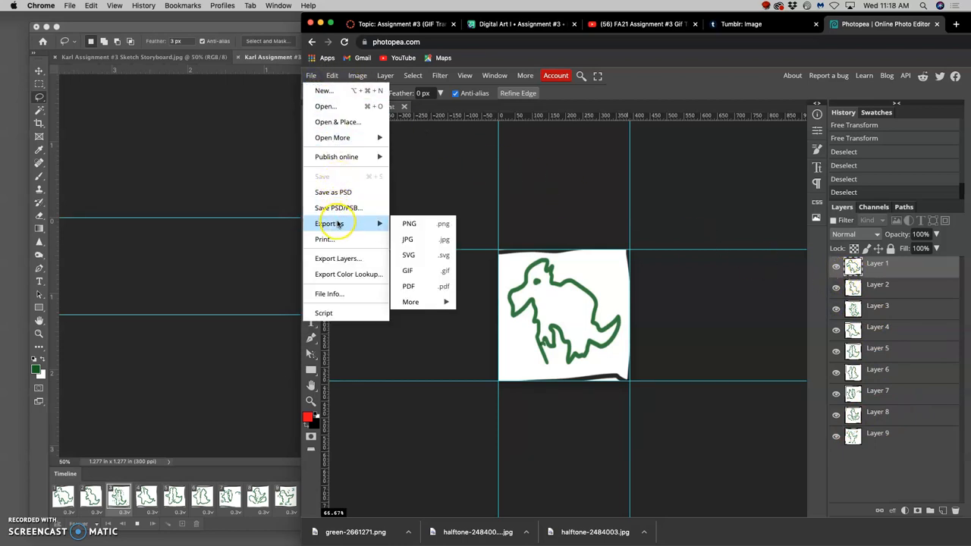
mouse_move(407, 239)
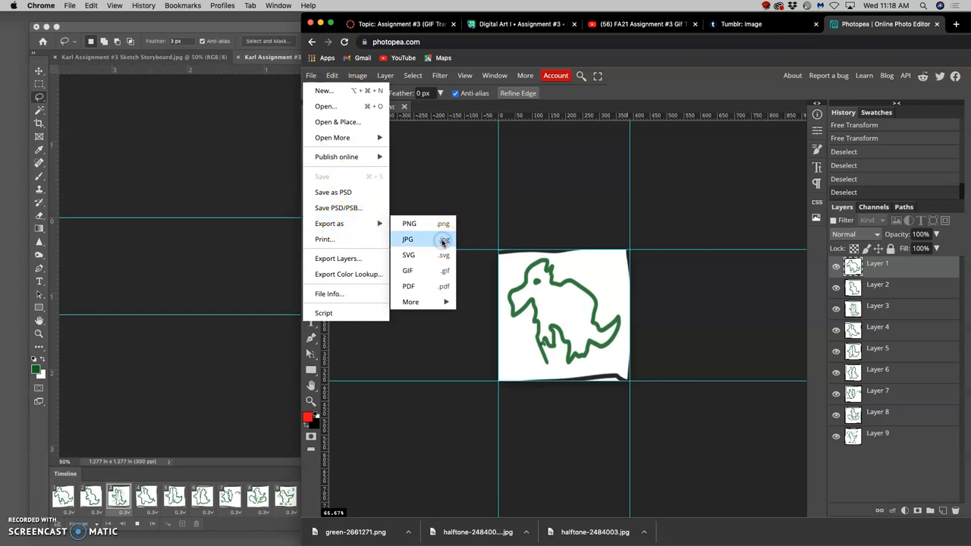
Export the creature frame as a 390 × 390 JPG at 70% quality.
click(408, 239)
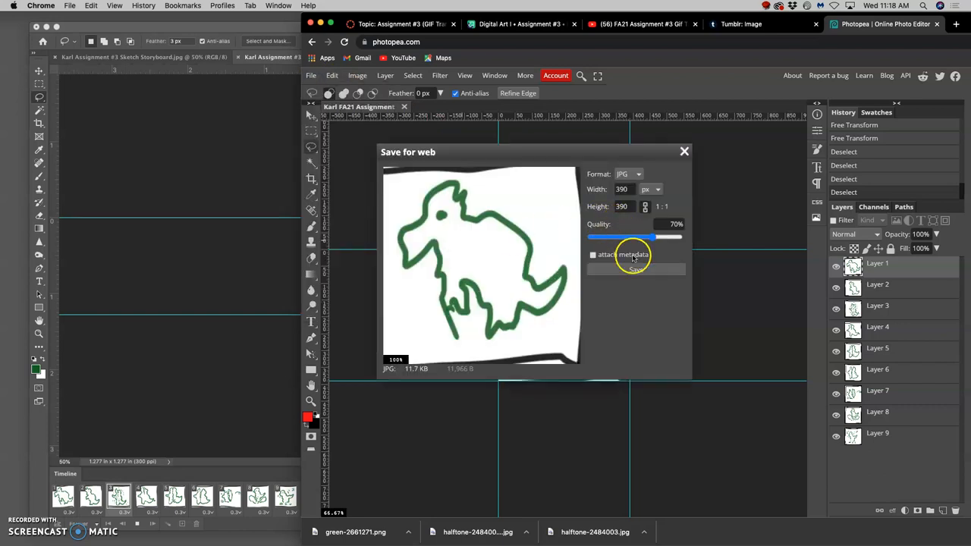
click(635, 267)
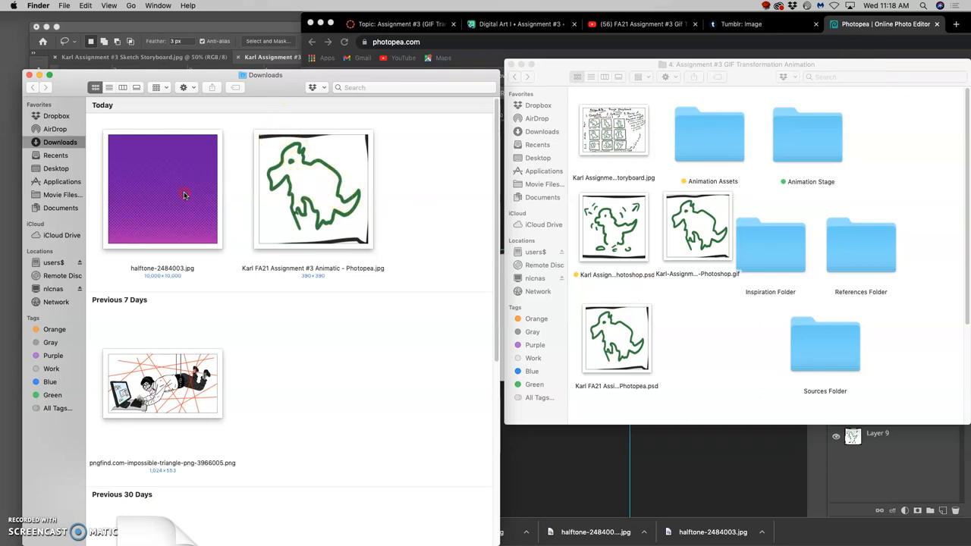
Rename the newly exported creature JPGs in Downloads, starting with Frame 1 and Frame 2.
right_click(162, 189)
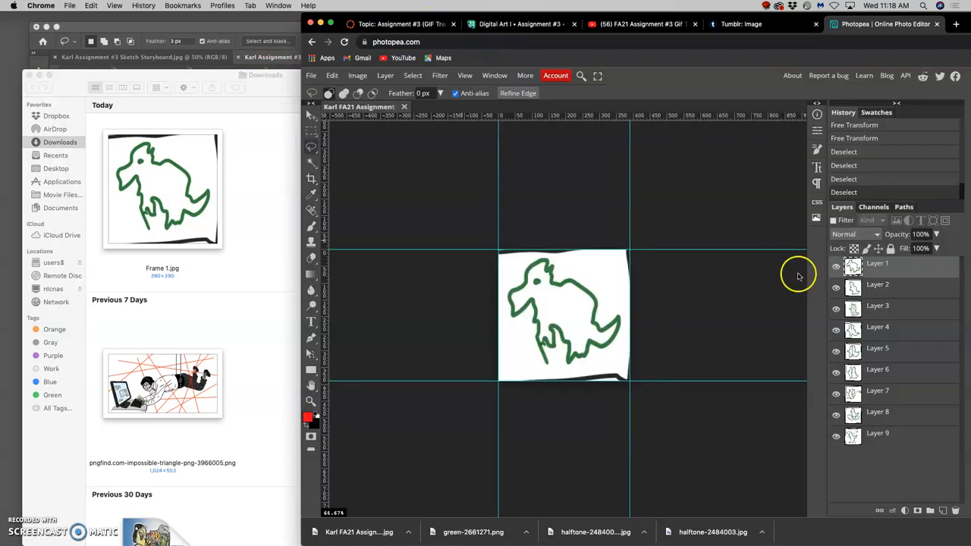
click(877, 284)
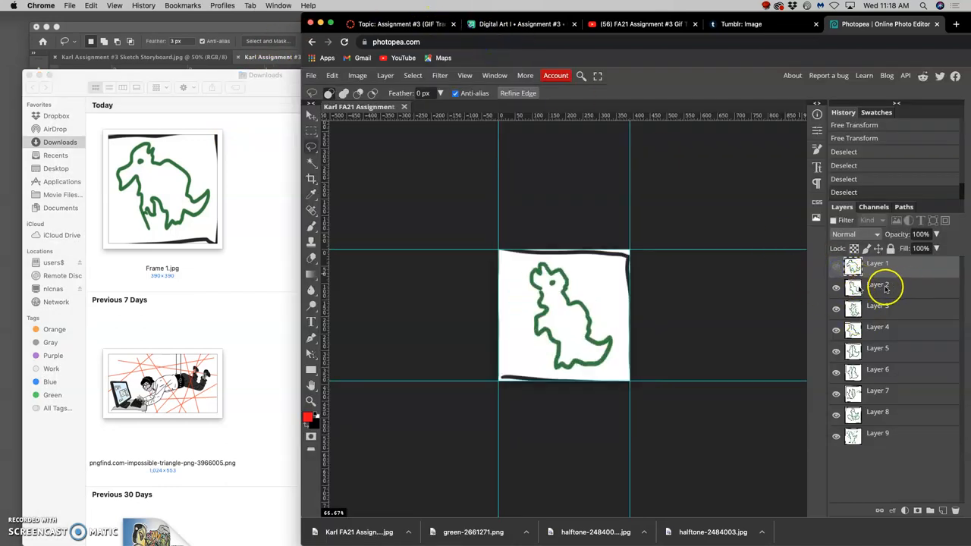
click(310, 75)
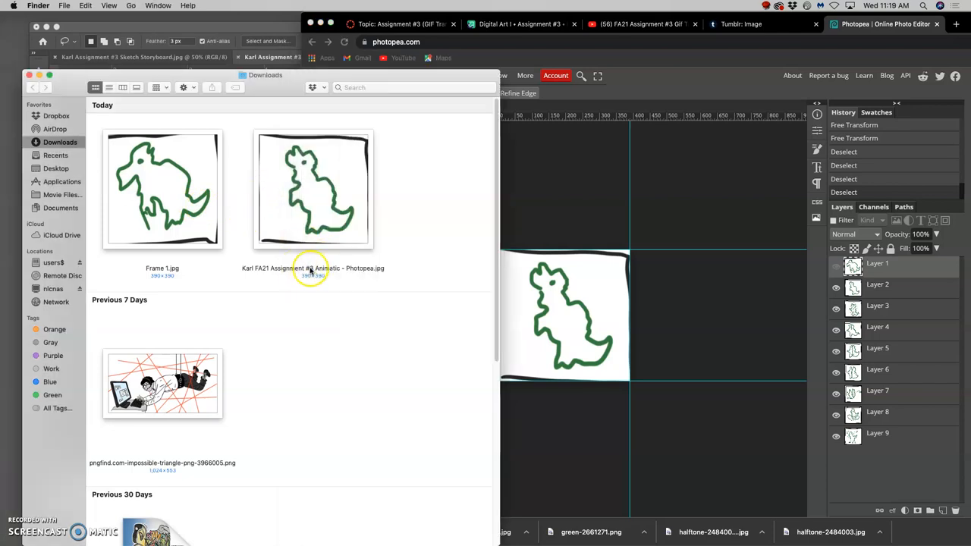
click(313, 189)
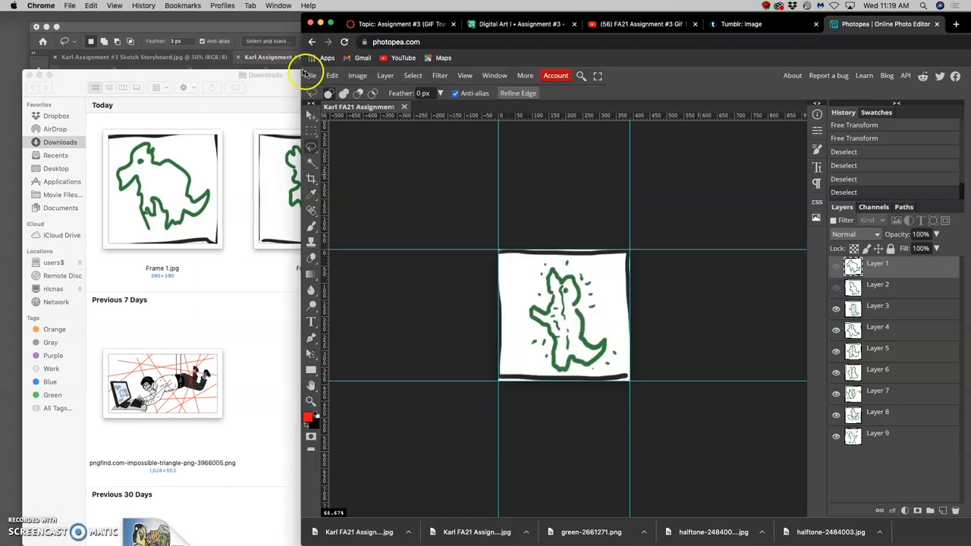
Export the next creature frame as a JPG and rename it Frame 3.
click(310, 76)
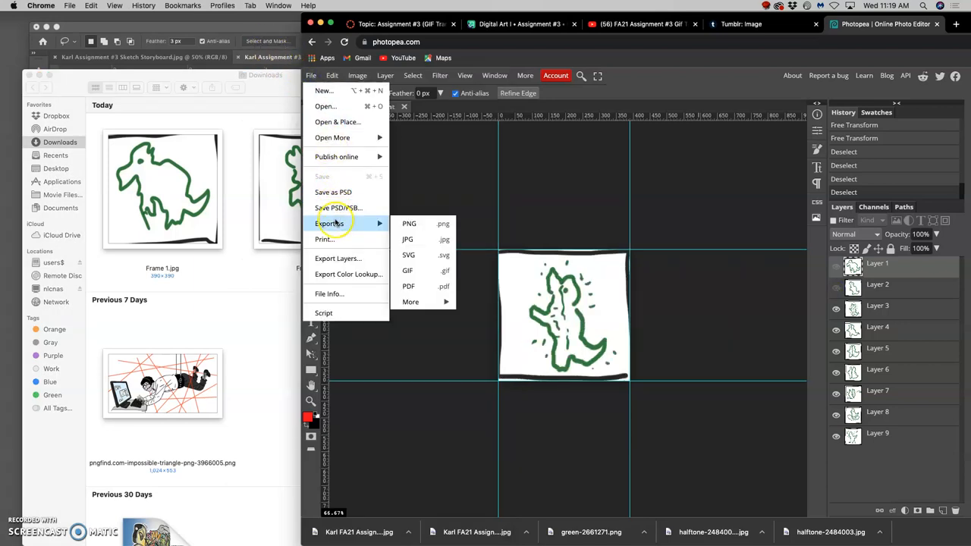
click(407, 239)
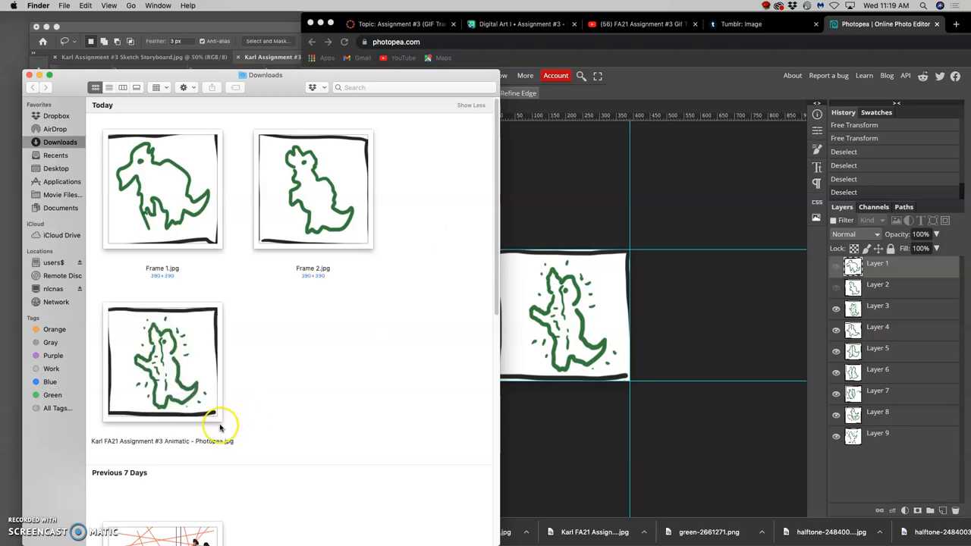
click(162, 362)
text(Frame 3)
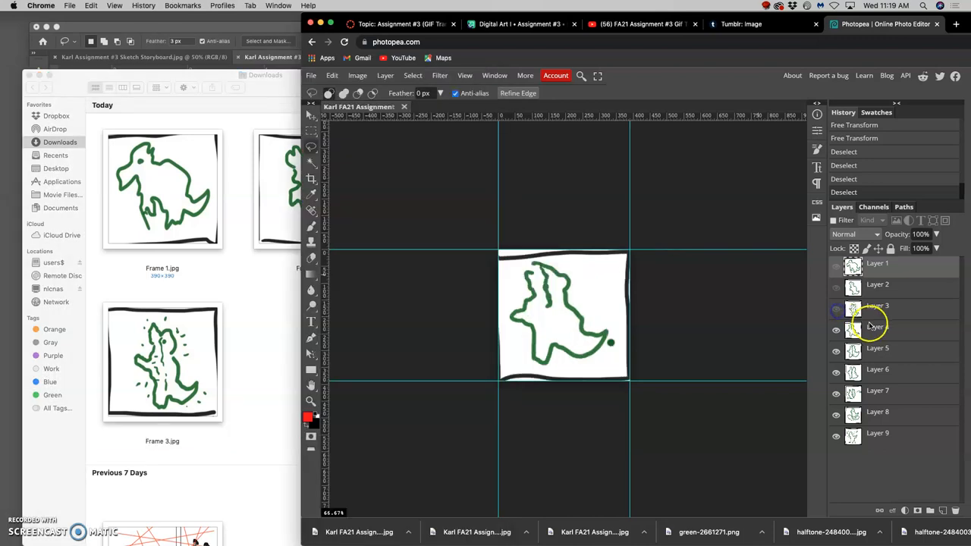
Export the Layer 4 creature frame as a JPG into Downloads.
click(311, 75)
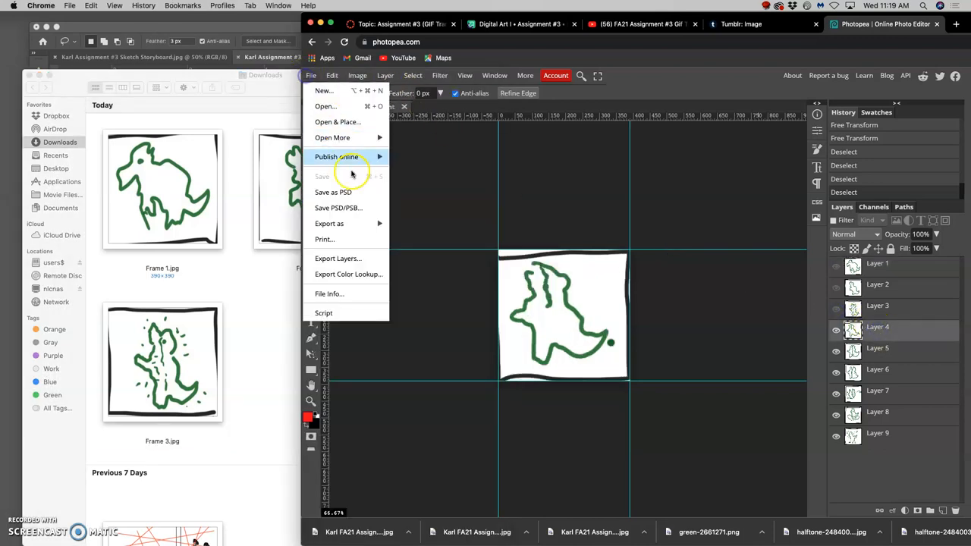
click(329, 223)
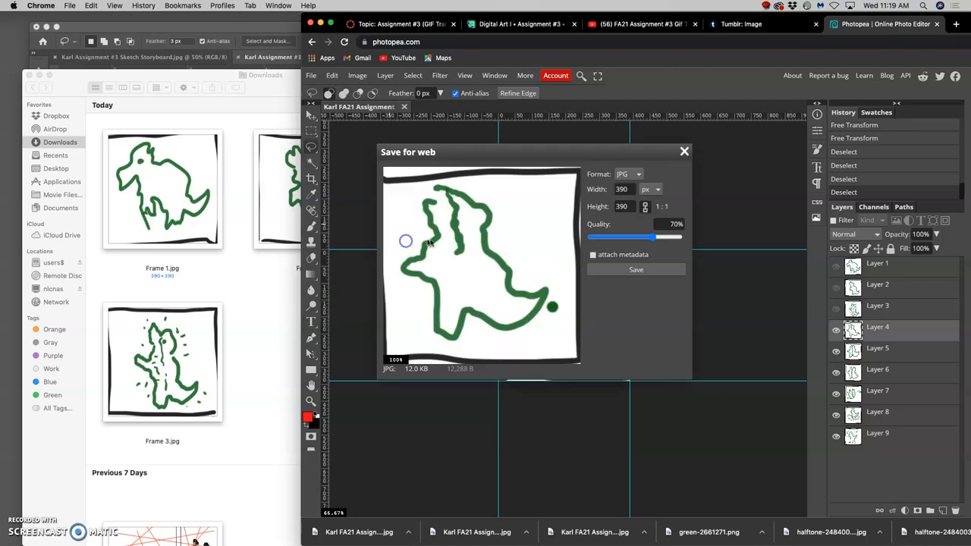
click(684, 151)
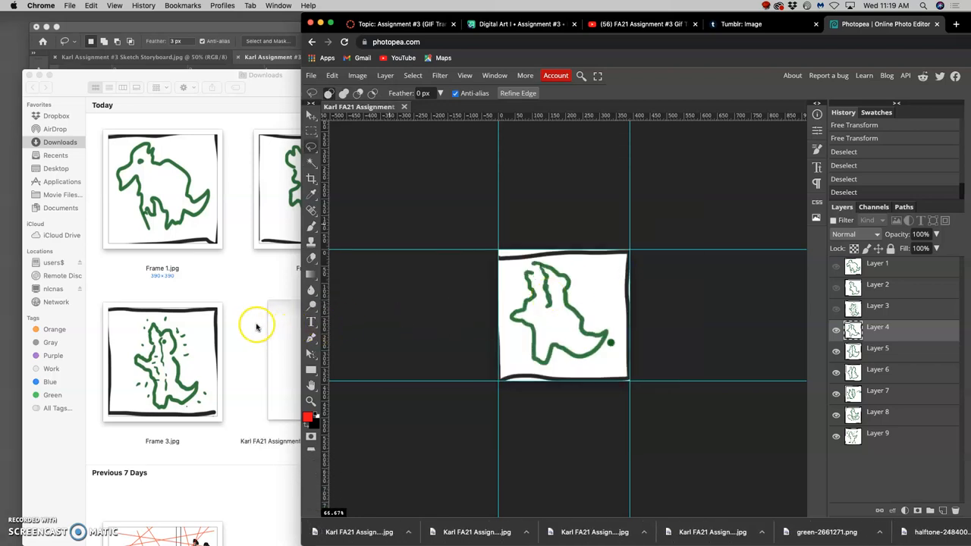
mouse_move(250, 326)
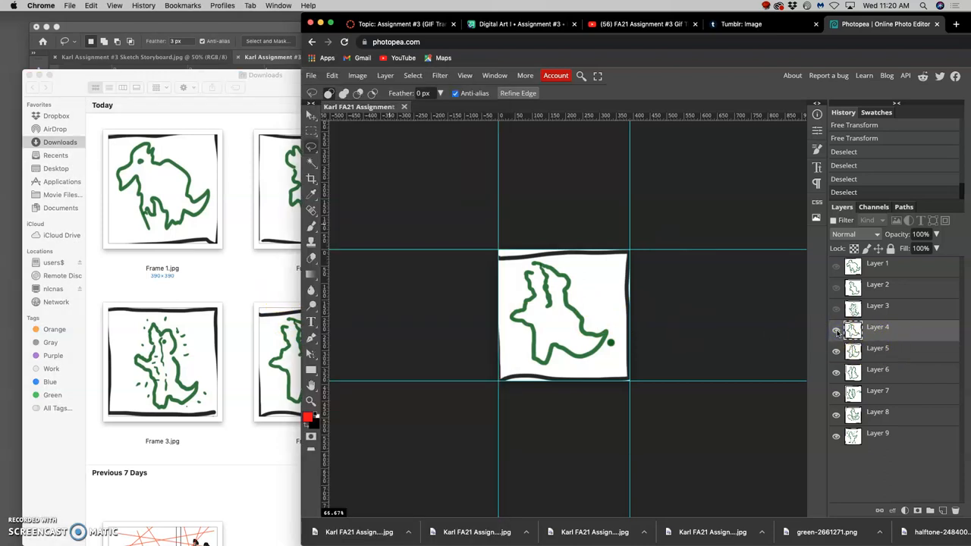
Hide Layer 4, export the Layer 5 frame as a JPG, and rename the fourth file Frame 4.
click(835, 333)
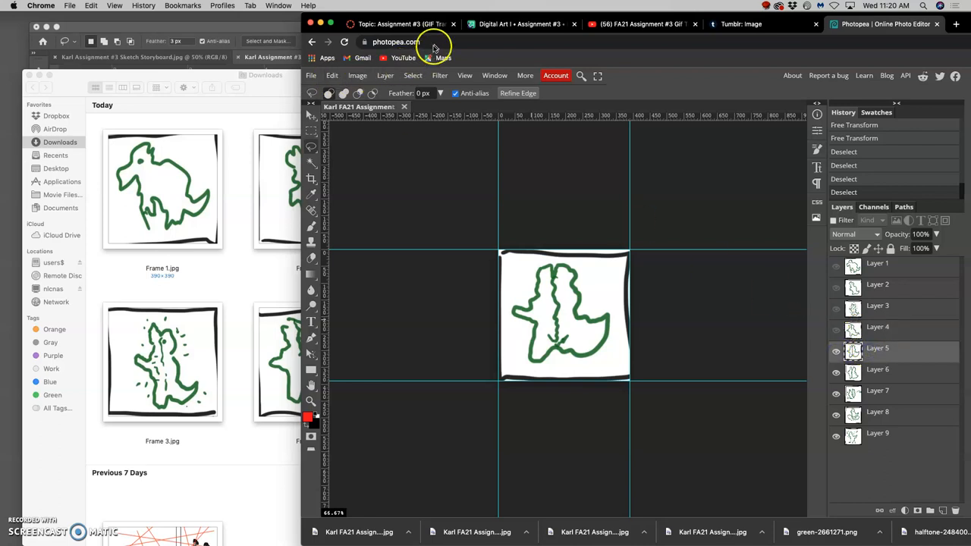
click(311, 75)
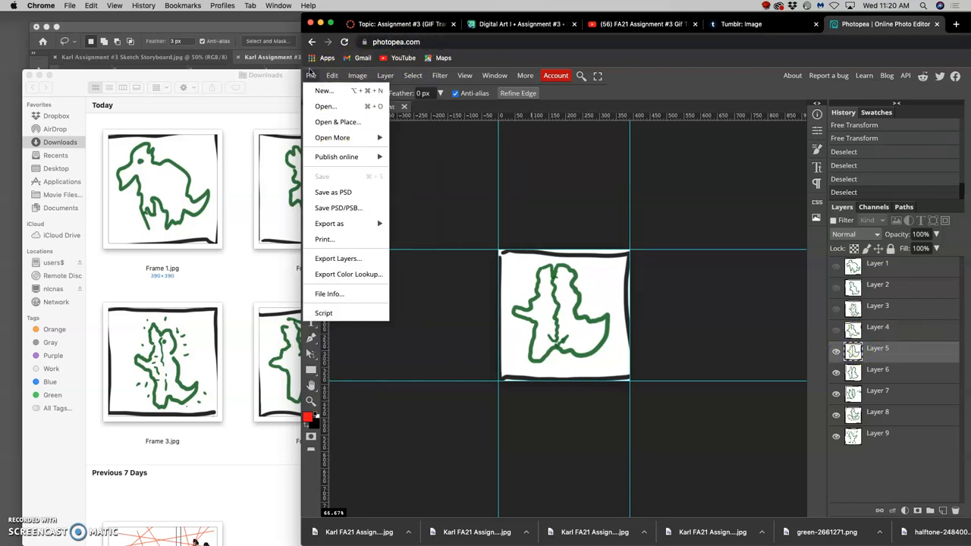
mouse_move(337, 208)
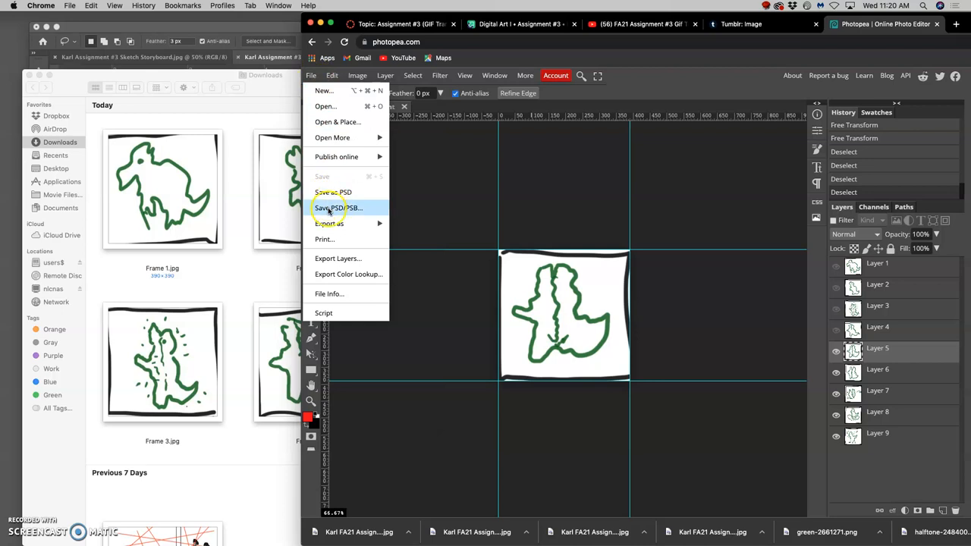
click(330, 224)
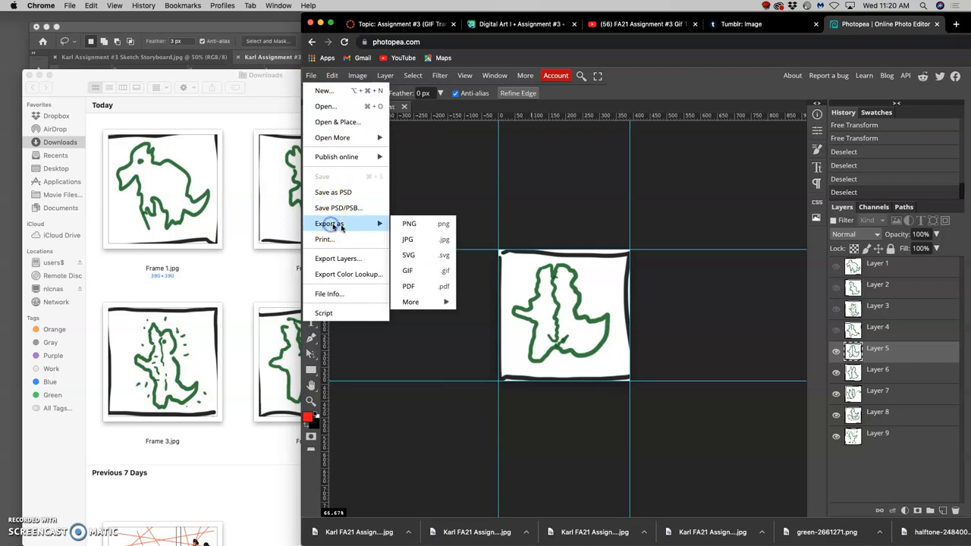
click(408, 239)
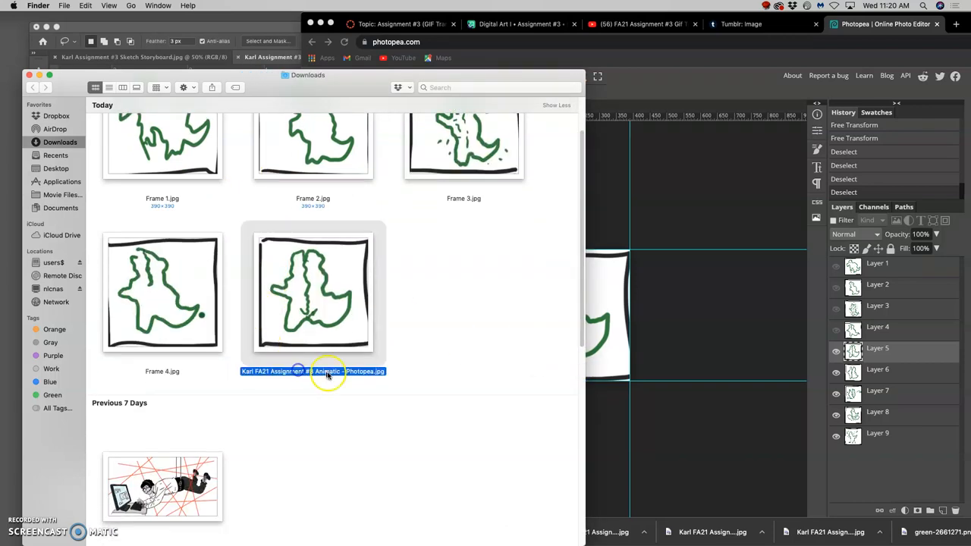
double_click(313, 371)
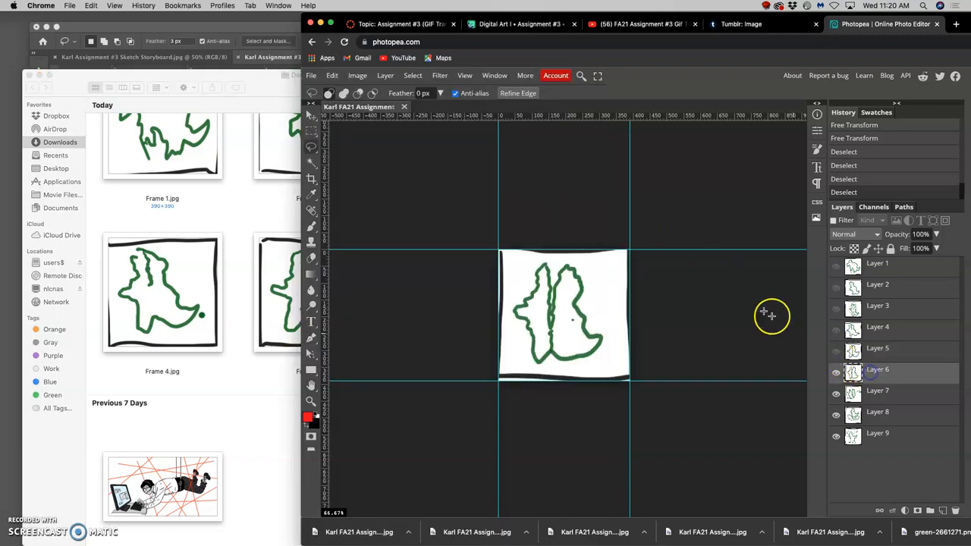
Export the frames through Layer 7 as JPGs and rename them Frame 5, Frame 6 and Frame 7.
click(311, 76)
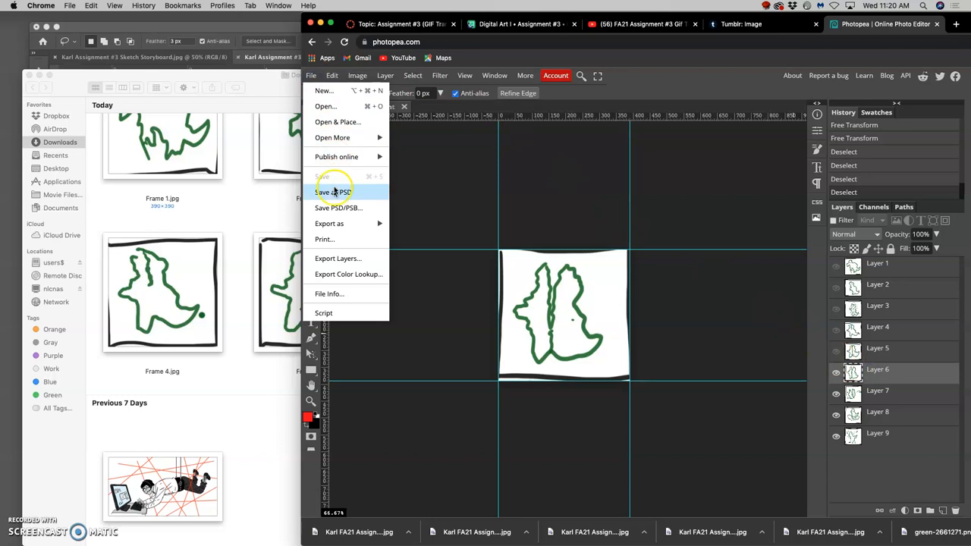
click(330, 223)
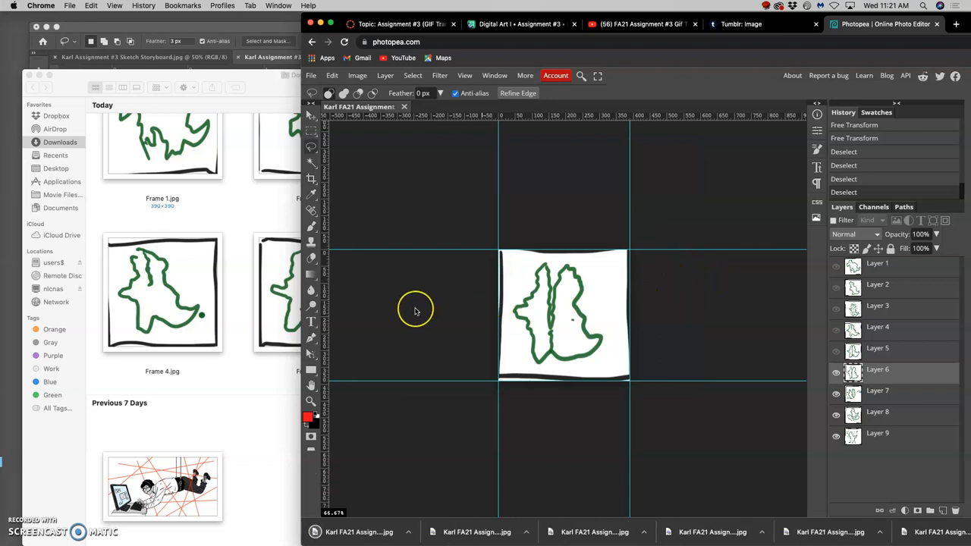
mouse_move(456, 327)
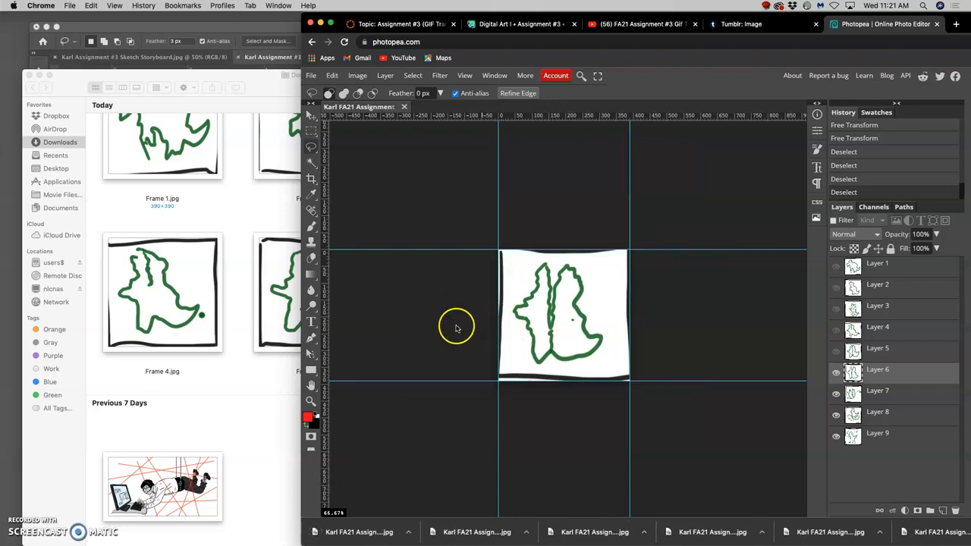
mouse_move(245, 283)
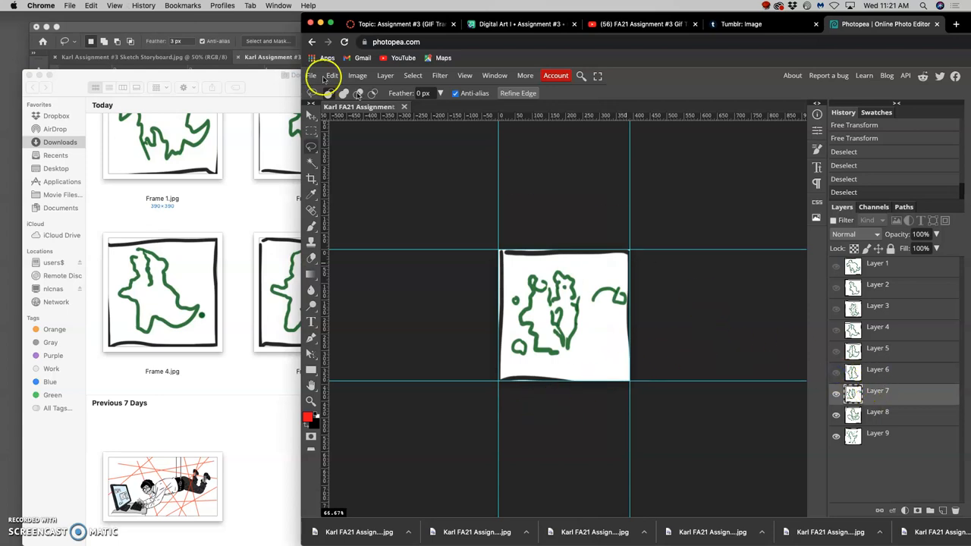
click(311, 75)
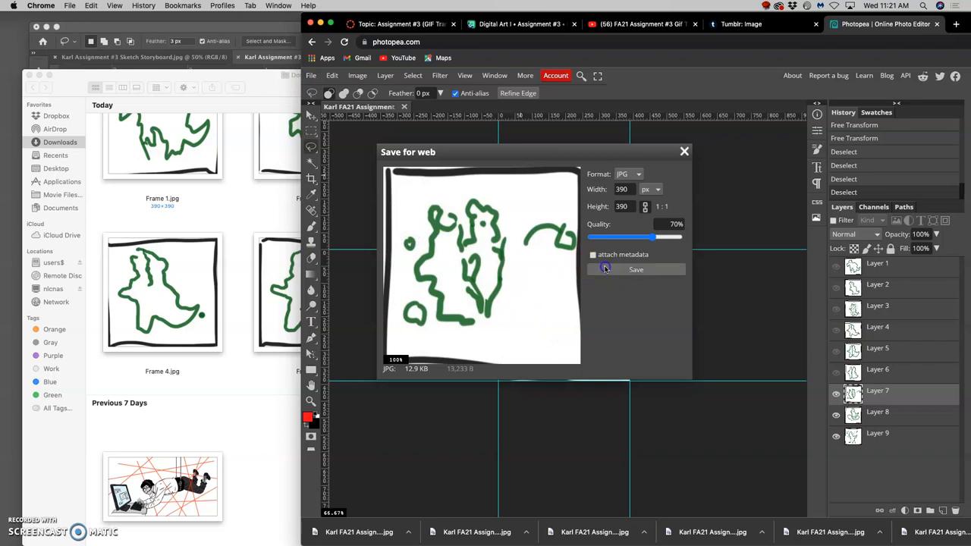
click(636, 270)
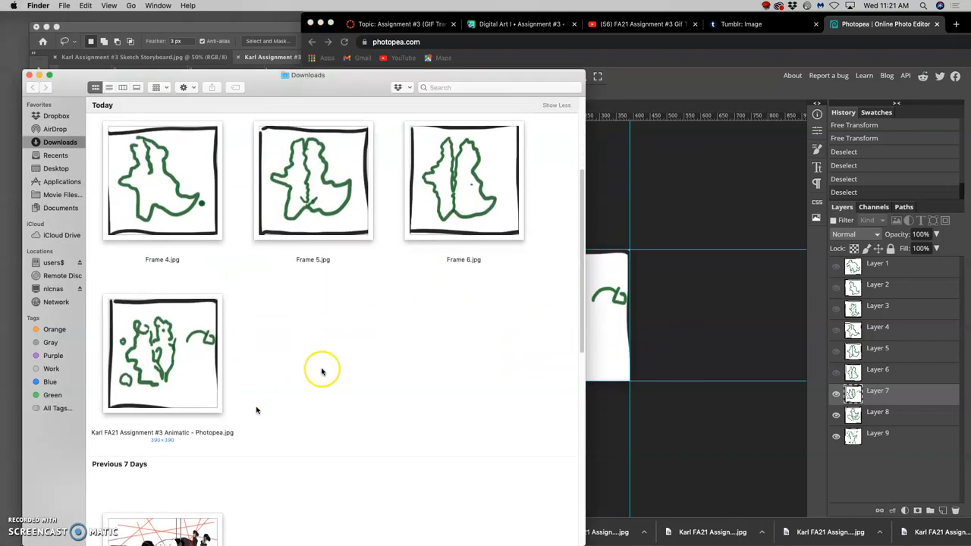
click(162, 353)
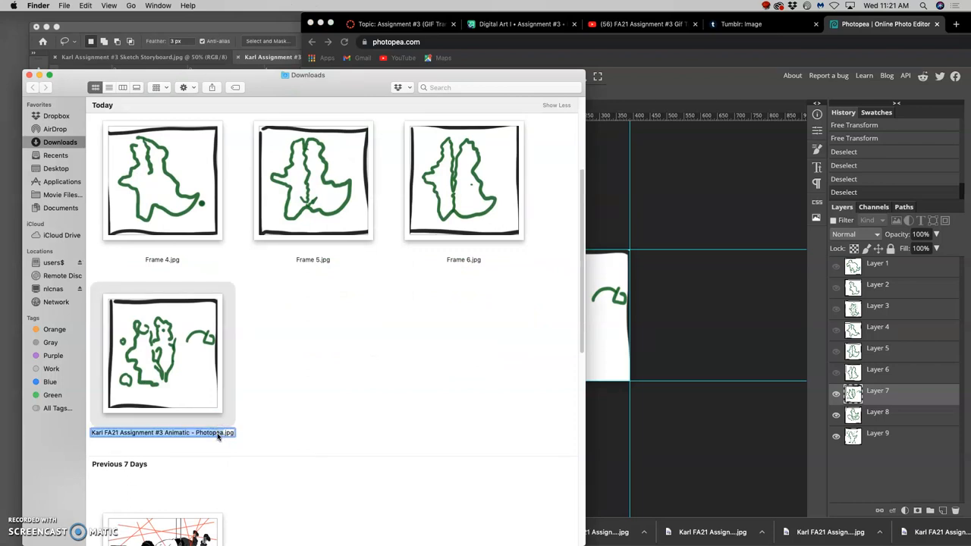
click(362, 358)
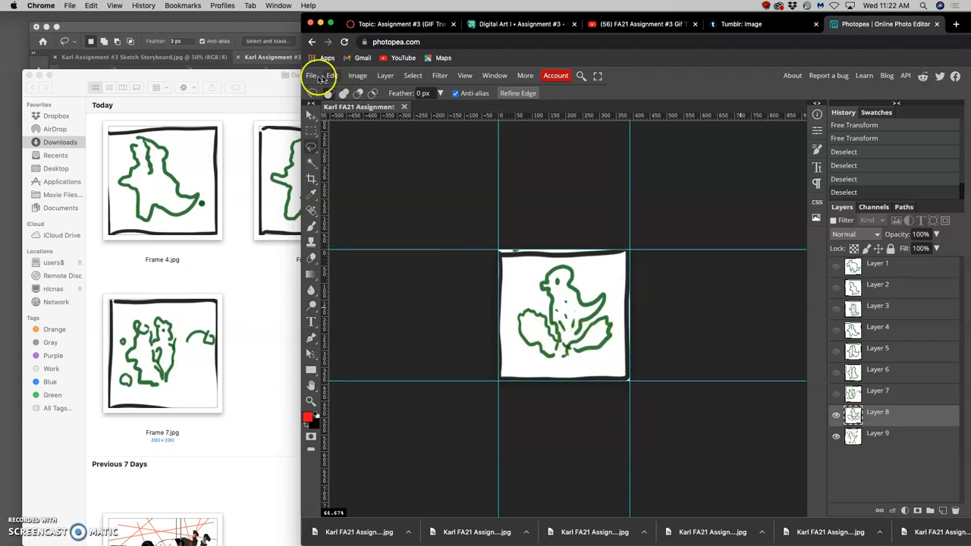
Export the Layer 8 creature frame as a JPG into Downloads.
click(311, 75)
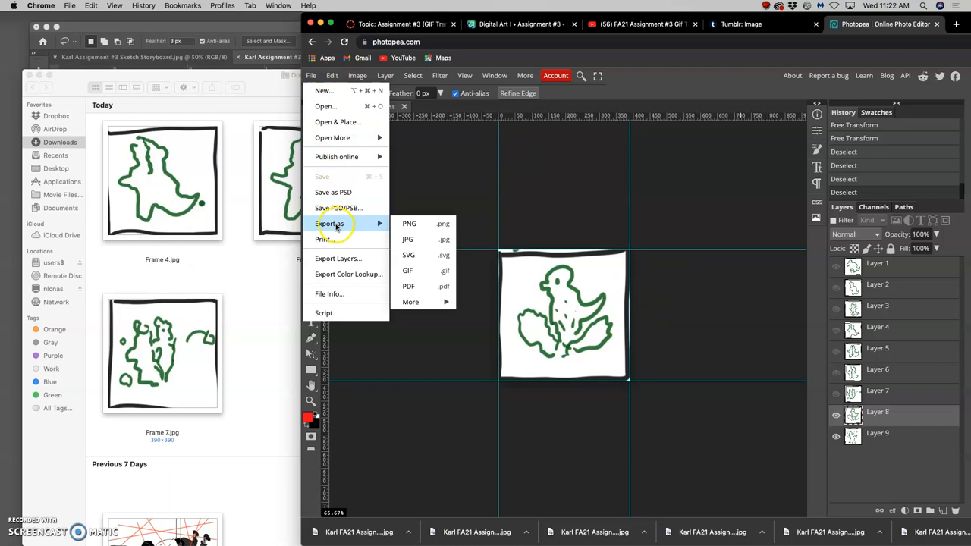
click(407, 239)
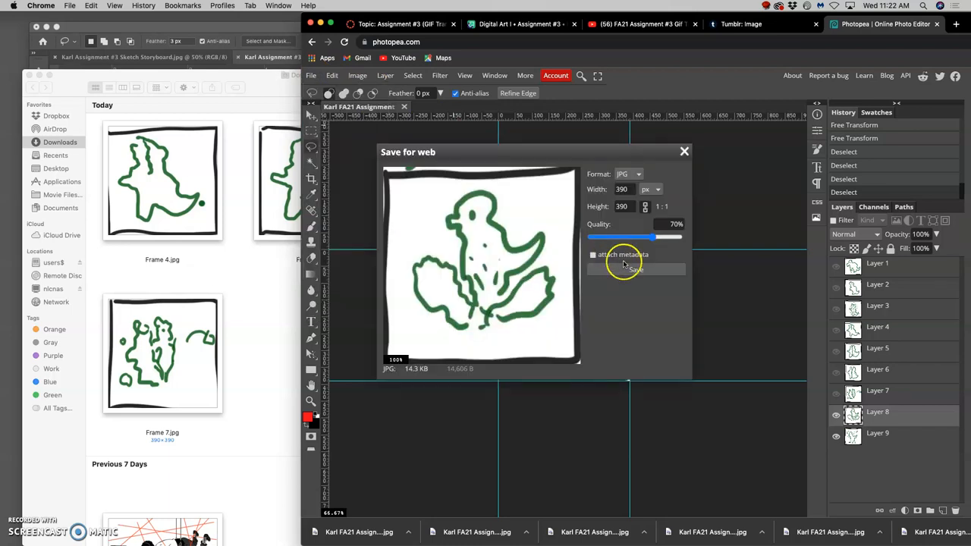
click(635, 268)
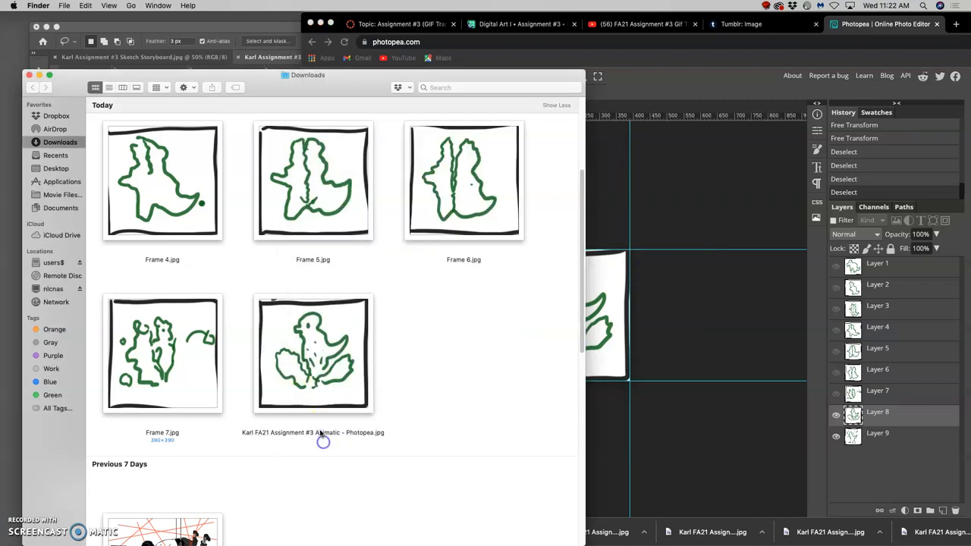
Hide Layer 8, export the ninth frame as a JPG, and rename the new file.
click(312, 353)
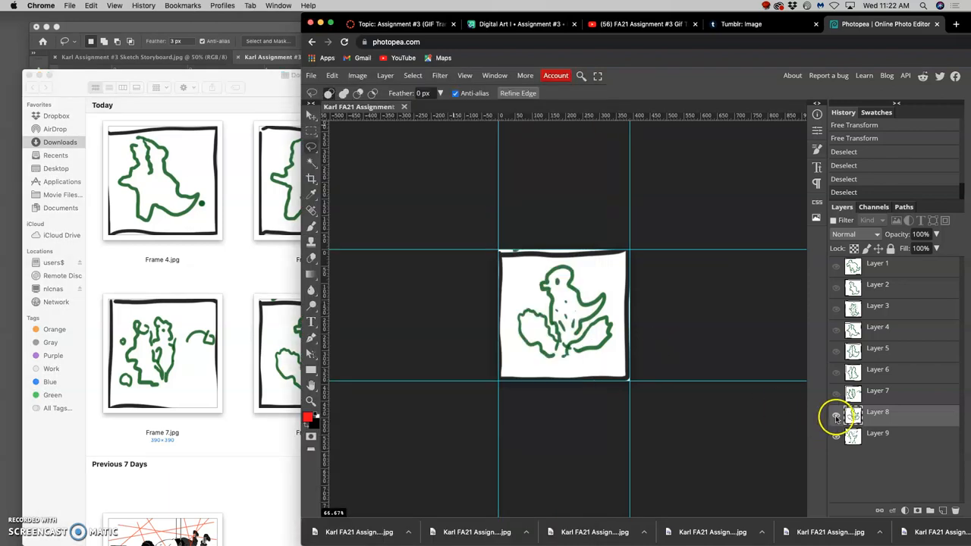
click(311, 75)
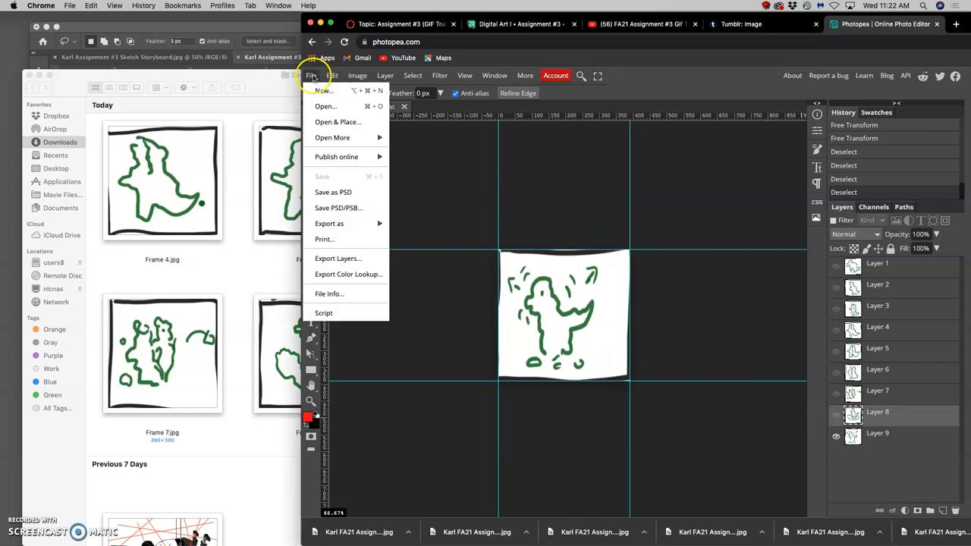
click(329, 223)
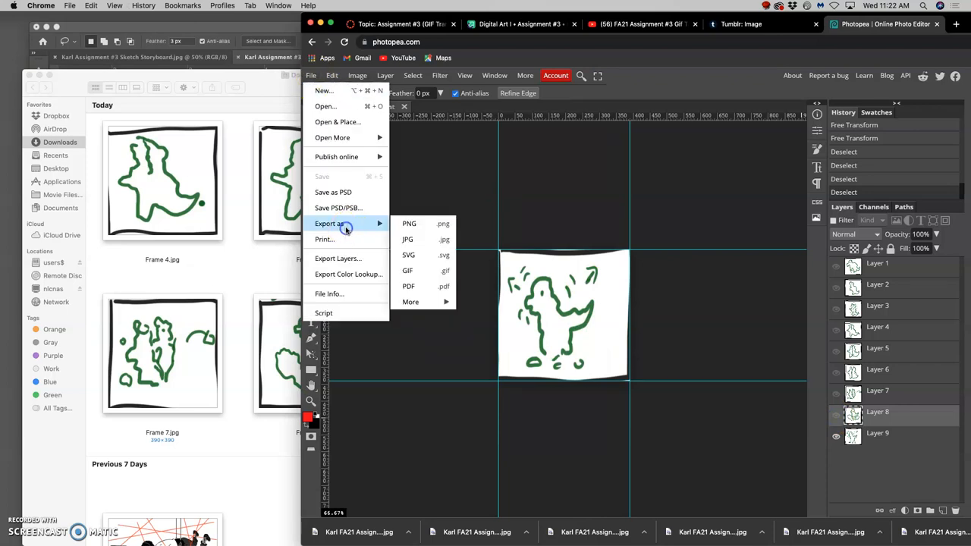
click(407, 239)
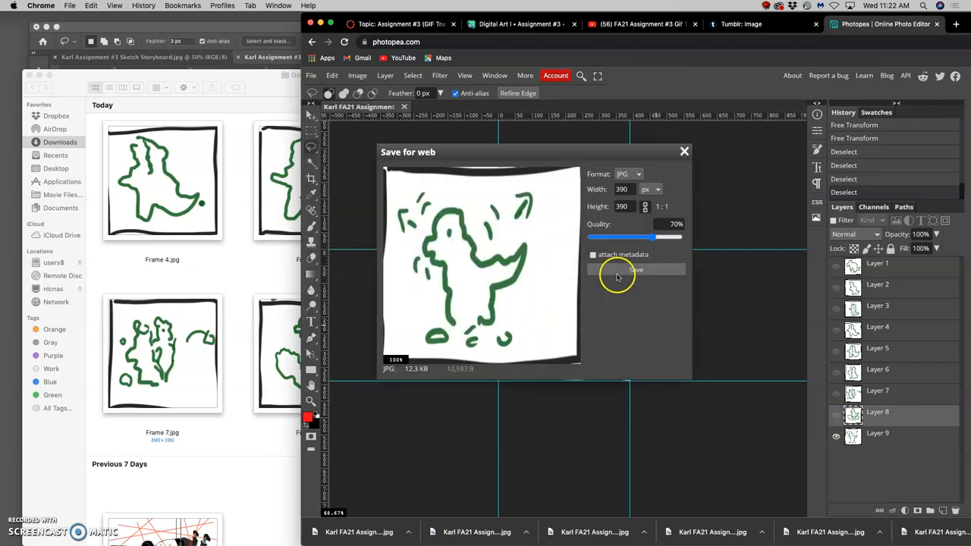
click(636, 271)
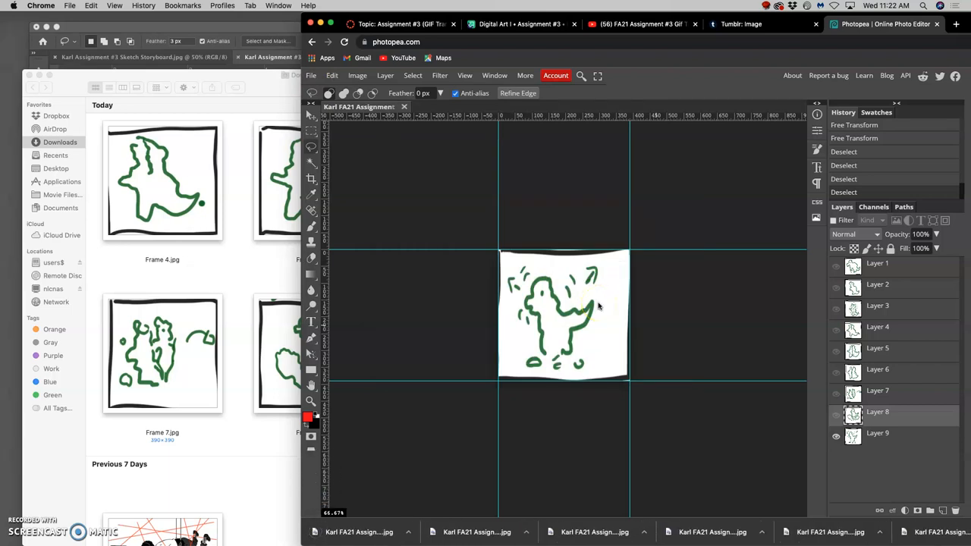
mouse_move(706, 360)
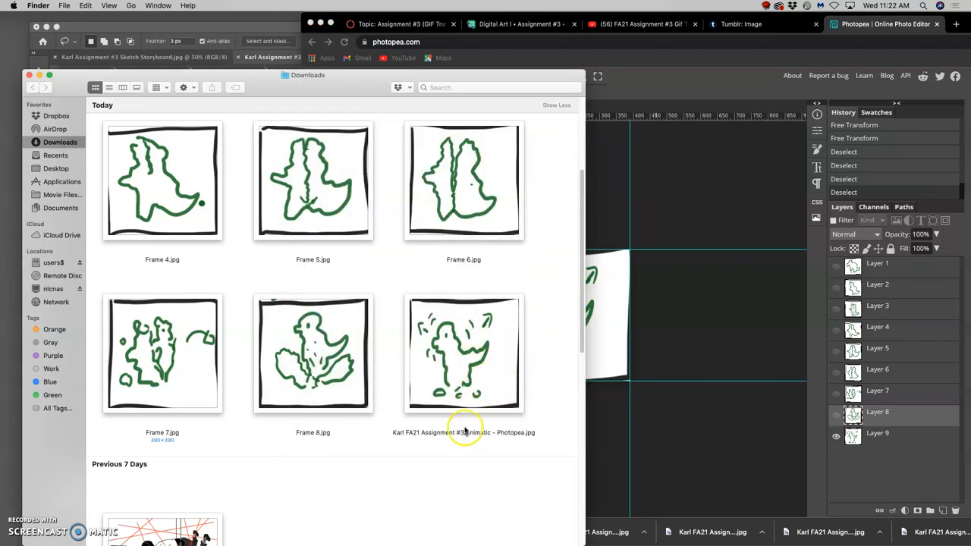
click(464, 355)
text(Frame 9)
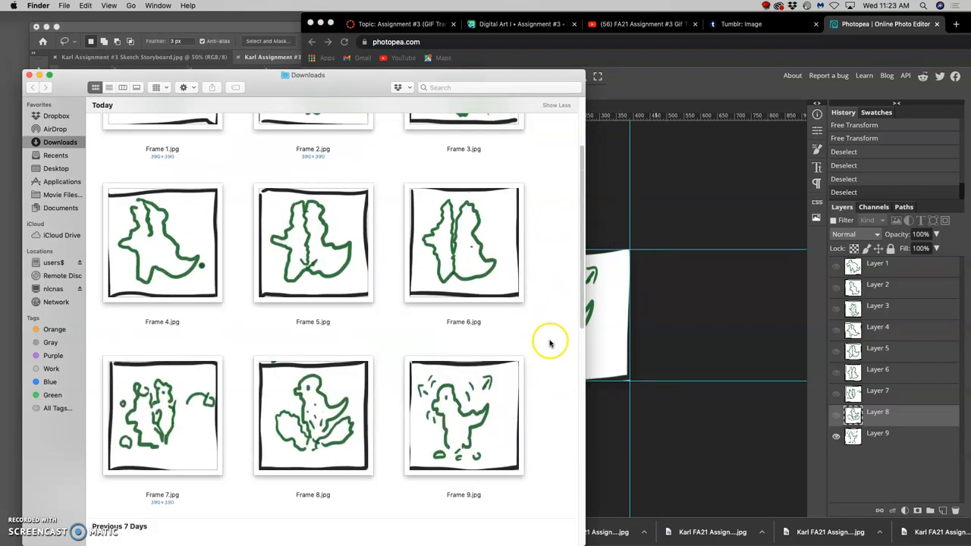
Open the Animation Stage folder and arrange Frame 1–9.jpg neatly by name.
scroll(down, 3)
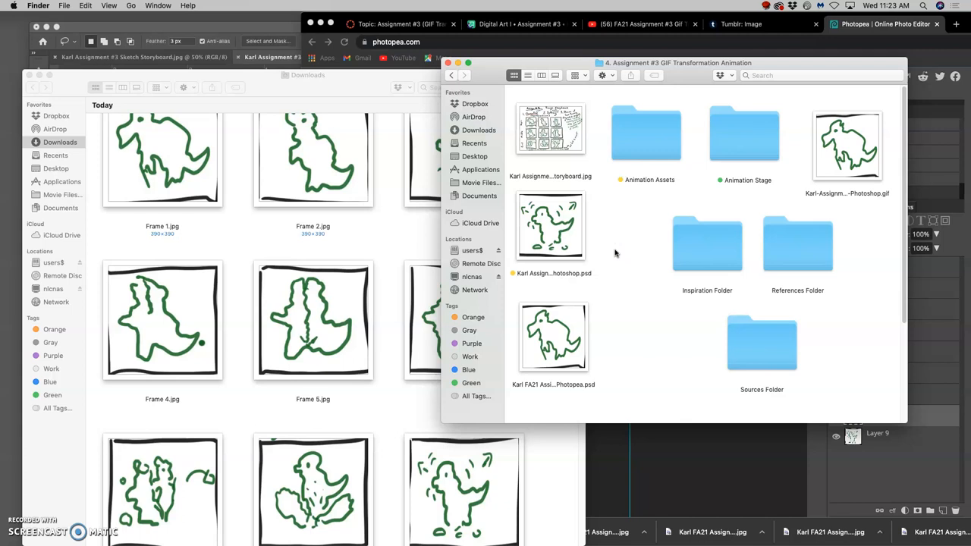
double_click(745, 135)
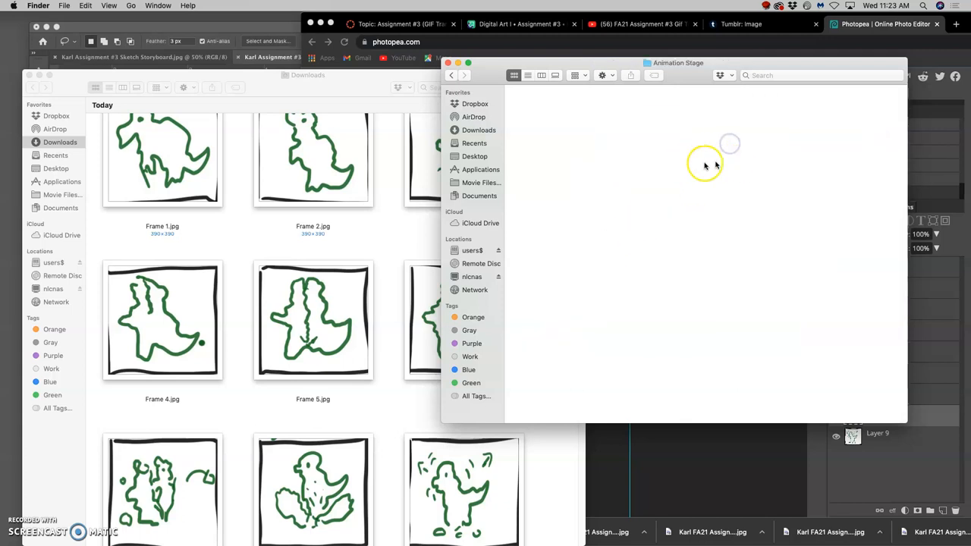
mouse_move(603, 222)
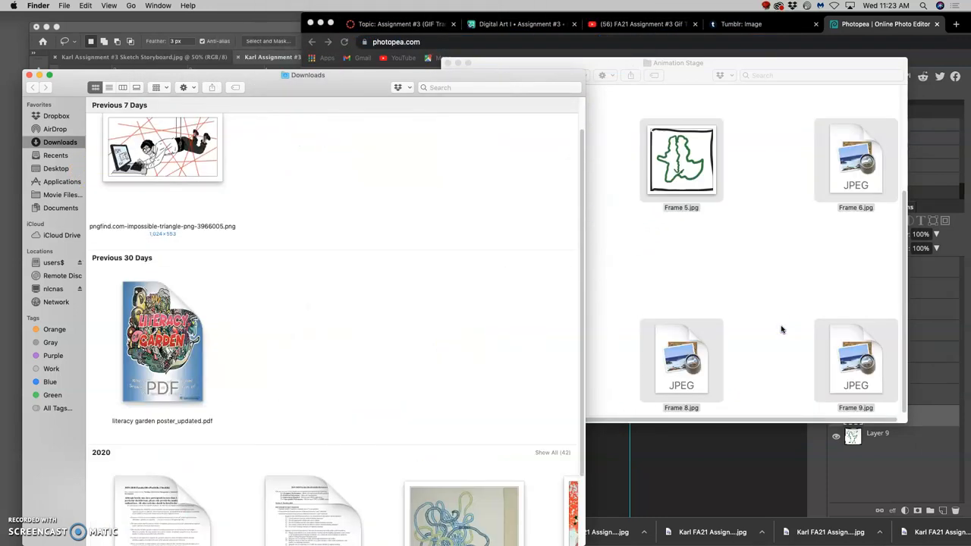
click(575, 75)
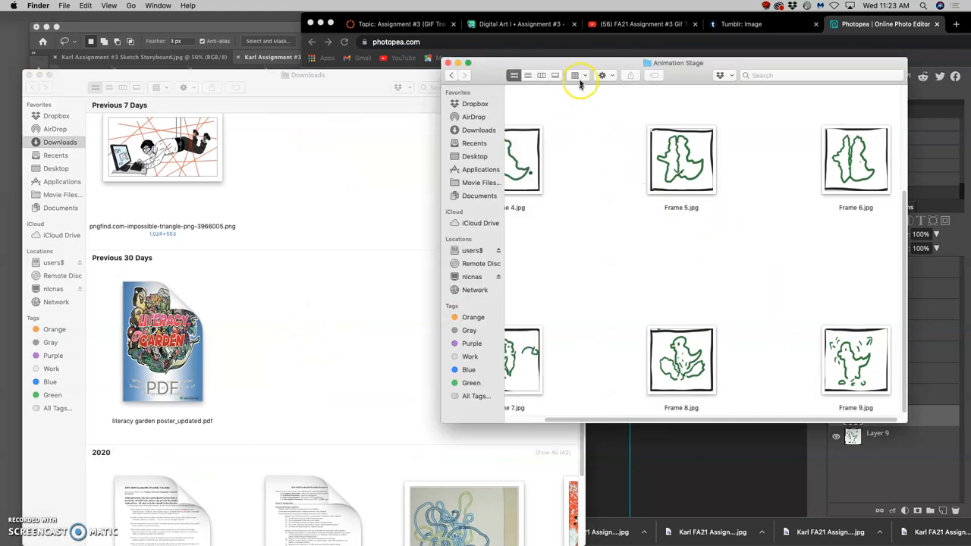
click(575, 75)
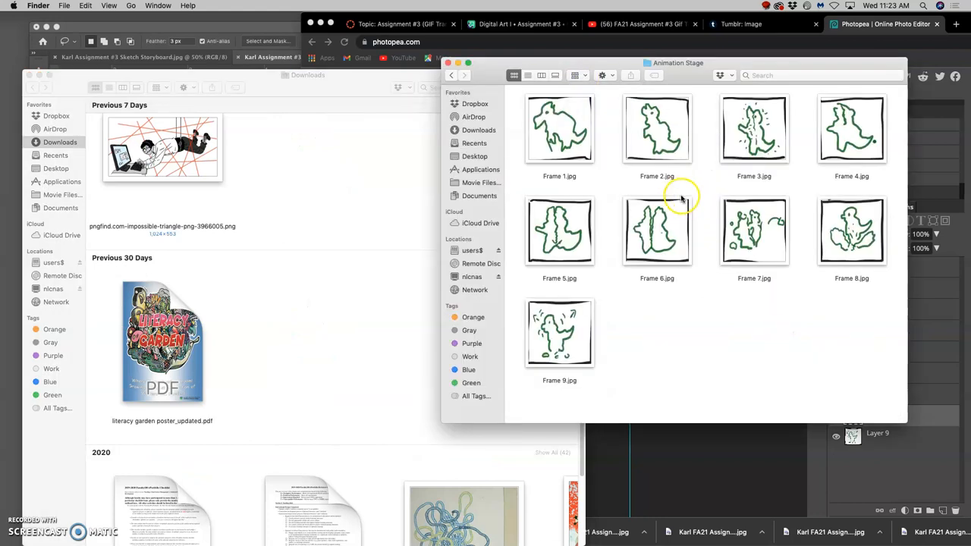
mouse_move(907, 423)
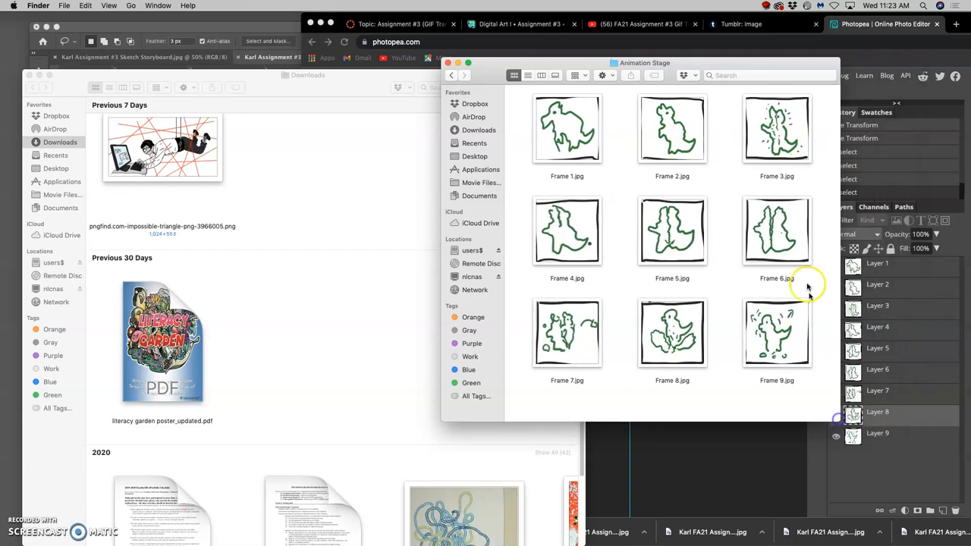
mouse_move(656, 356)
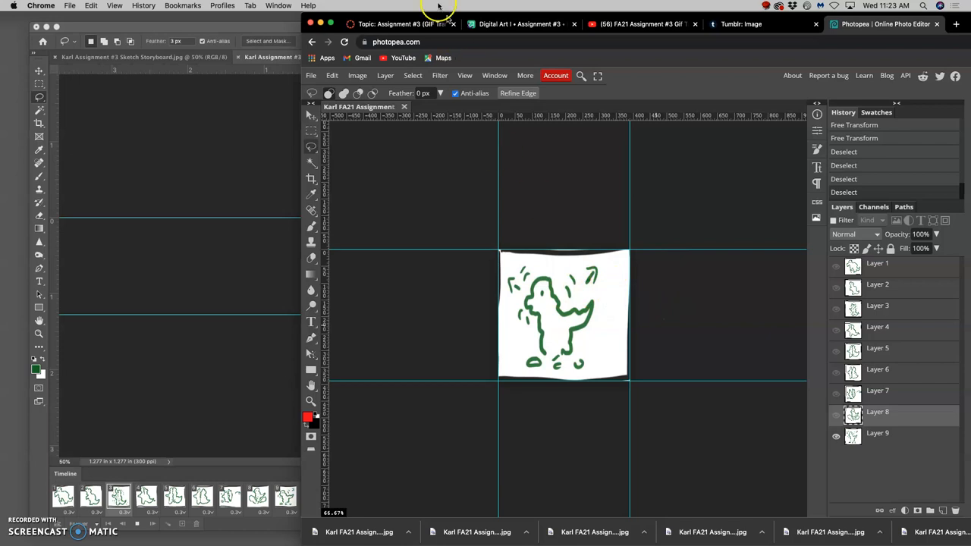
Switch to the Canvas Assignment #3 (GIF Transformation) discussion tab and scroll through it.
click(394, 23)
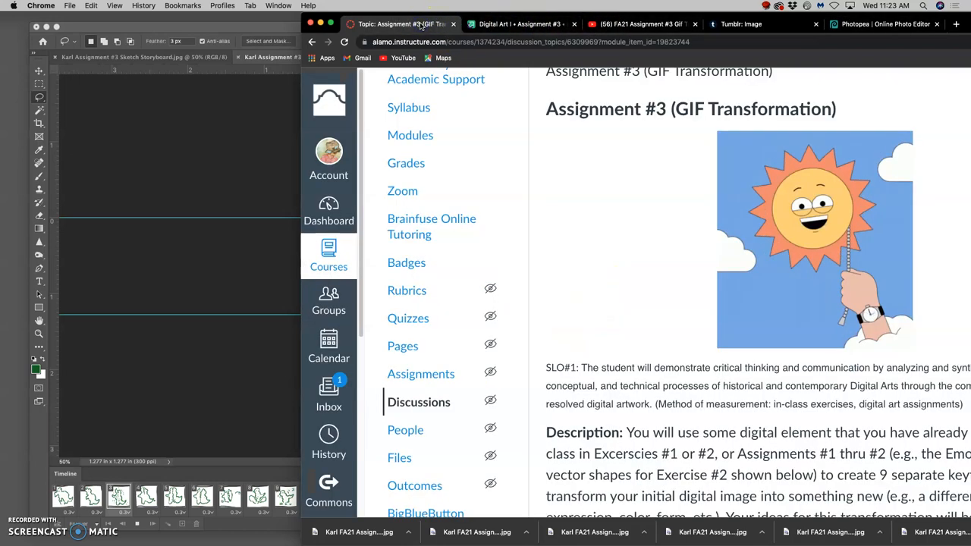
scroll(down, 3)
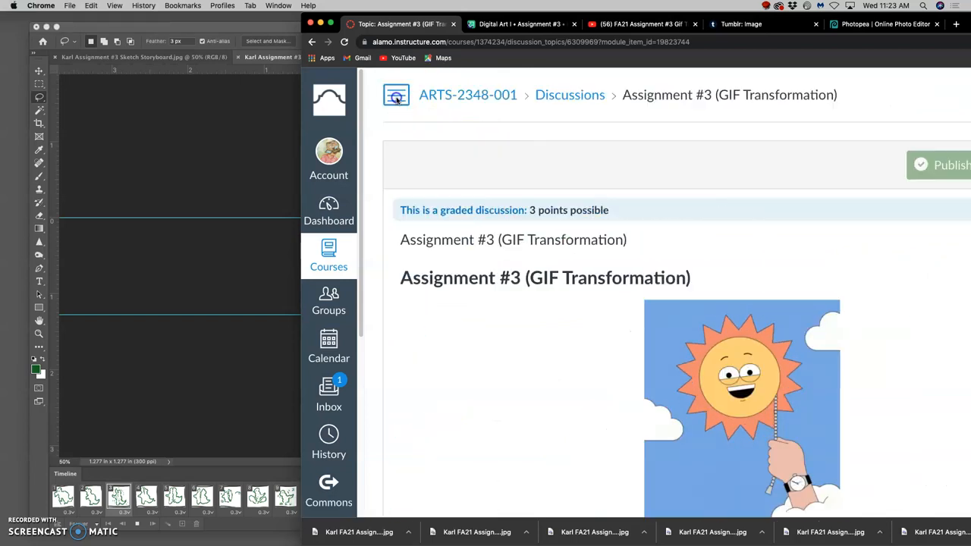
scroll(down, 3)
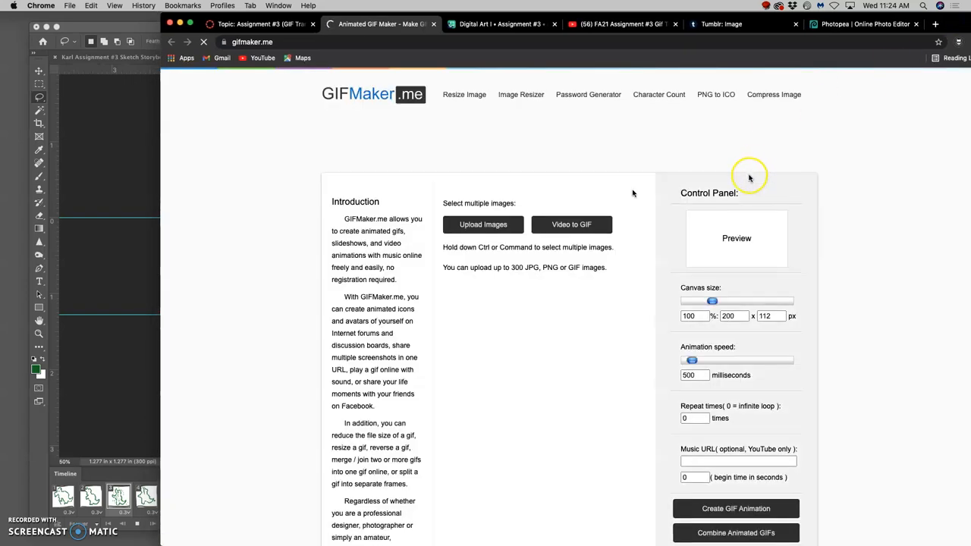
Start Upload Images and browse to digital art course > Assignment #3 > Animation Stage.
scroll(down, 3)
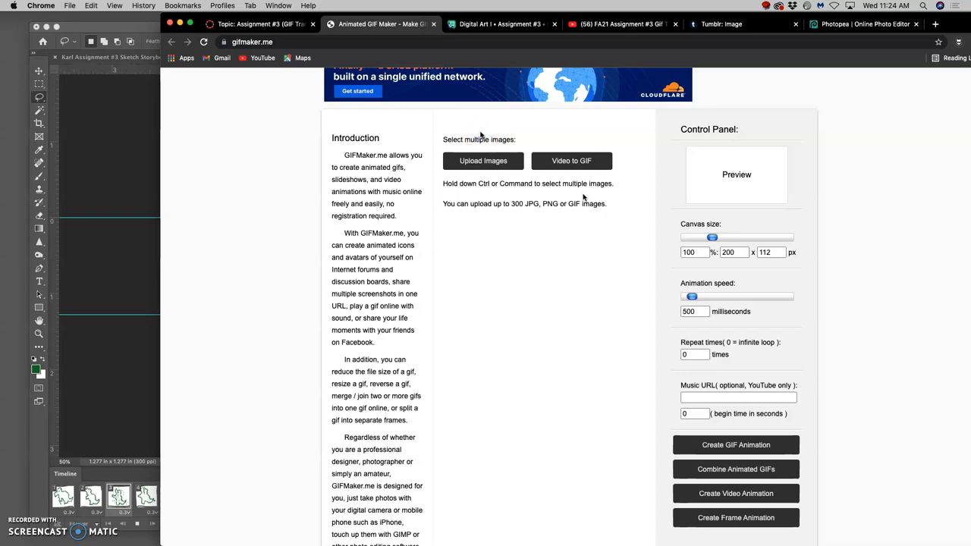
click(483, 160)
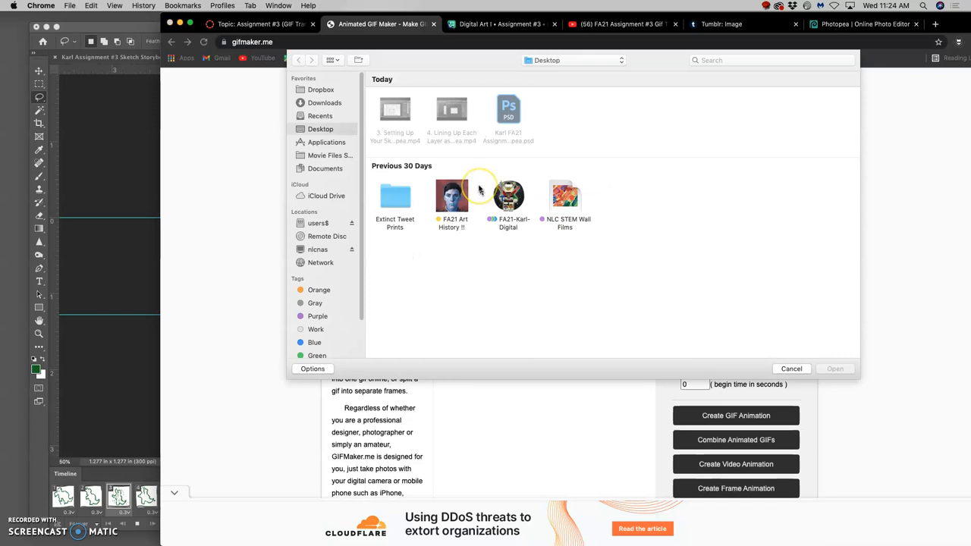
click(508, 196)
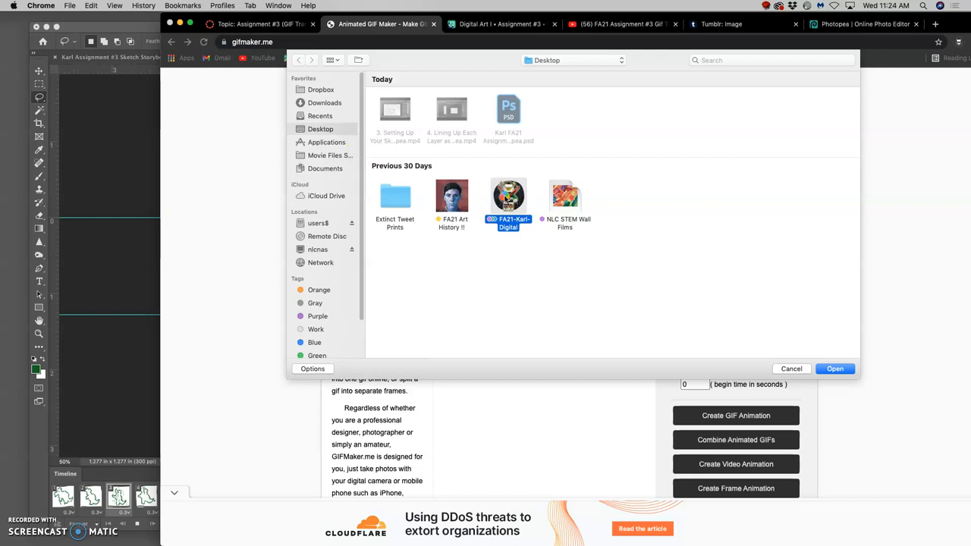
double_click(508, 196)
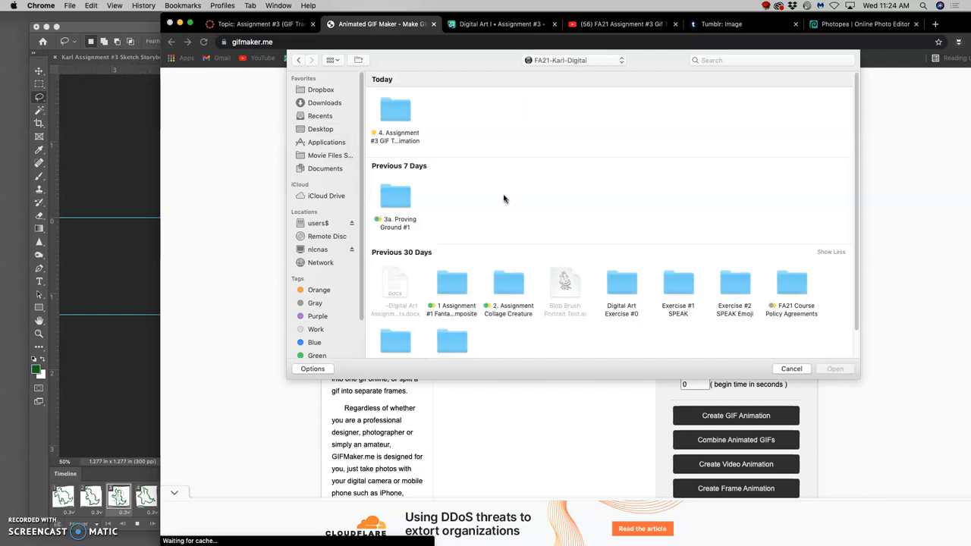
click(395, 110)
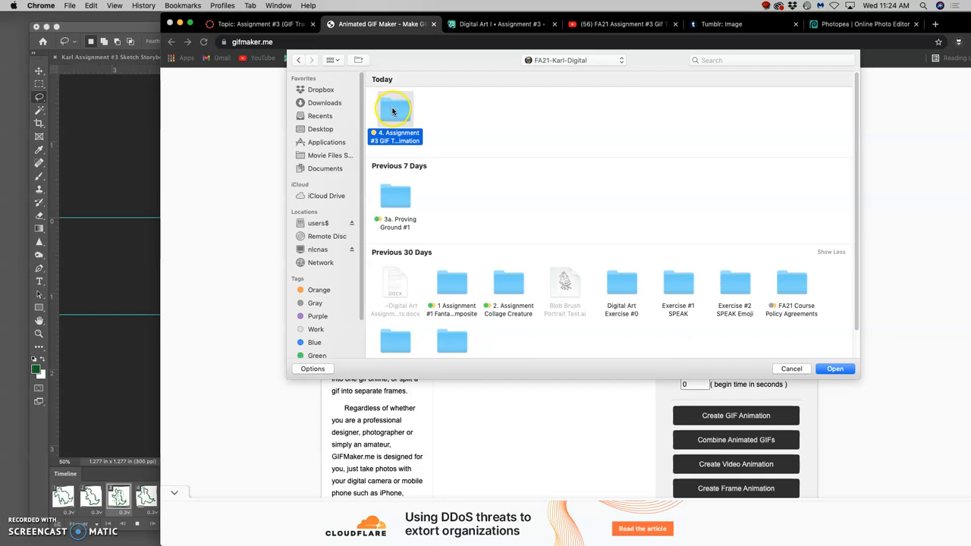
double_click(395, 110)
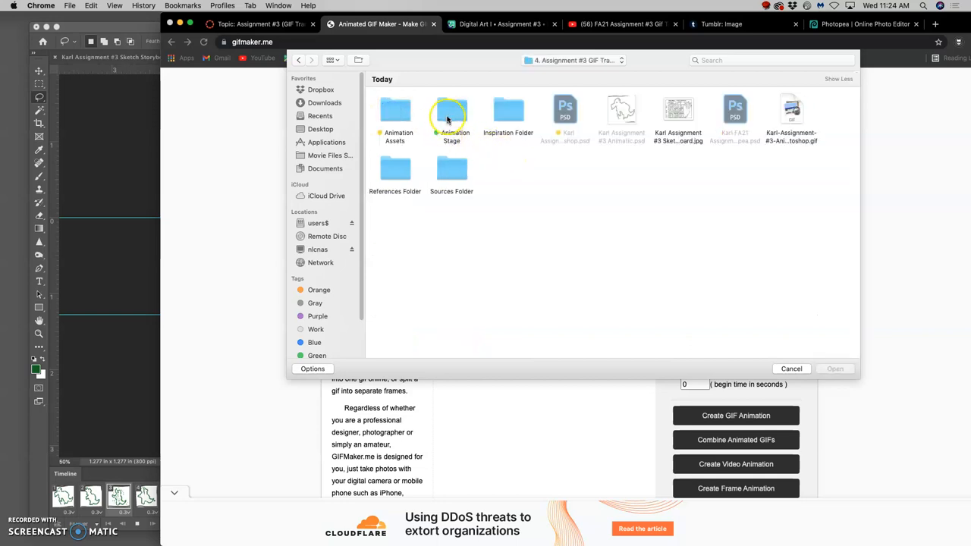
double_click(451, 112)
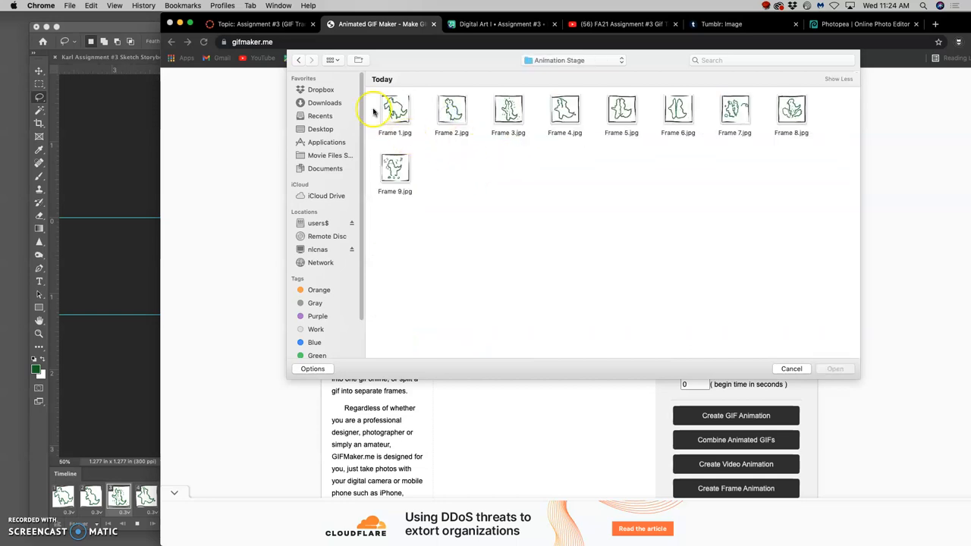